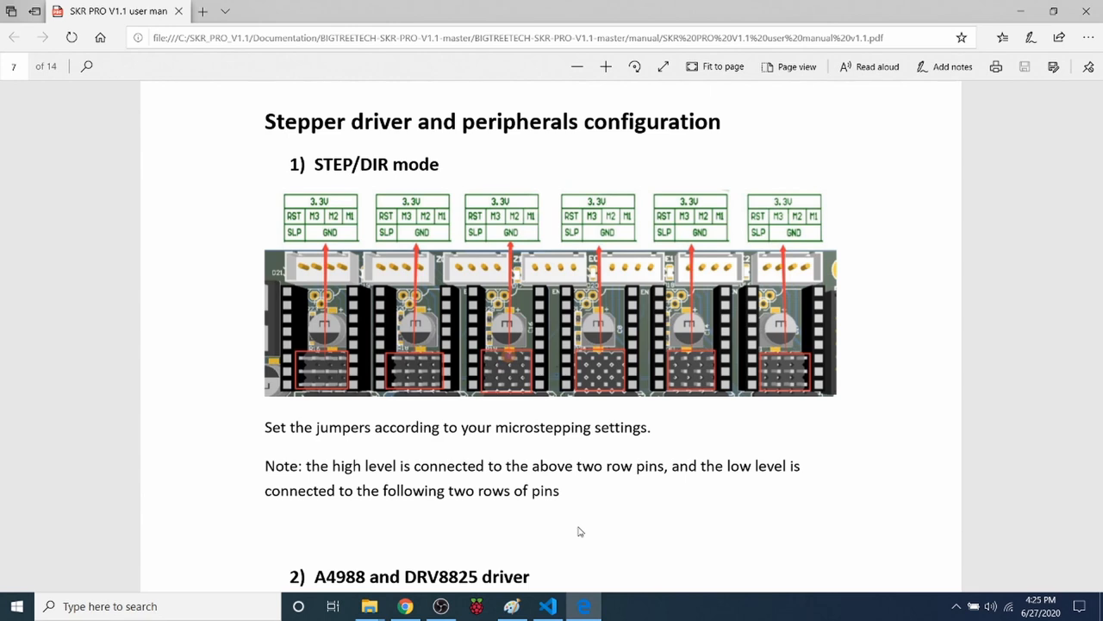
mouse_move(410, 234)
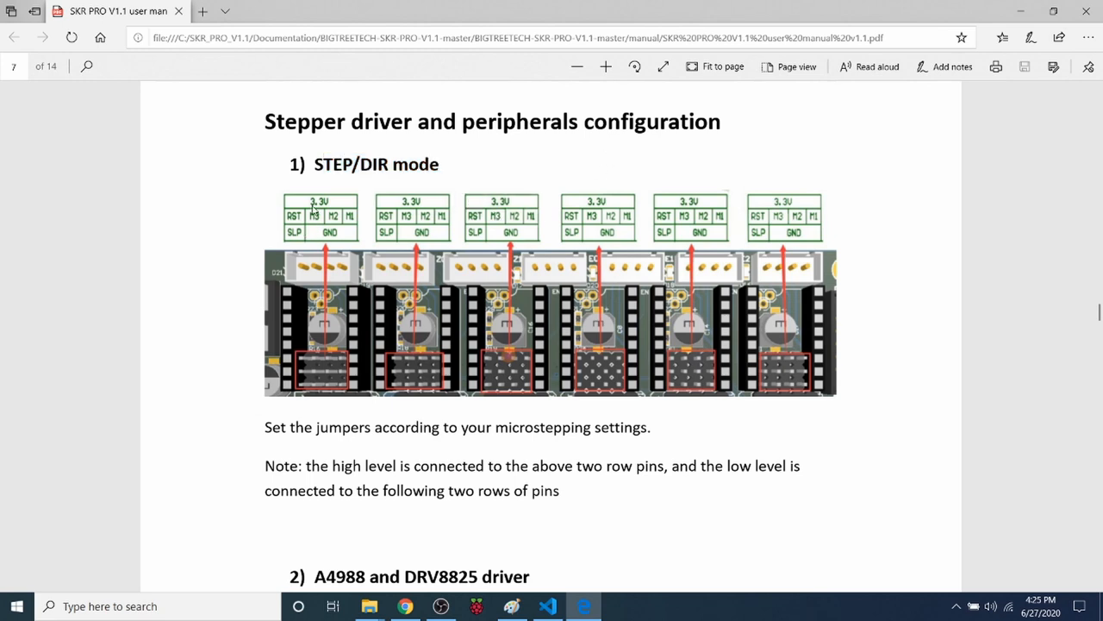
mouse_move(309, 363)
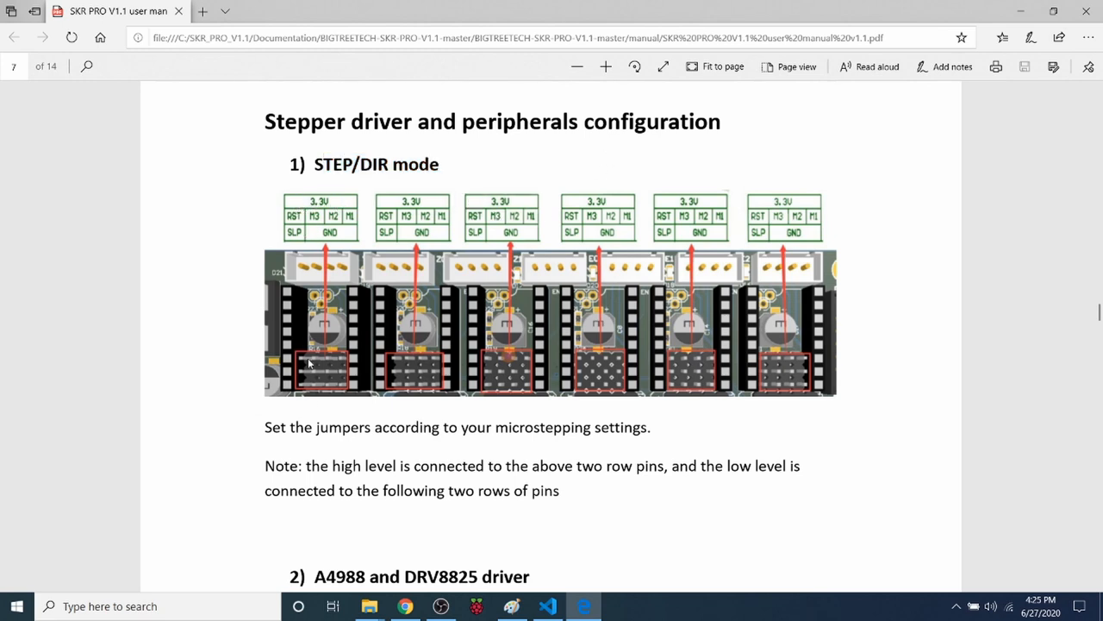
mouse_move(347, 366)
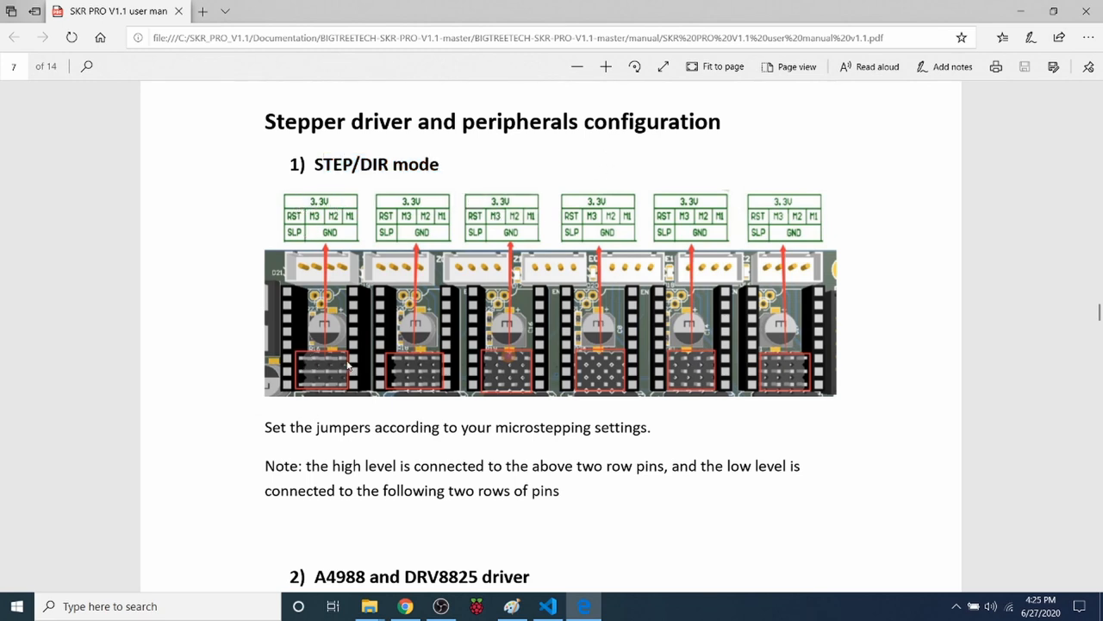
mouse_move(293, 222)
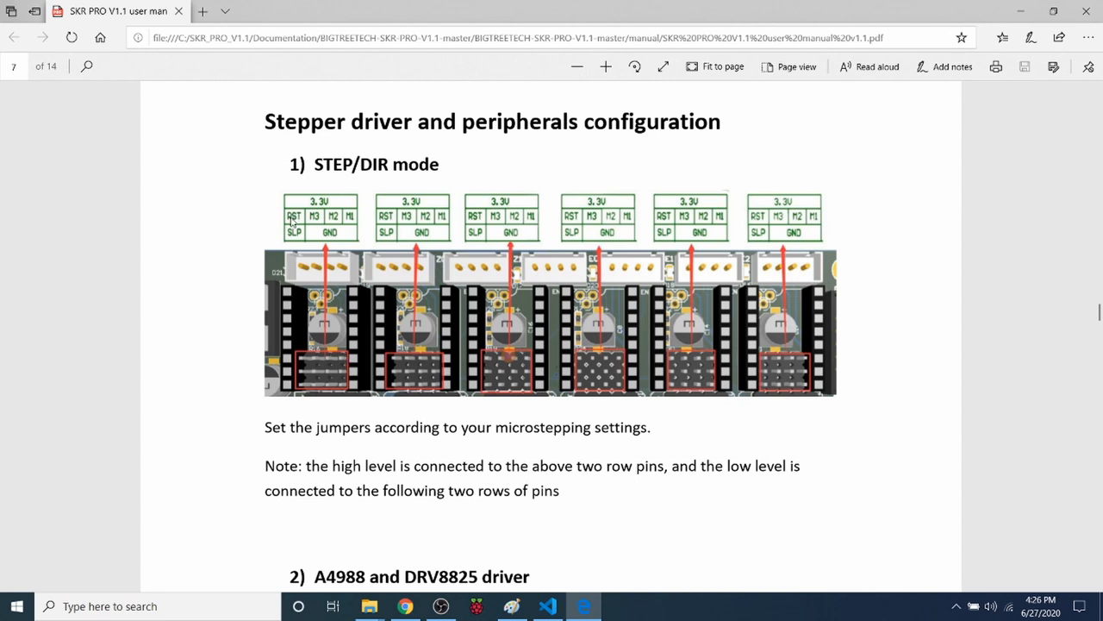
mouse_move(320, 222)
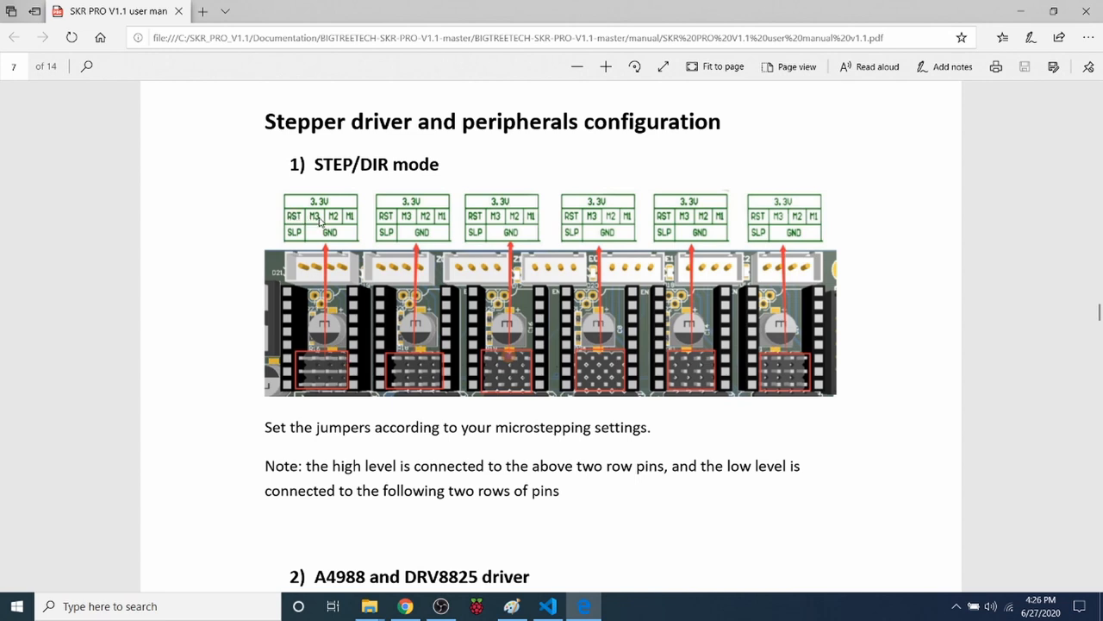
mouse_move(350, 227)
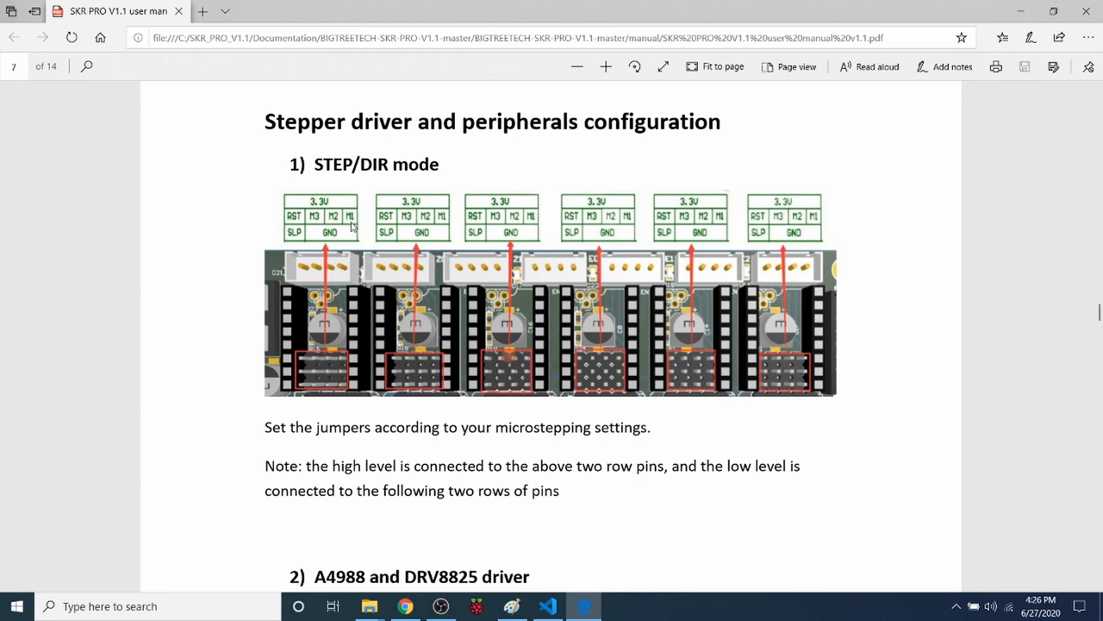
mouse_move(343, 373)
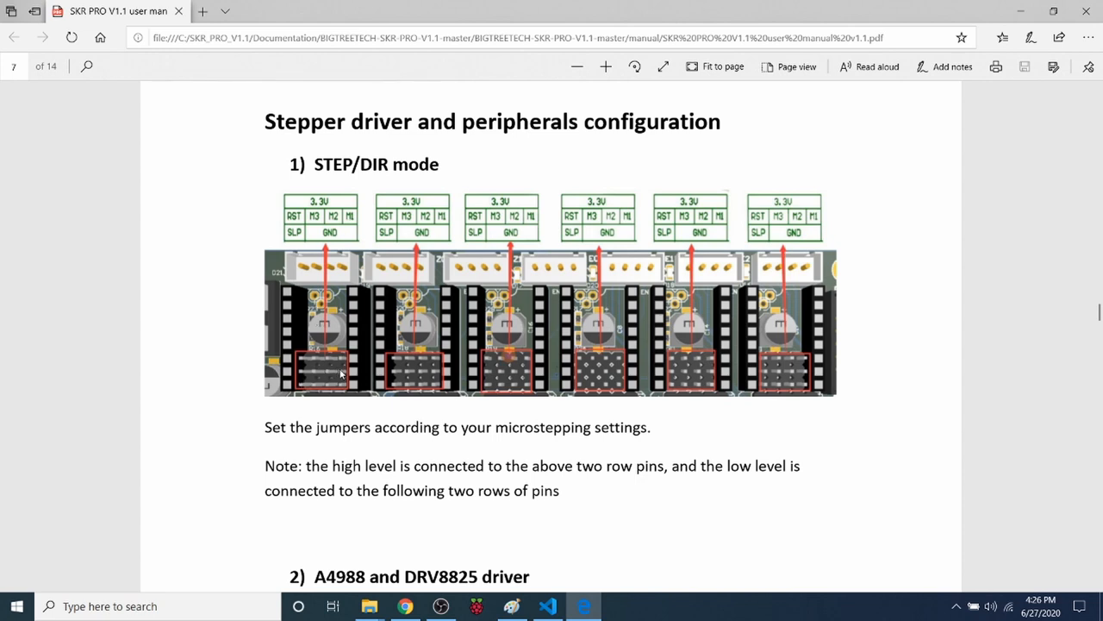
mouse_move(298, 241)
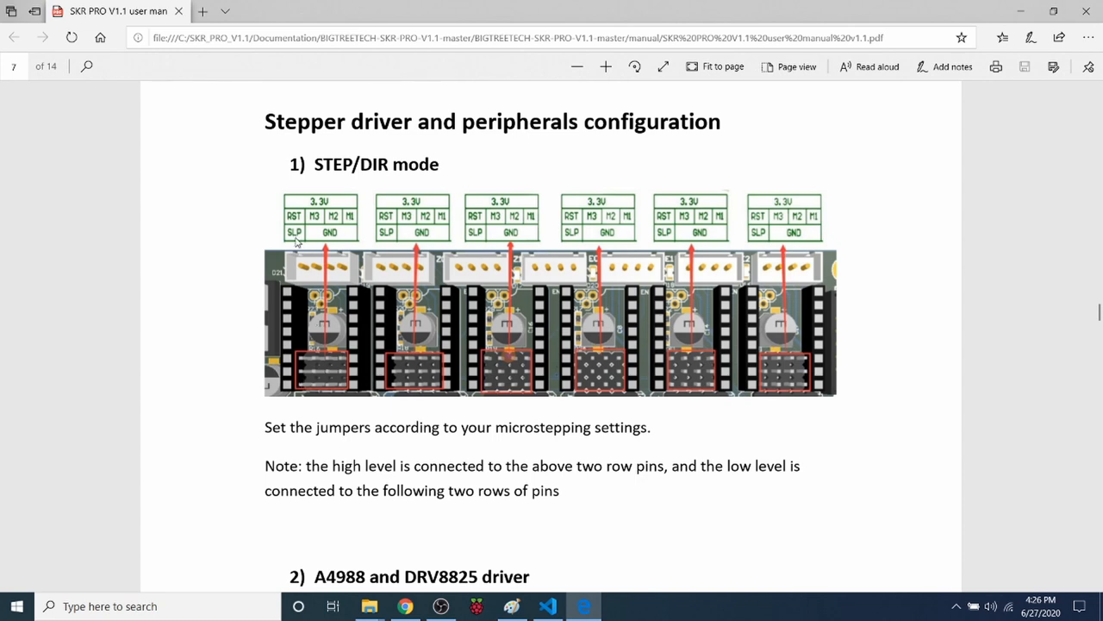
mouse_move(300, 390)
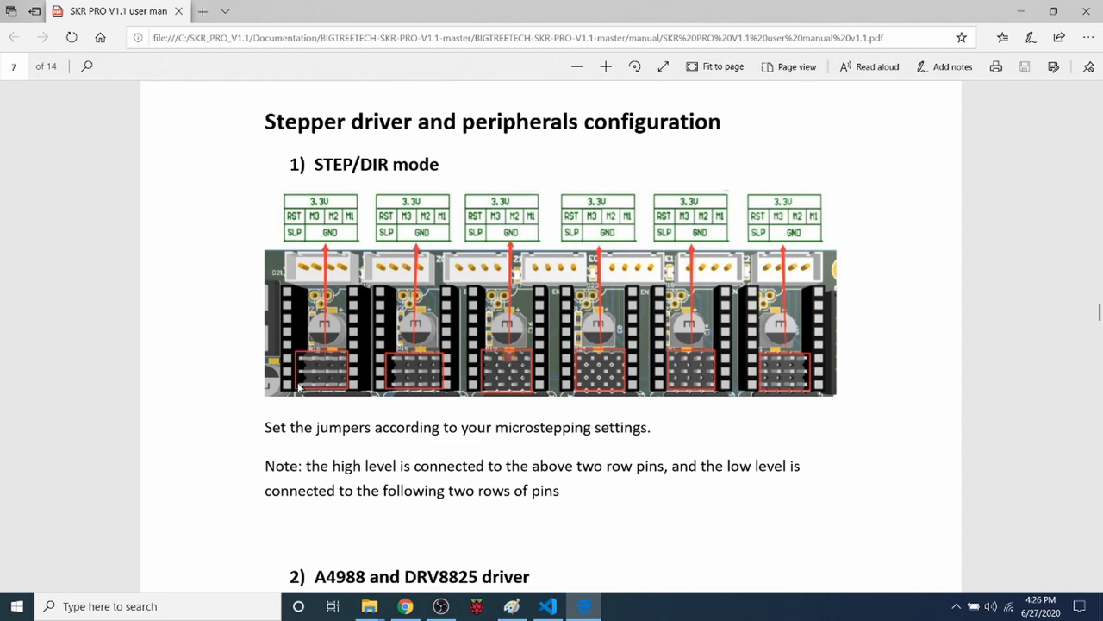
mouse_move(345, 389)
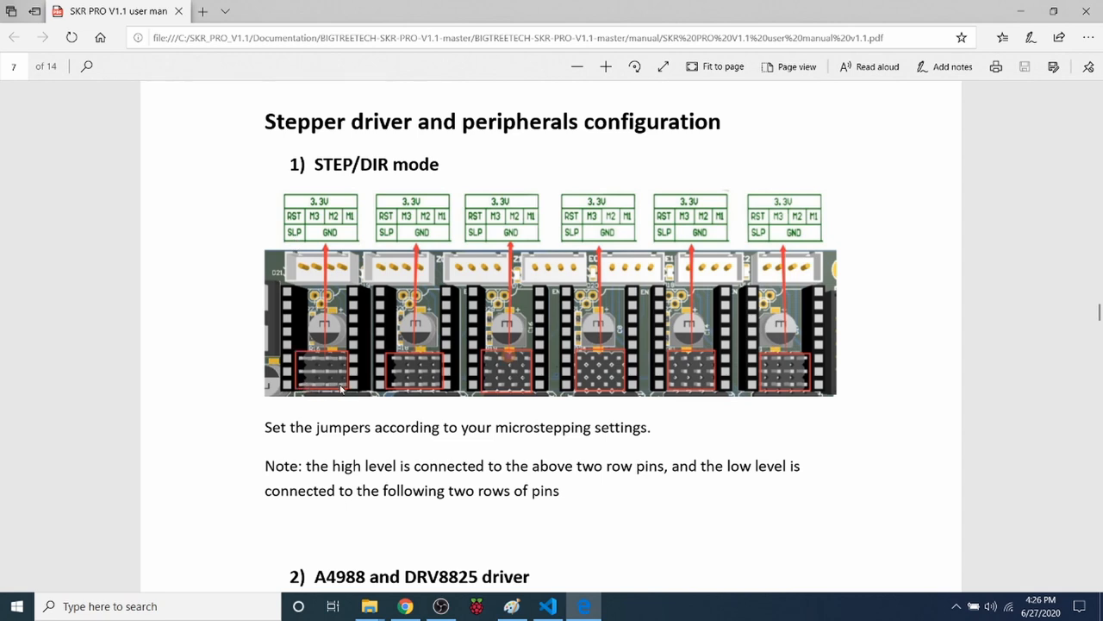
mouse_move(285, 456)
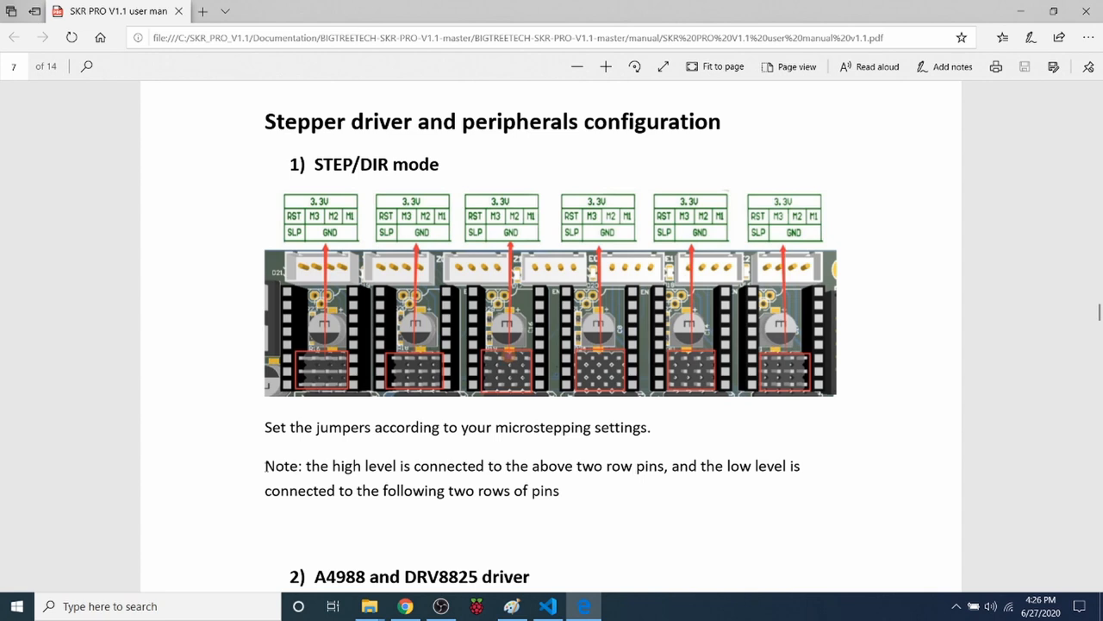
mouse_move(597, 462)
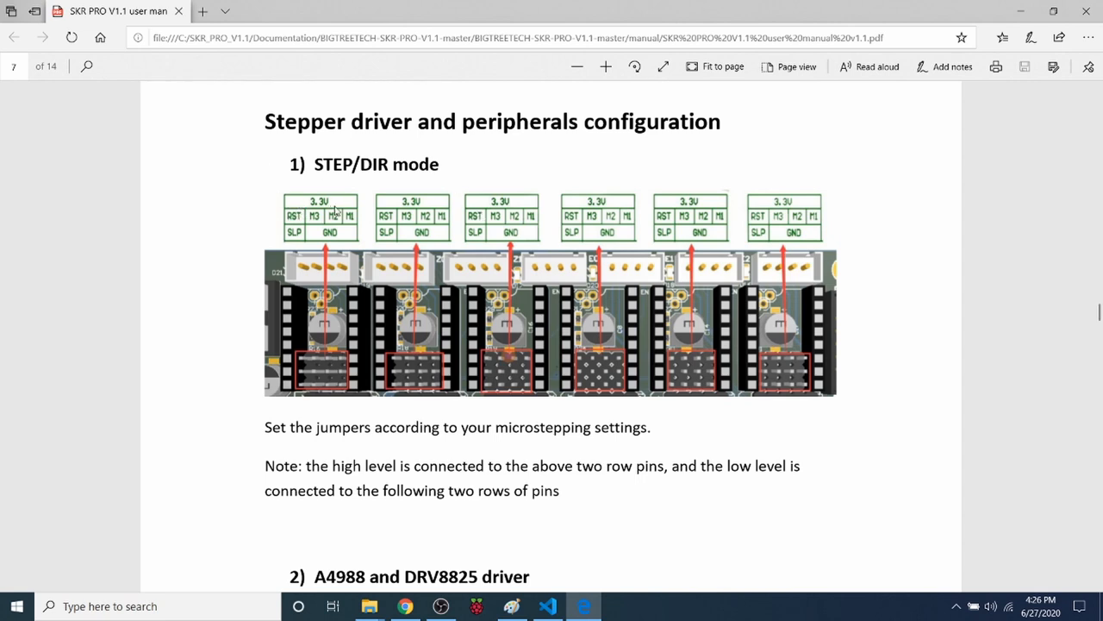
mouse_move(327, 207)
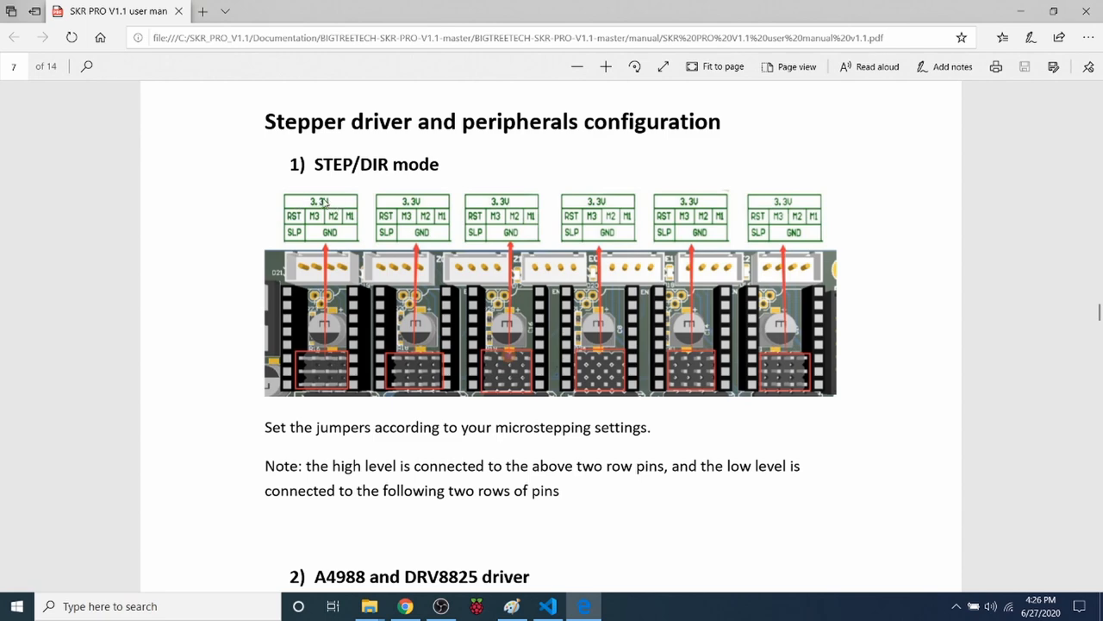
Scroll the PDF down to the A4988 and DRV8825 driver jumper instructions
scroll(down, 3)
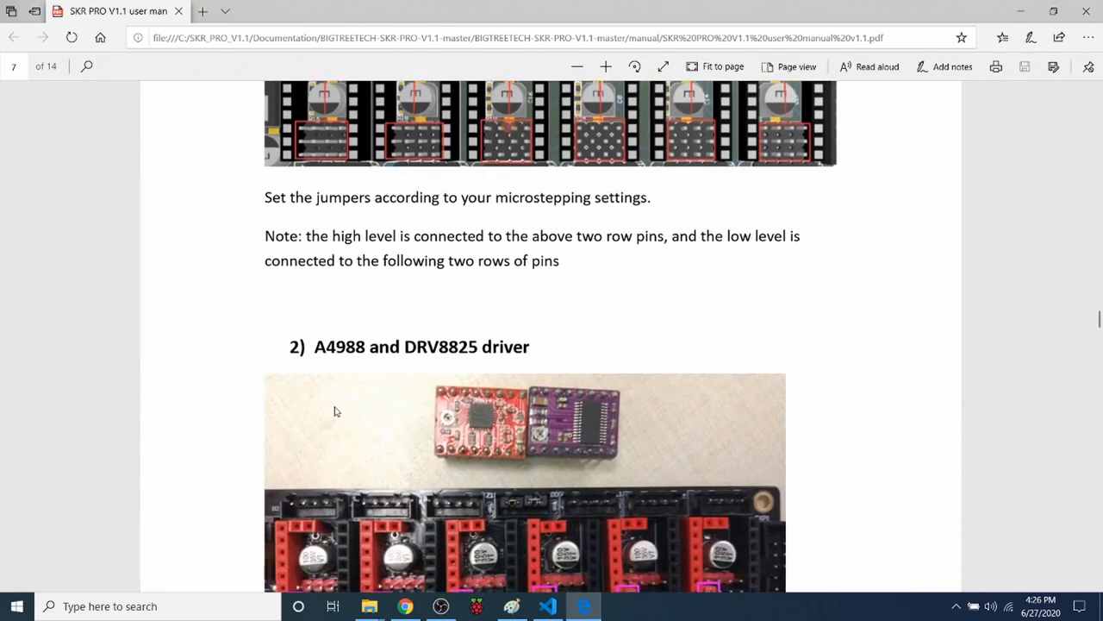
scroll(down, 3)
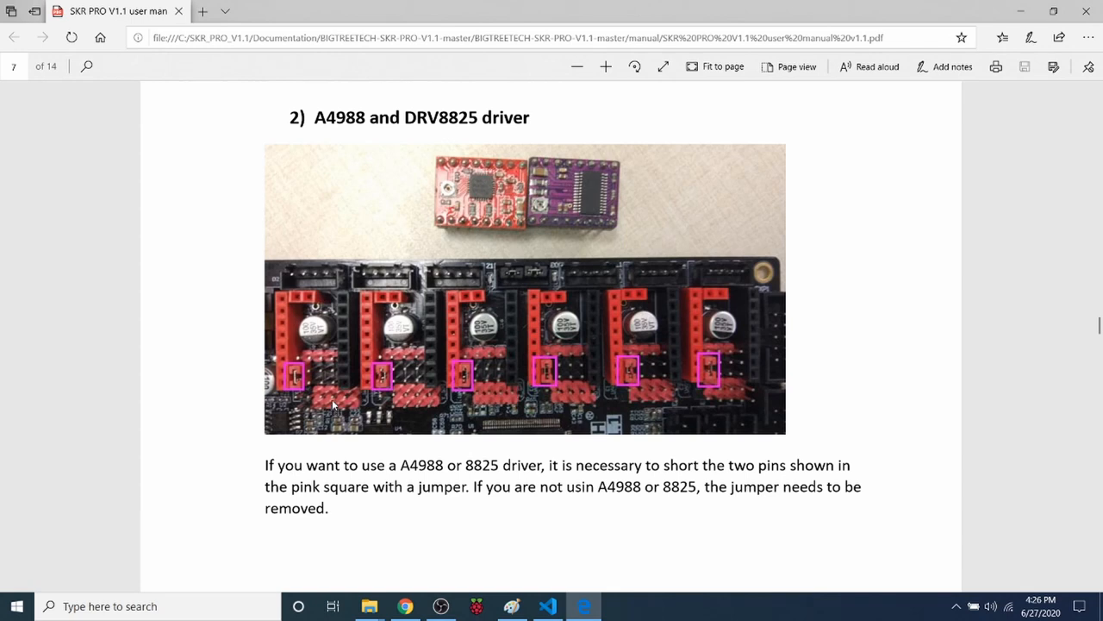
mouse_move(295, 375)
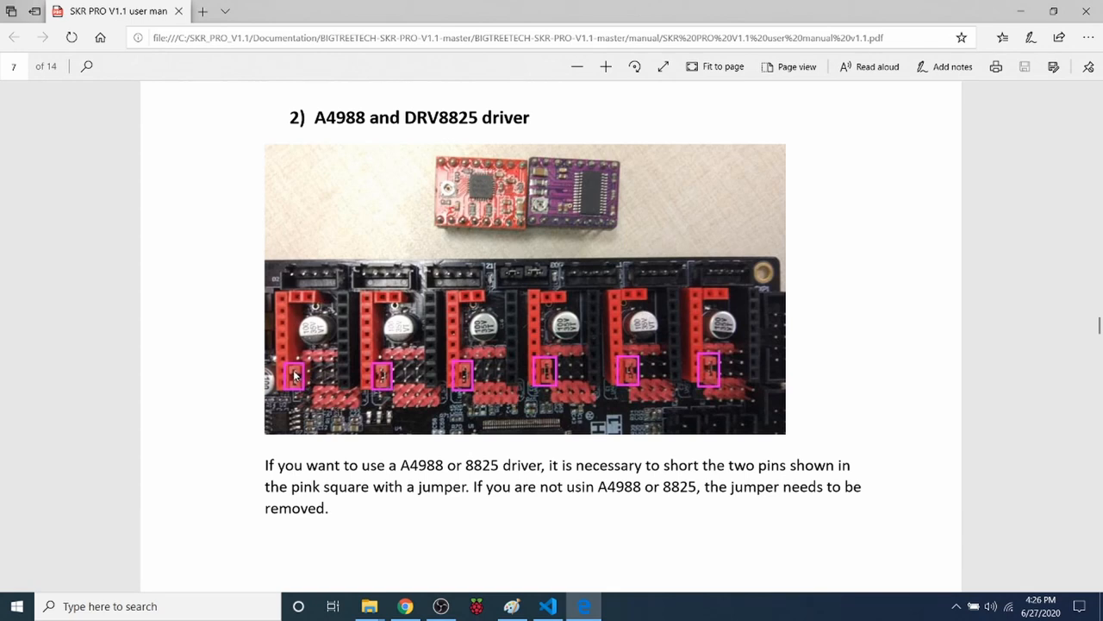
mouse_move(300, 386)
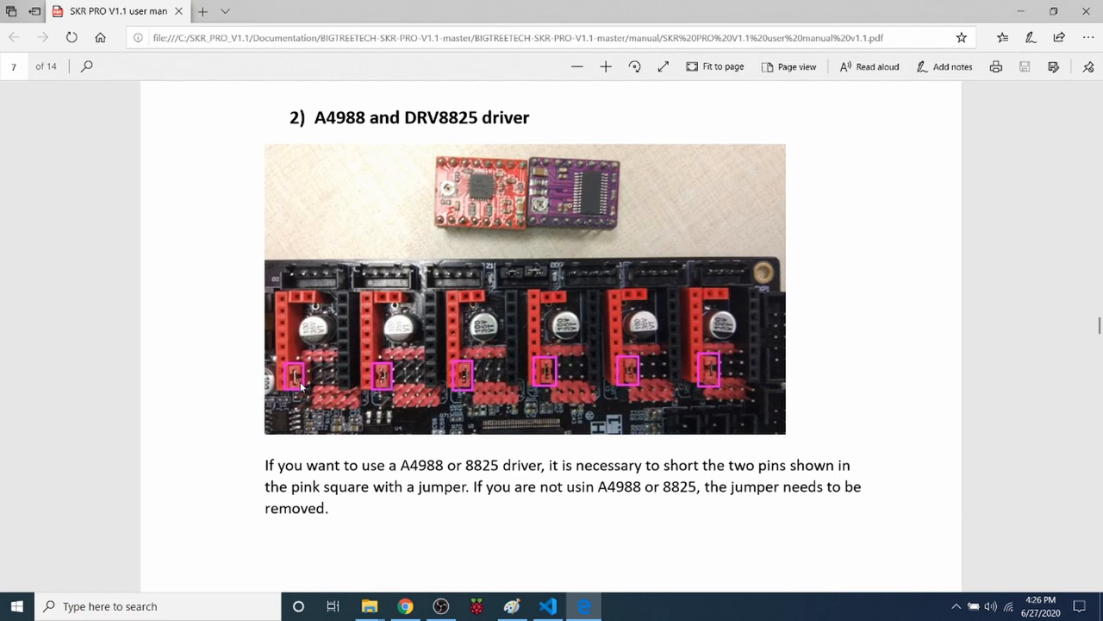
mouse_move(231, 478)
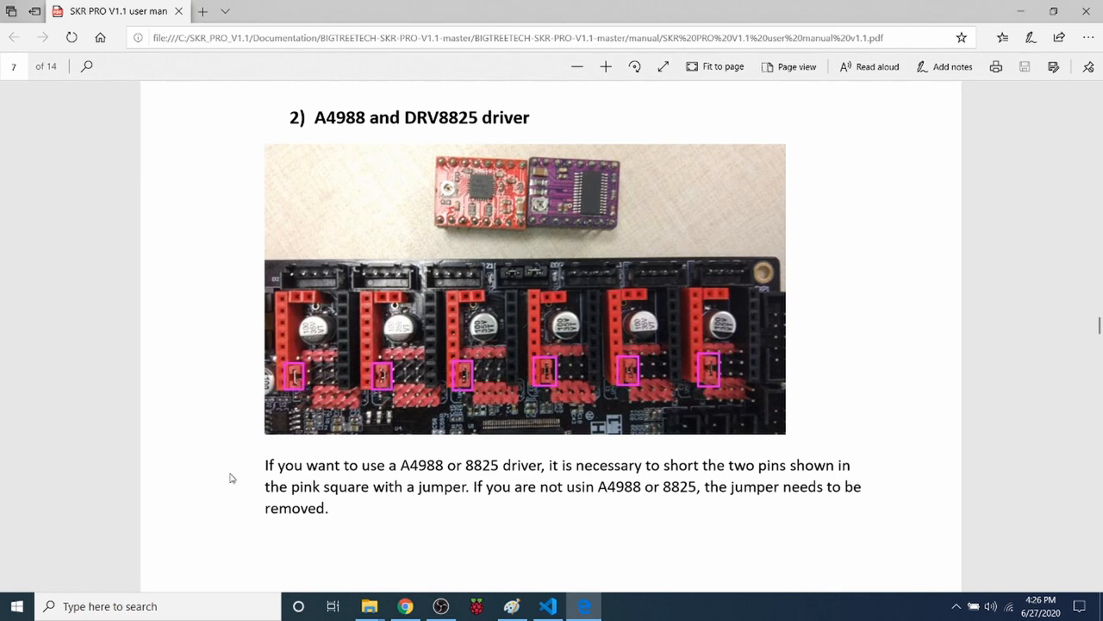
mouse_move(251, 484)
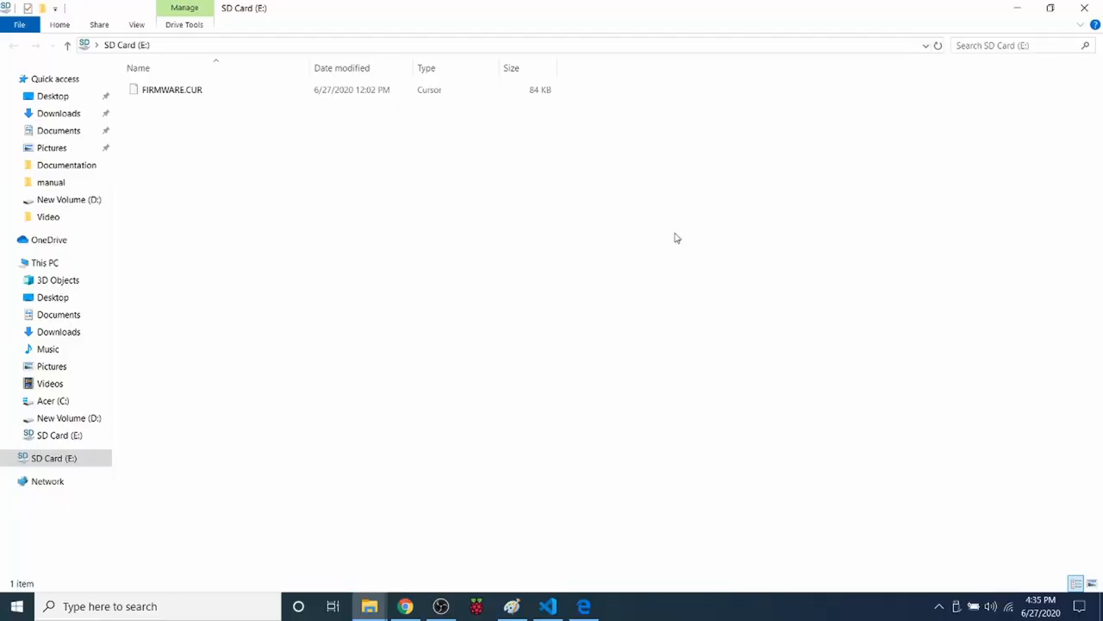
mouse_move(698, 201)
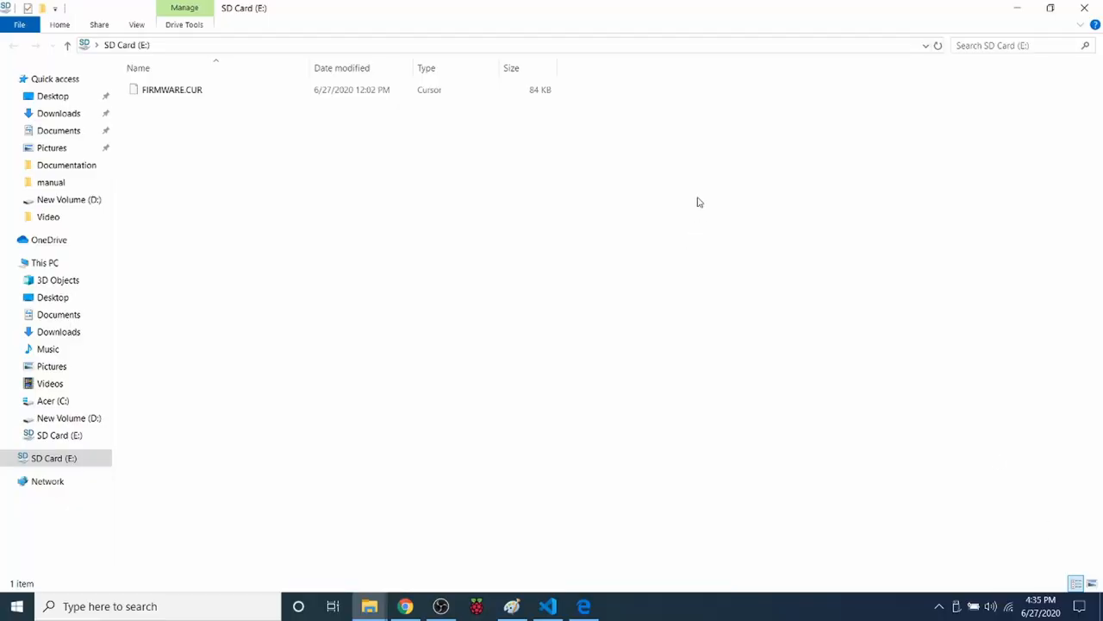
mouse_move(310, 82)
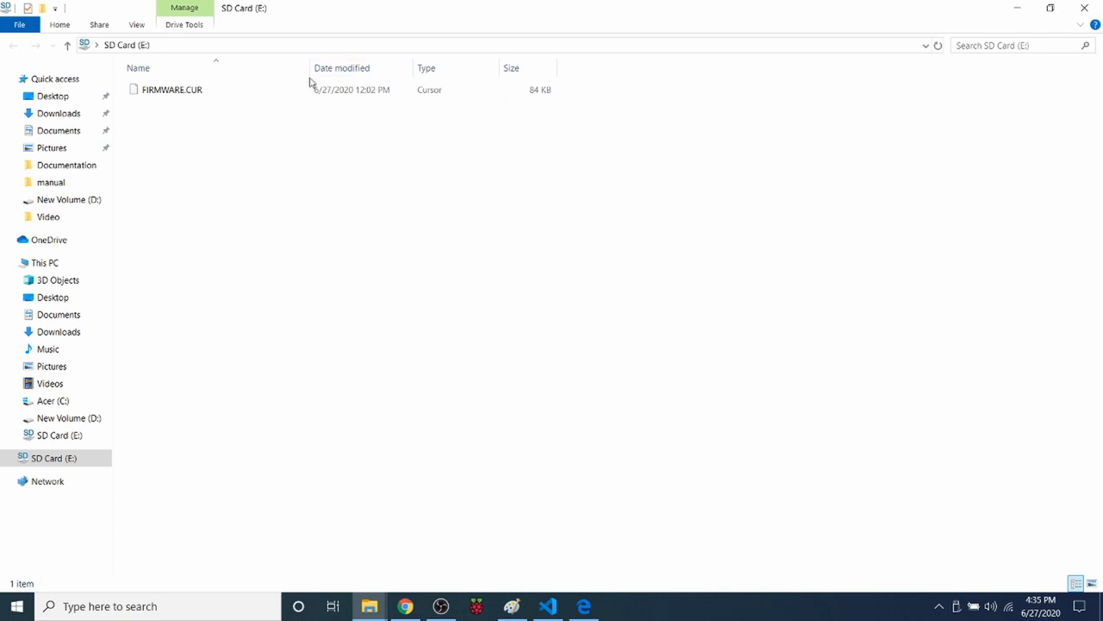
mouse_move(185, 95)
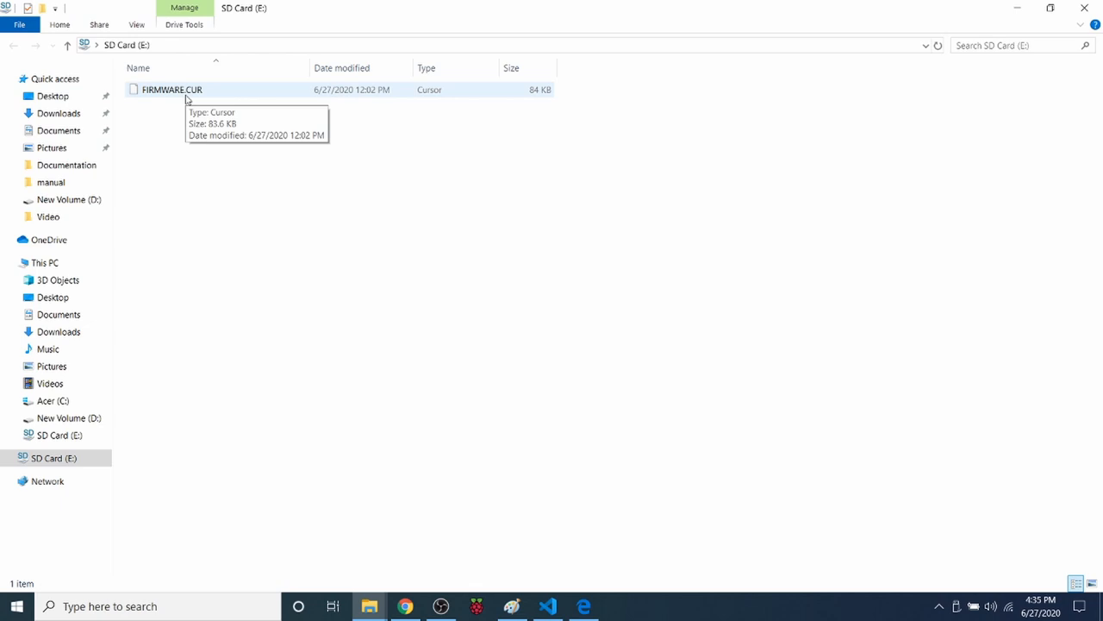
mouse_move(200, 86)
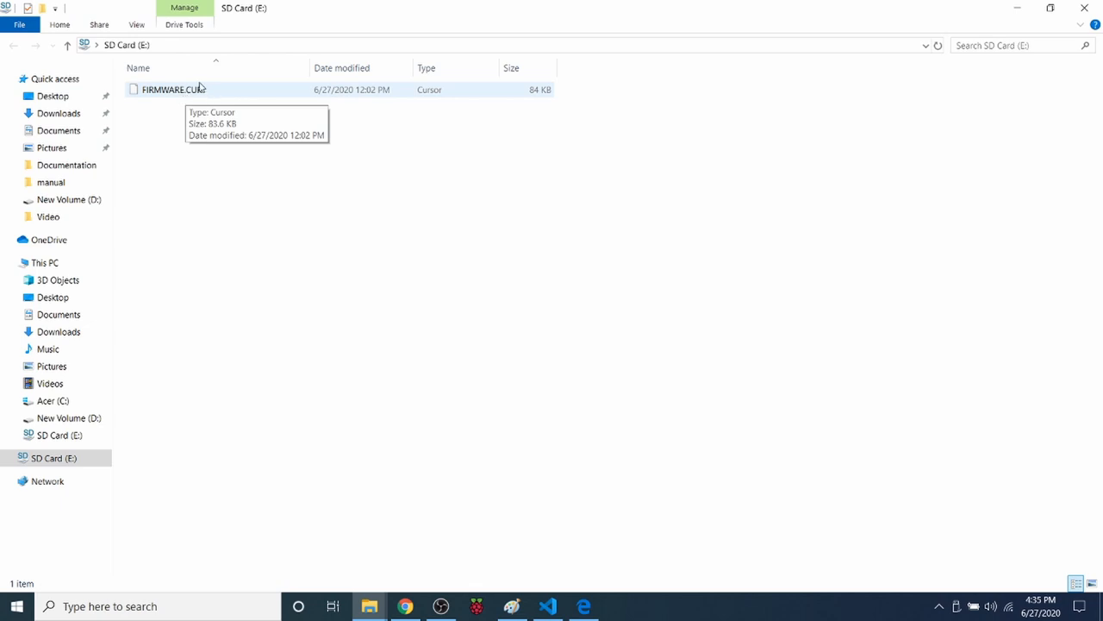
mouse_move(262, 242)
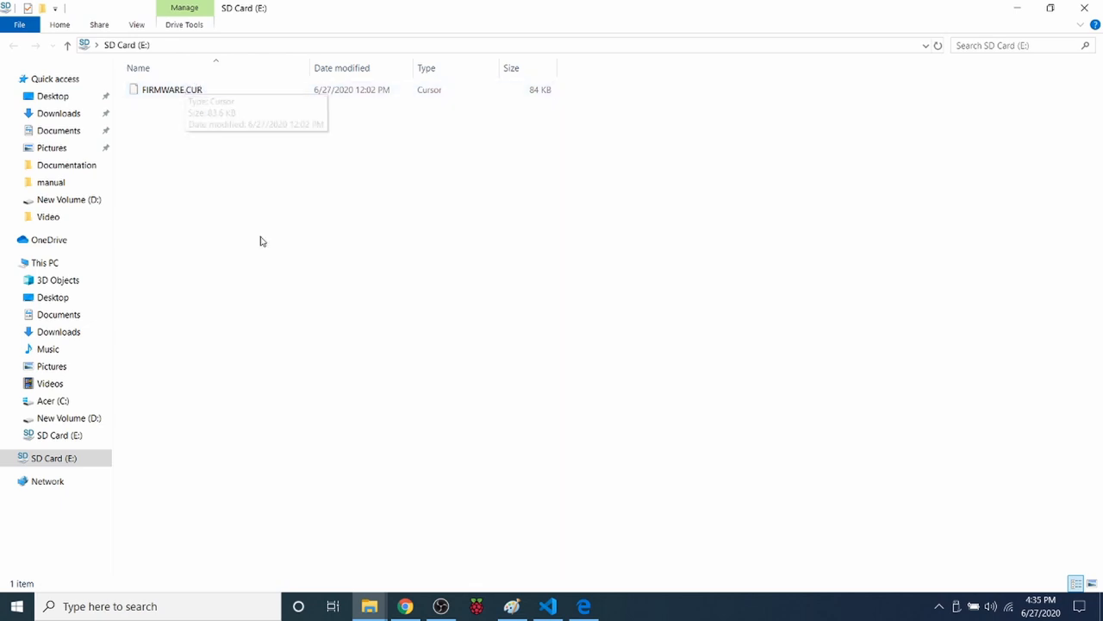
mouse_move(299, 259)
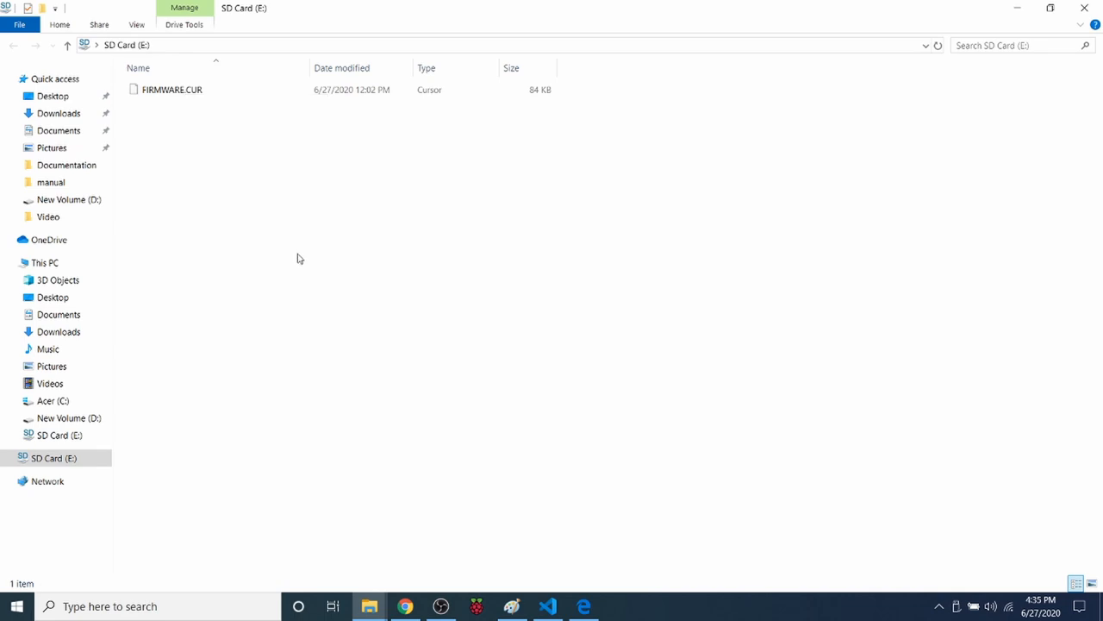
mouse_move(317, 278)
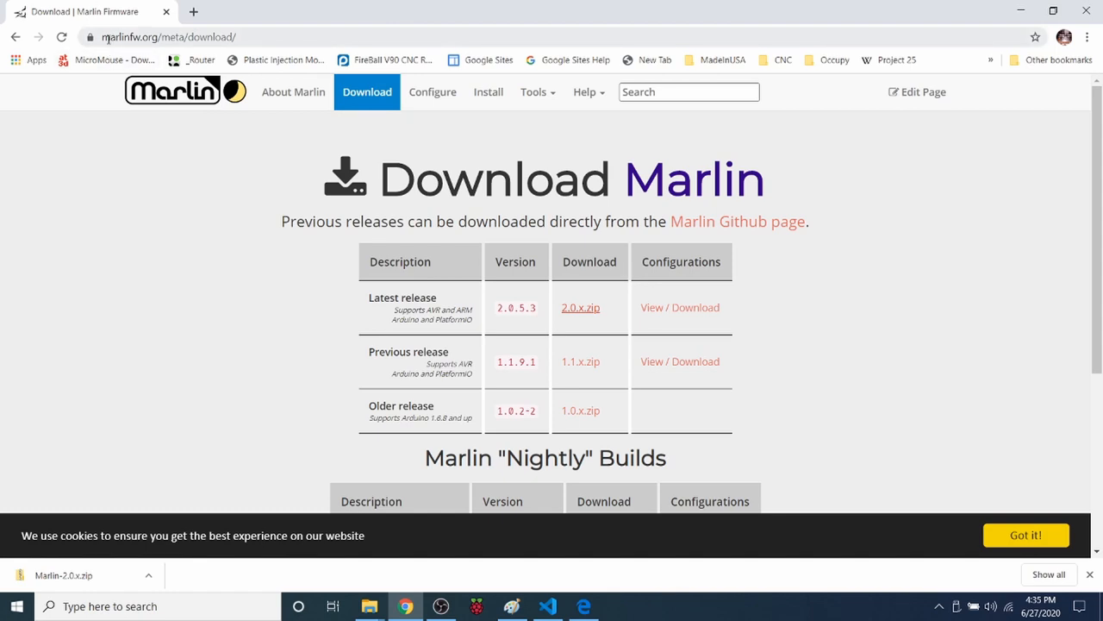
mouse_move(170, 127)
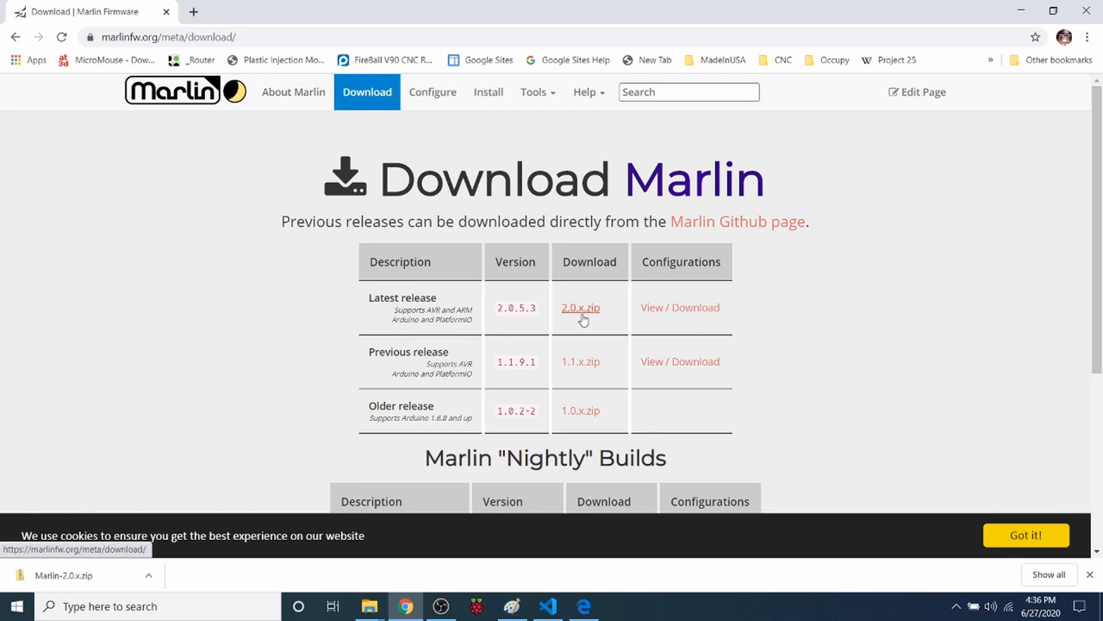
Download Marlin-2.0.x.zip from marlinfw.org and open the download's options menu
click(580, 307)
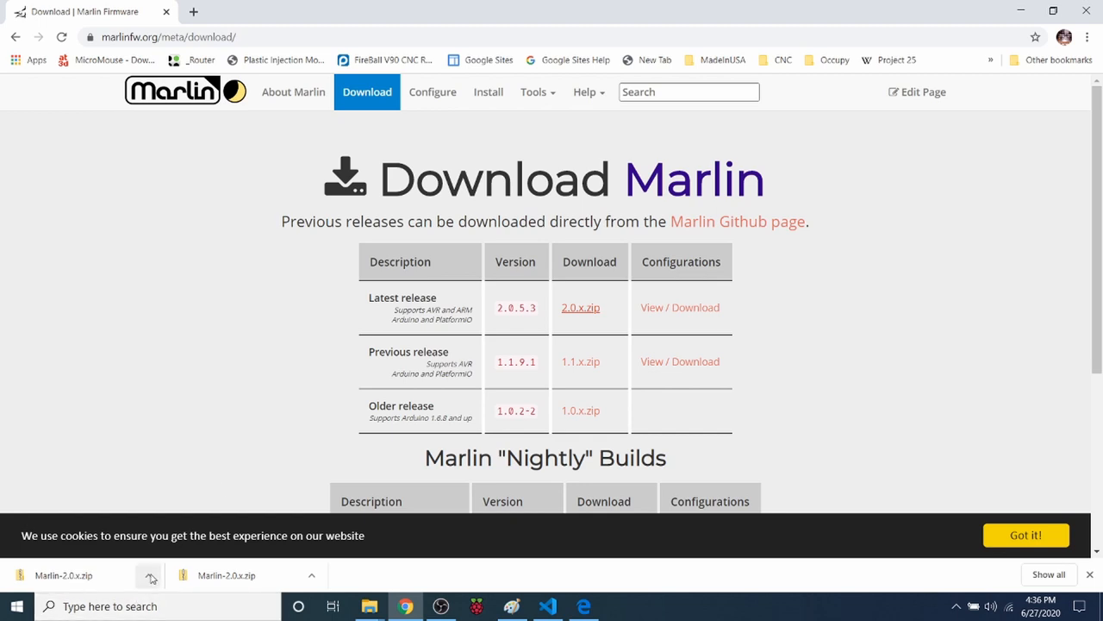
click(148, 575)
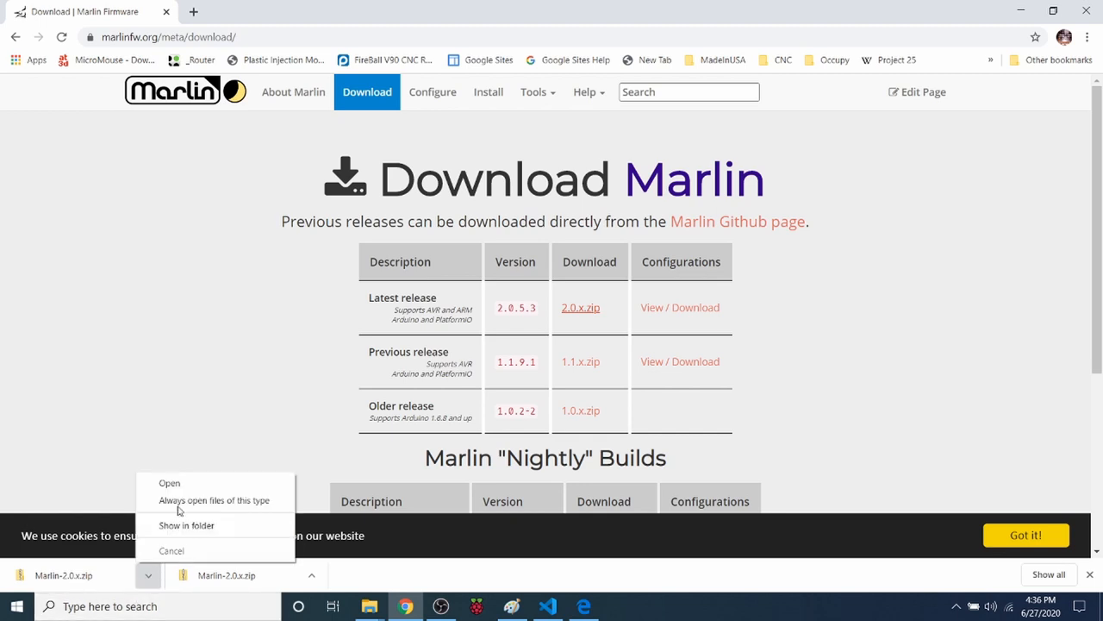
Extract Marlin-2.0.x.zip in Downloads into the default Marlin-2.0.x folder
click(186, 525)
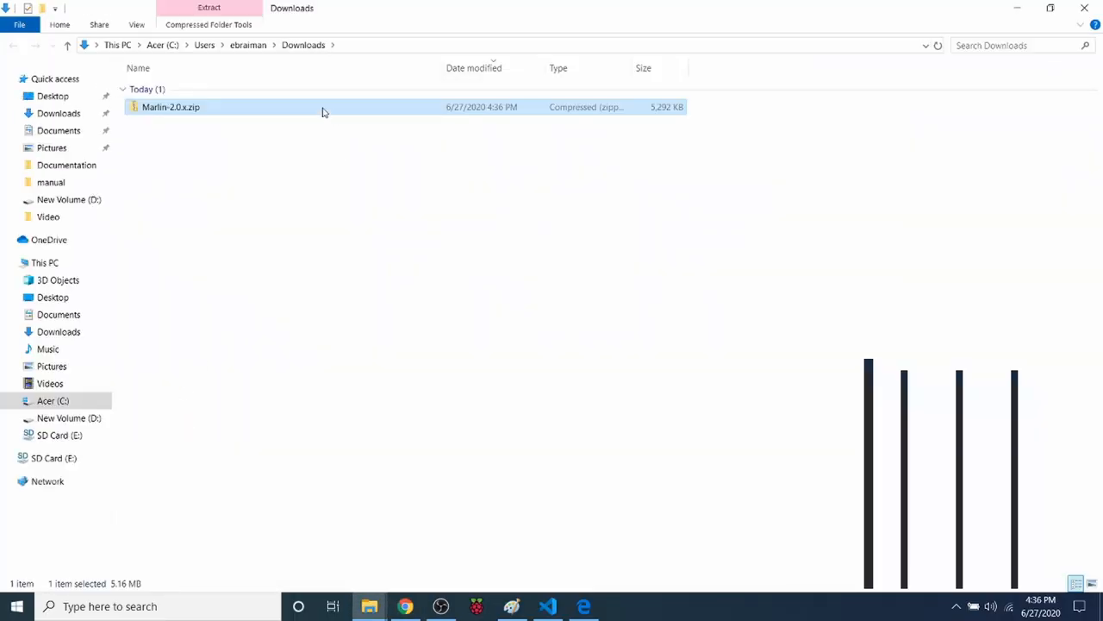
right_click(198, 107)
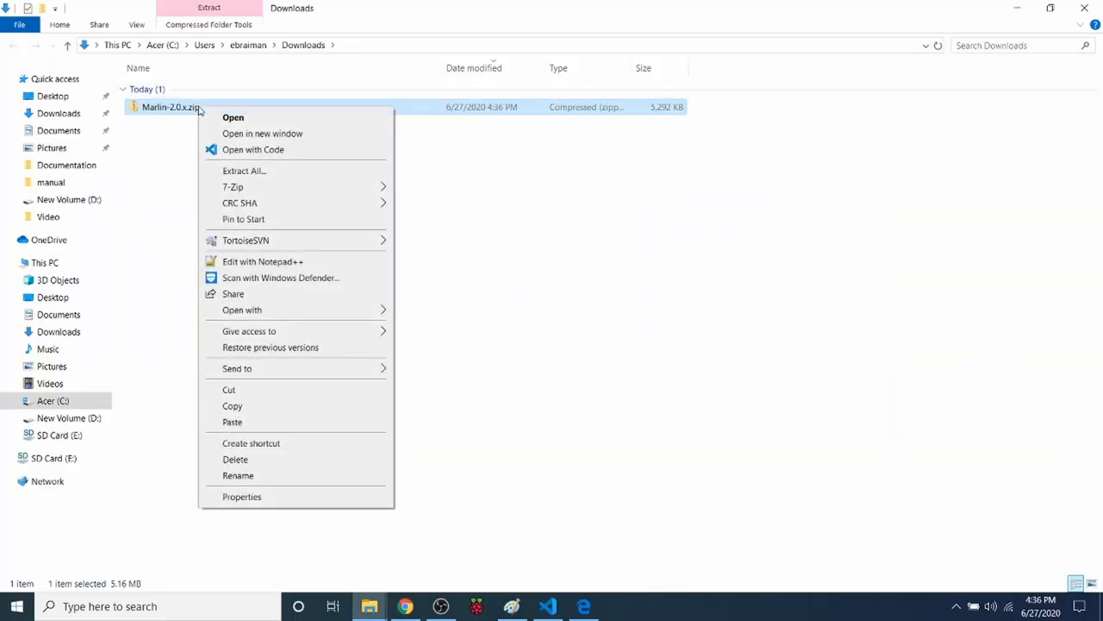
click(244, 170)
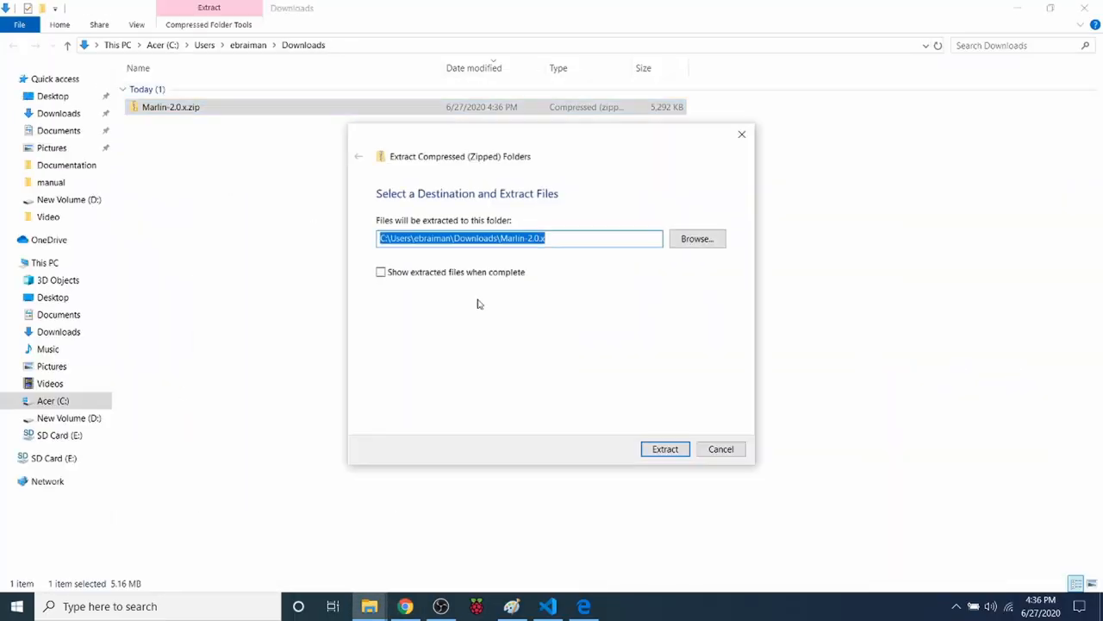
click(664, 448)
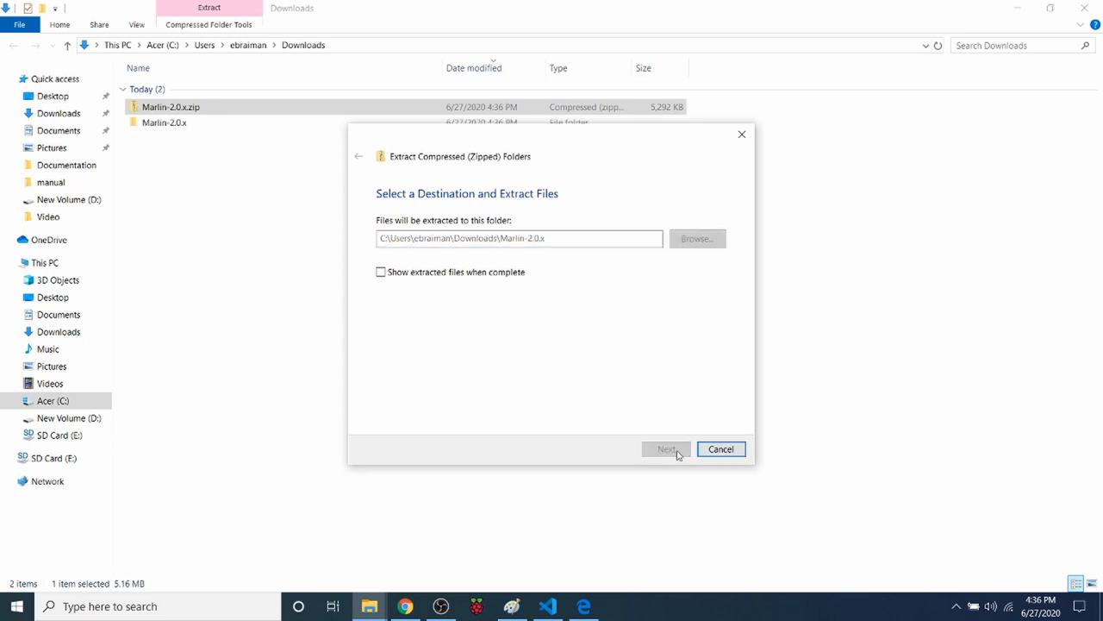
click(666, 448)
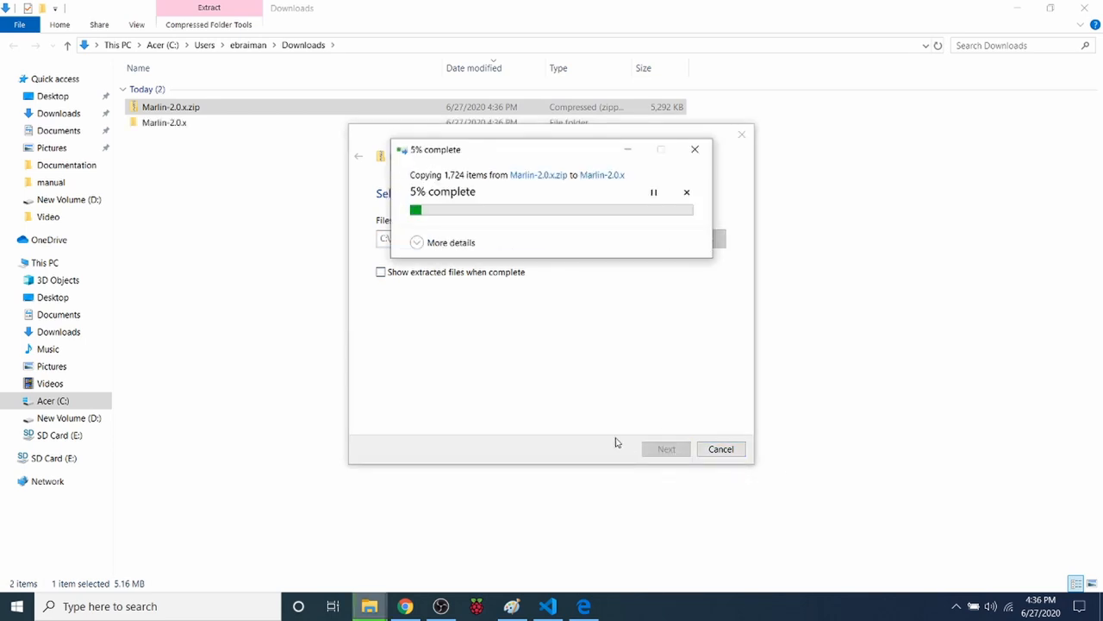
mouse_move(537, 535)
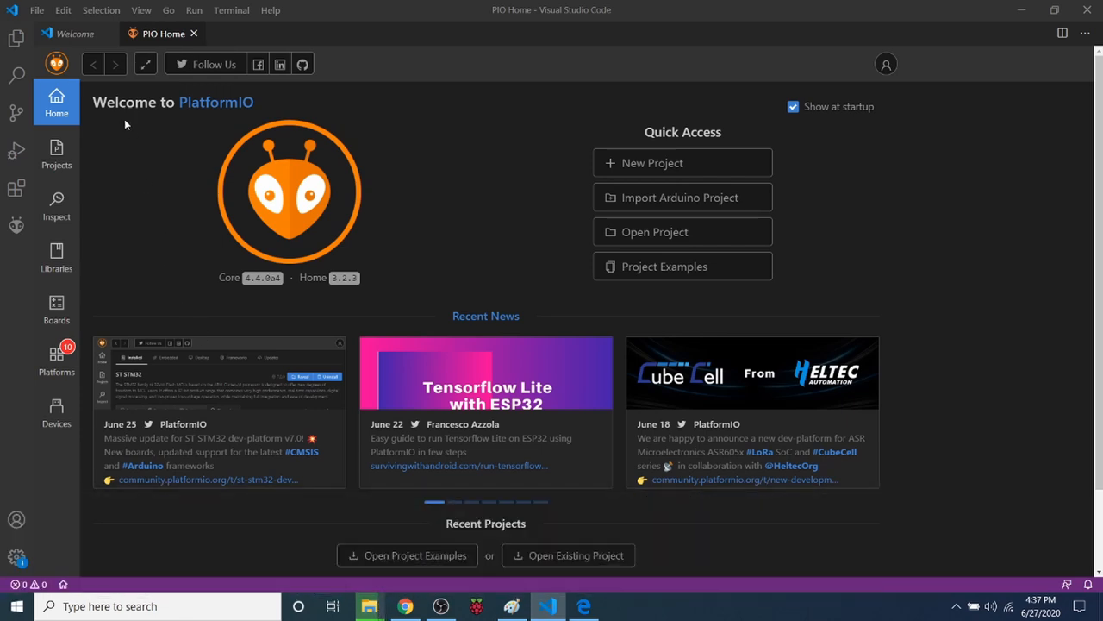
mouse_move(16, 41)
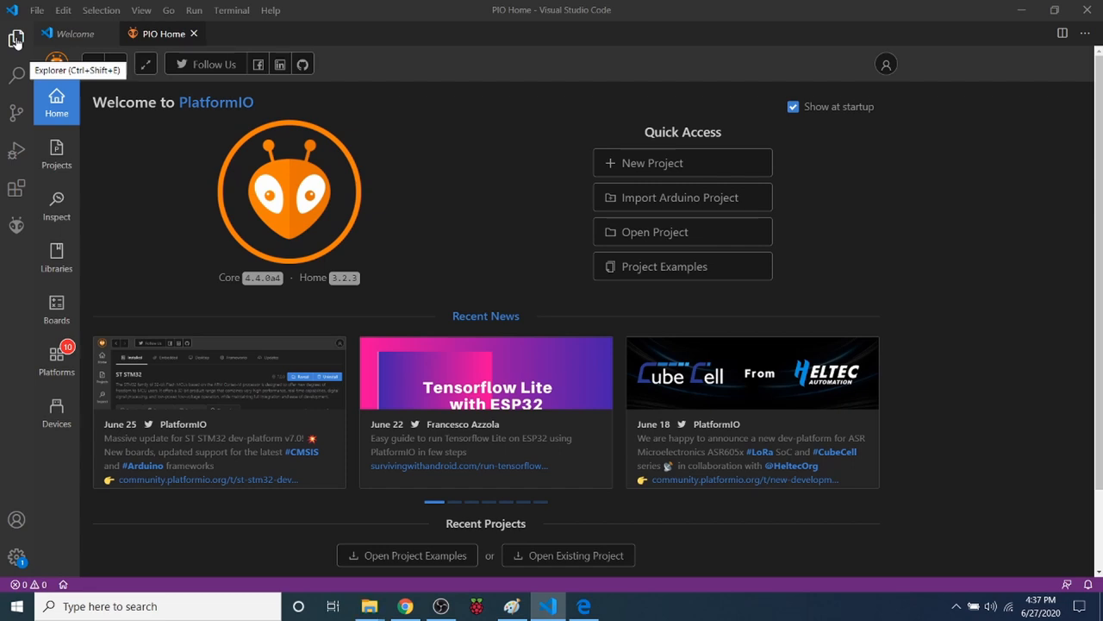
Open the extracted Downloads\Marlin-2.0.x folder as the VS Code workspace
click(15, 39)
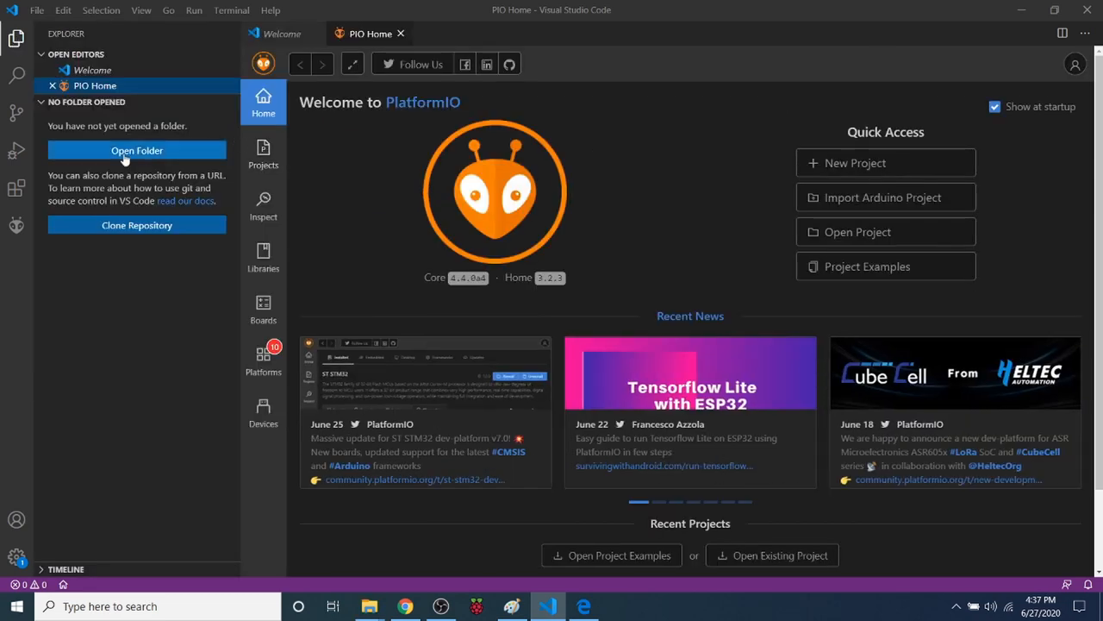
click(137, 150)
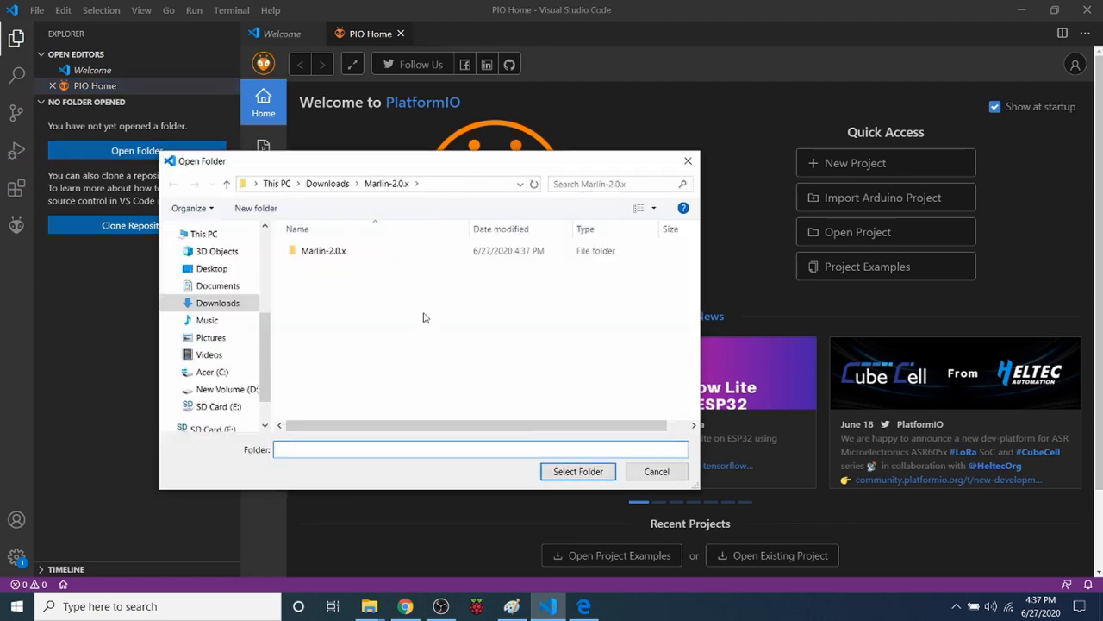
mouse_move(323, 250)
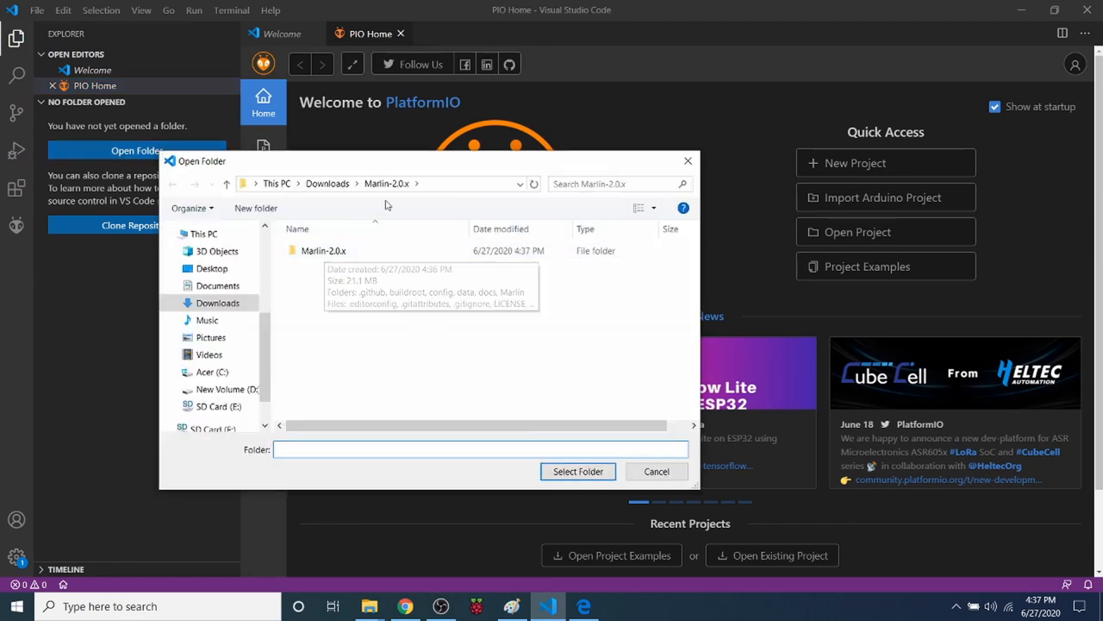
double_click(323, 250)
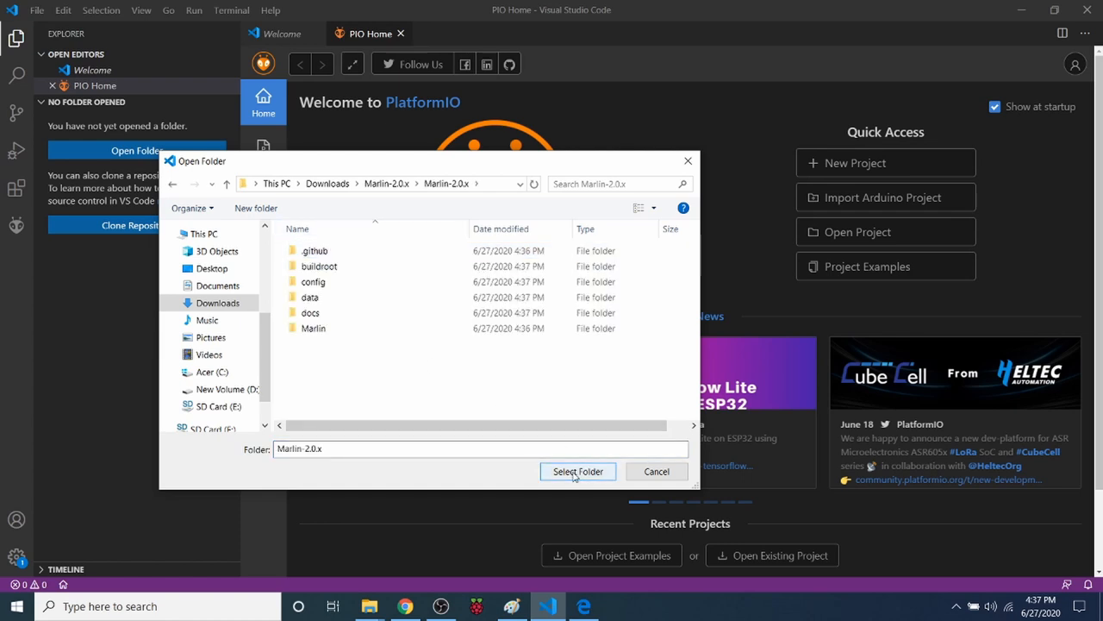
click(578, 472)
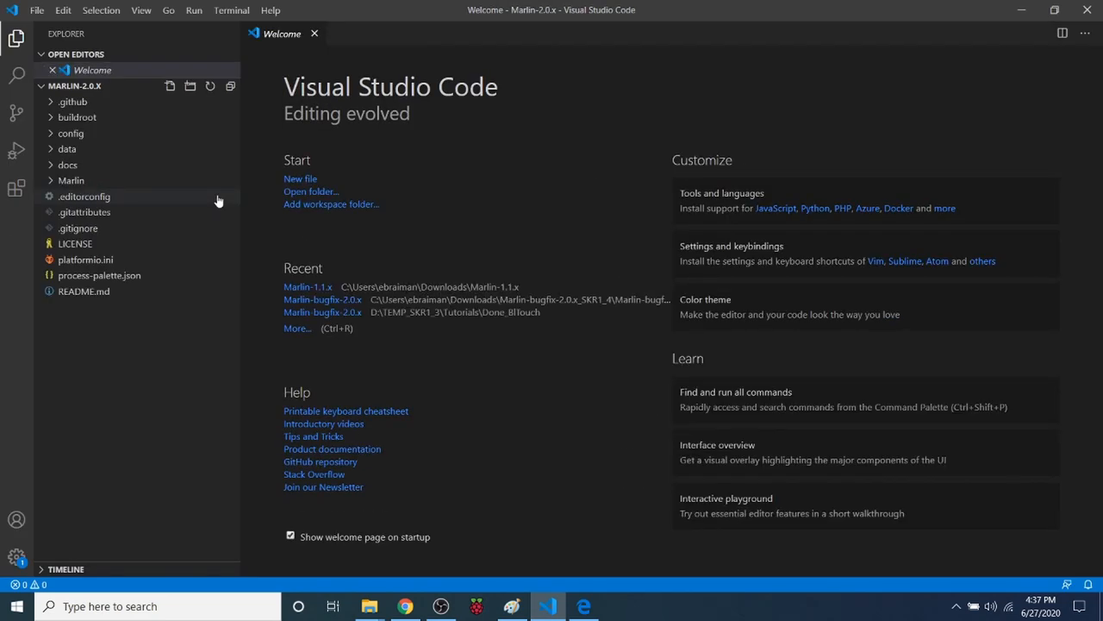
mouse_move(171, 174)
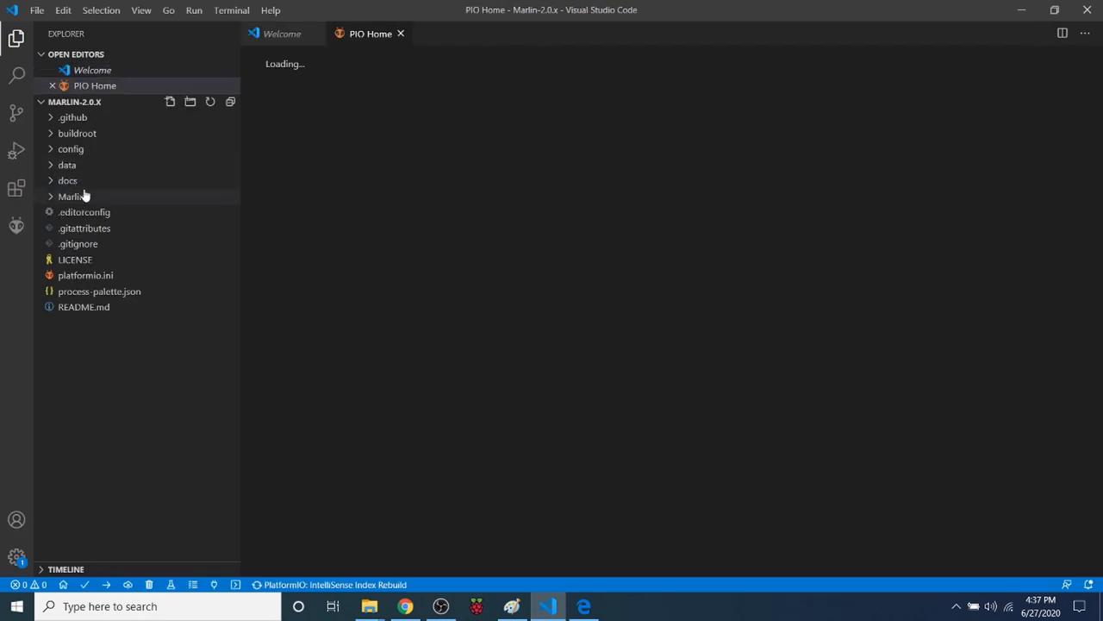
Expand Marlin > src > pins > stm32f4 in the Explorer sidebar
click(67, 180)
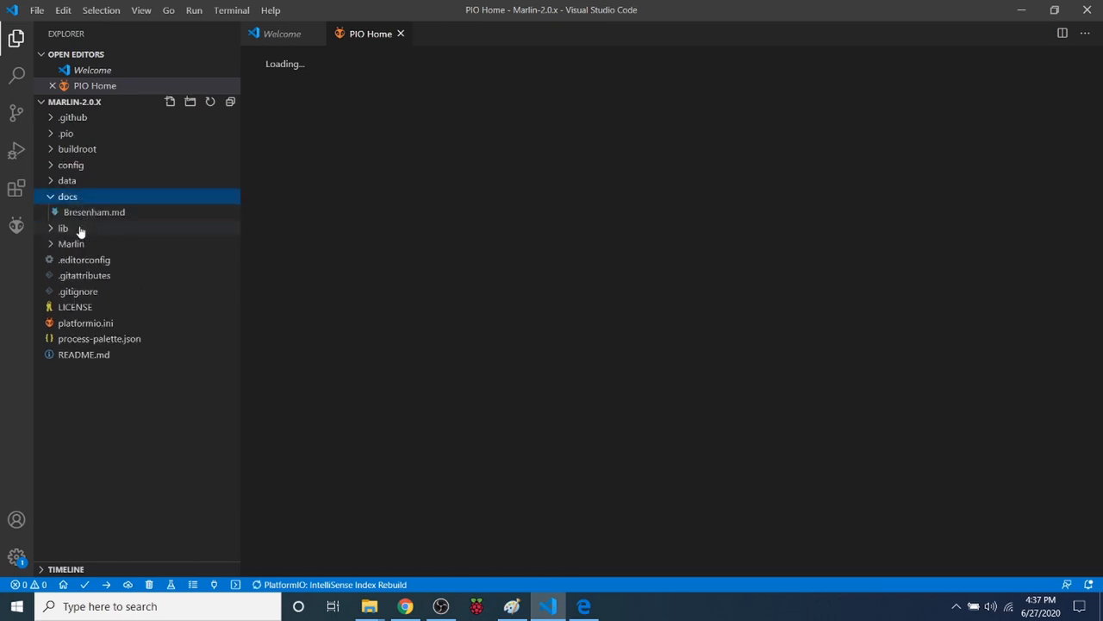
click(72, 243)
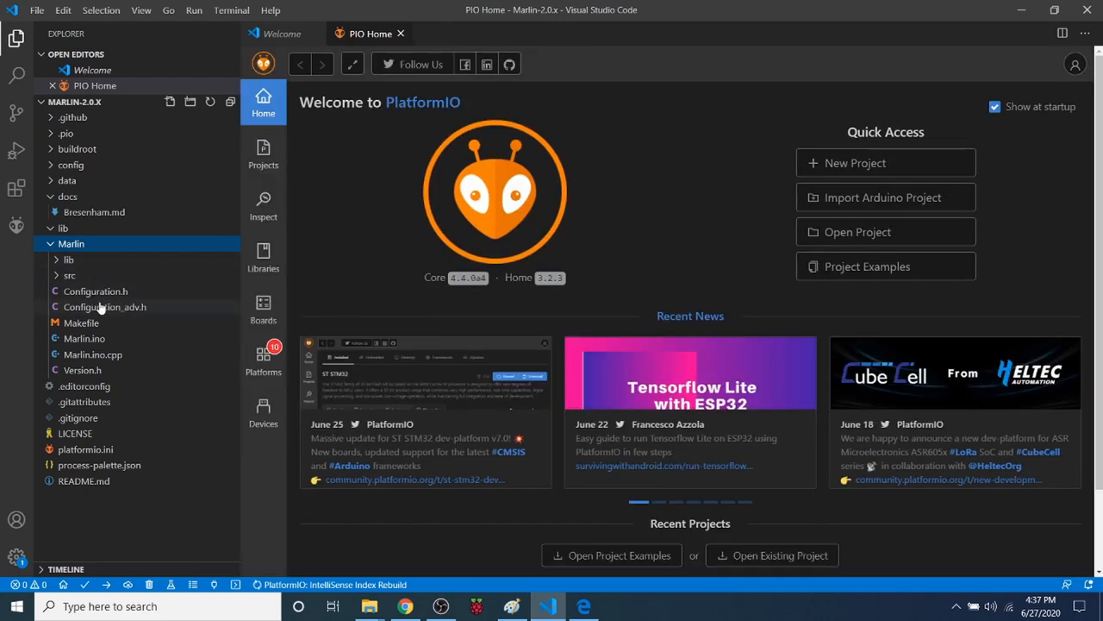
mouse_move(103, 307)
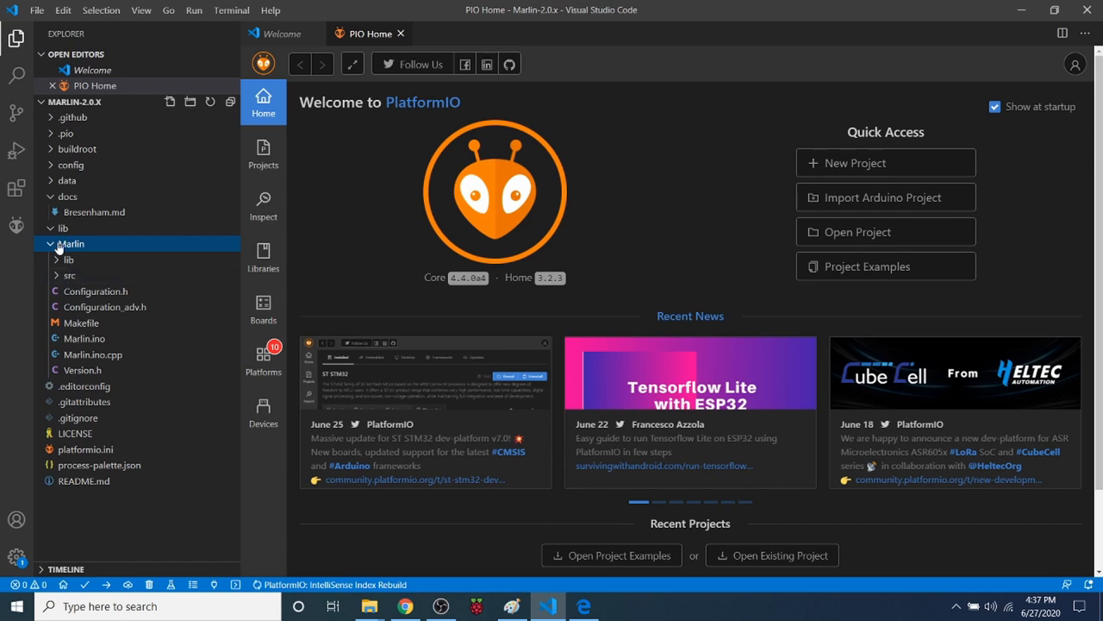
click(70, 275)
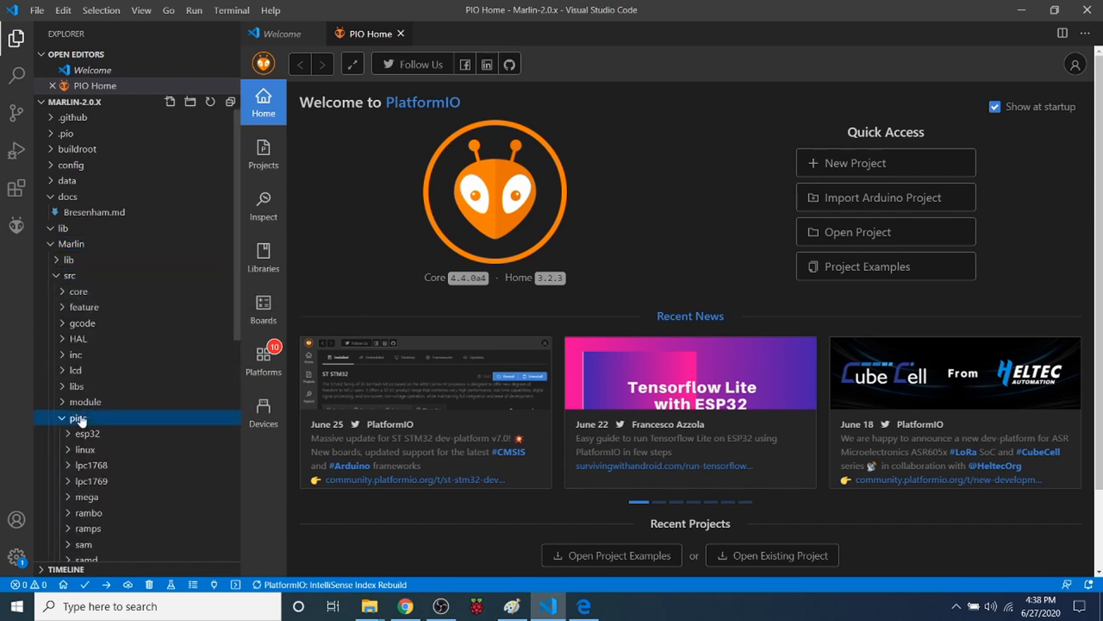
click(79, 417)
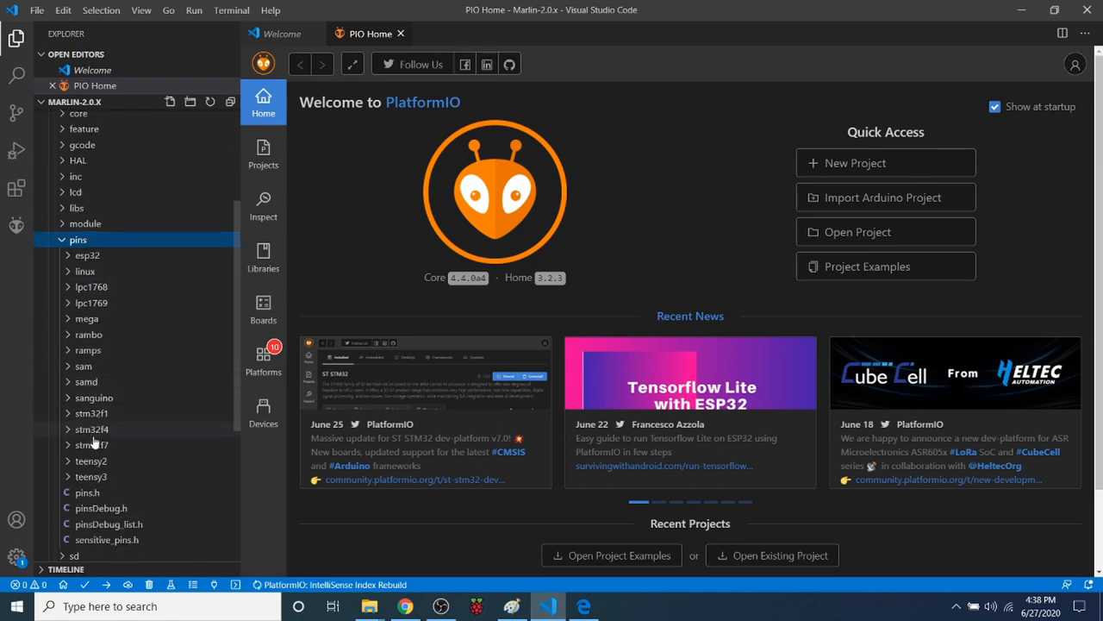
click(91, 429)
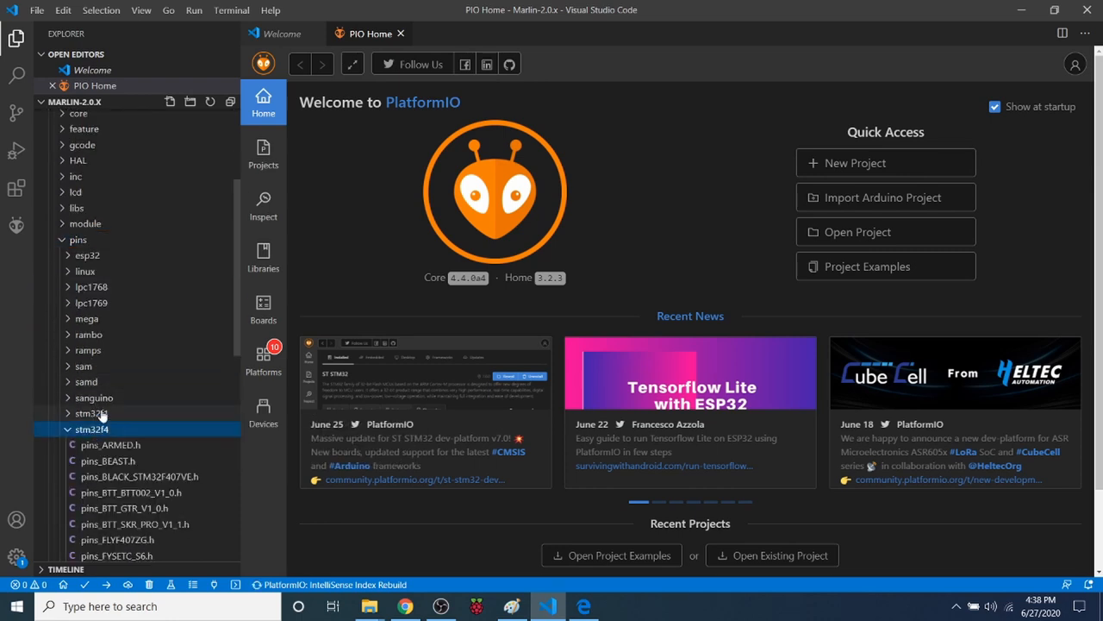
scroll(down, 3)
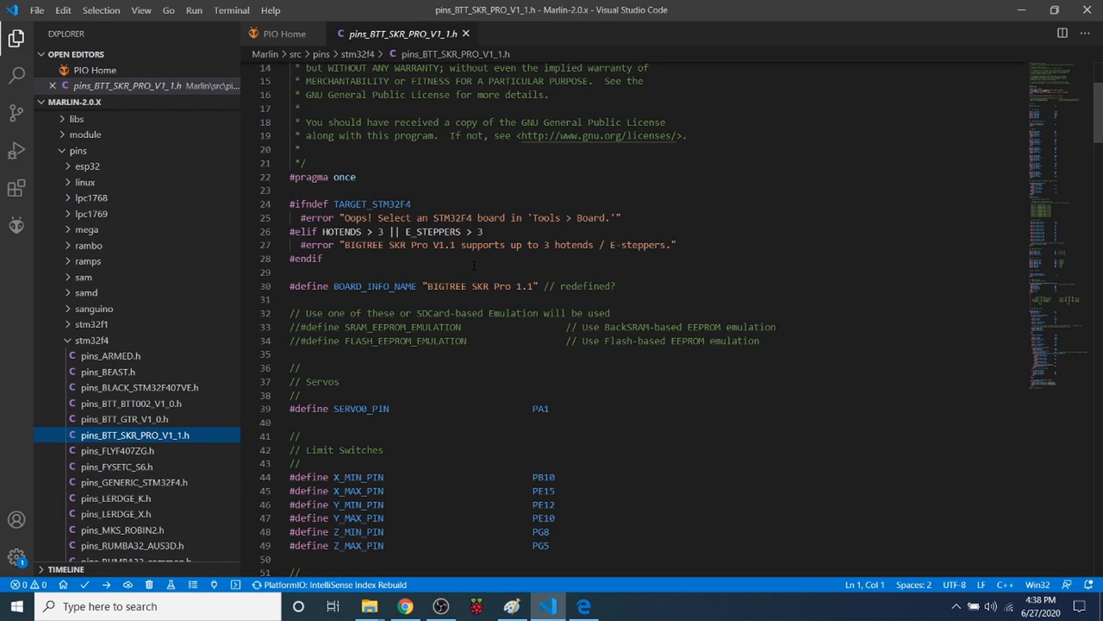
Review pins_BTT_SKR_PRO_V1_1.h limit switch and Z probe (PA2) pins, then collapse stm32f4
scroll(down, 3)
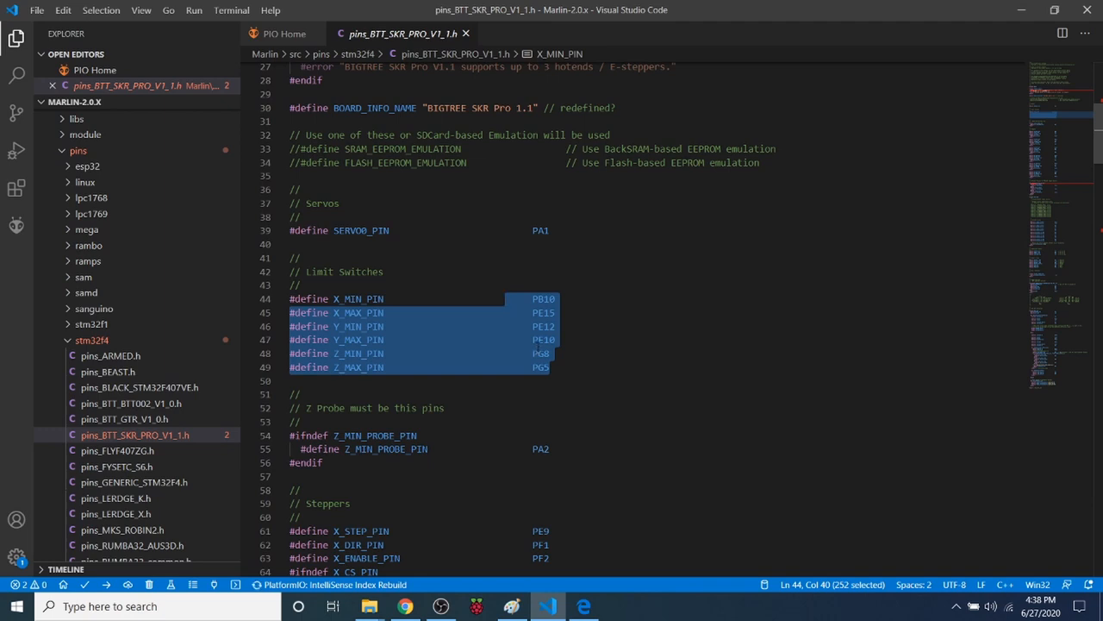
scroll(down, 3)
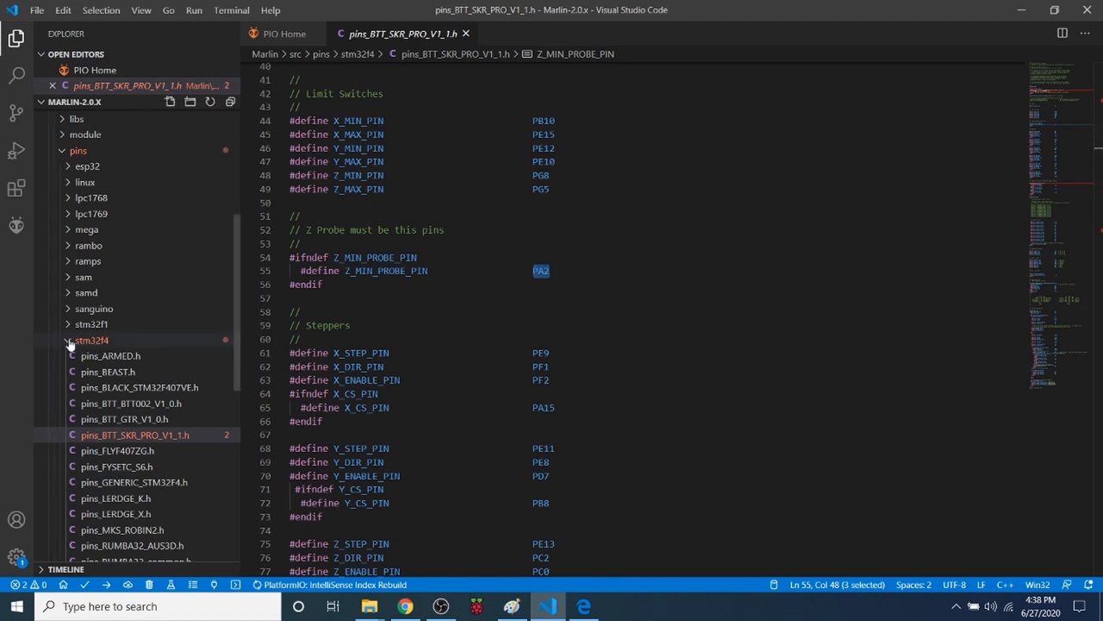
click(67, 339)
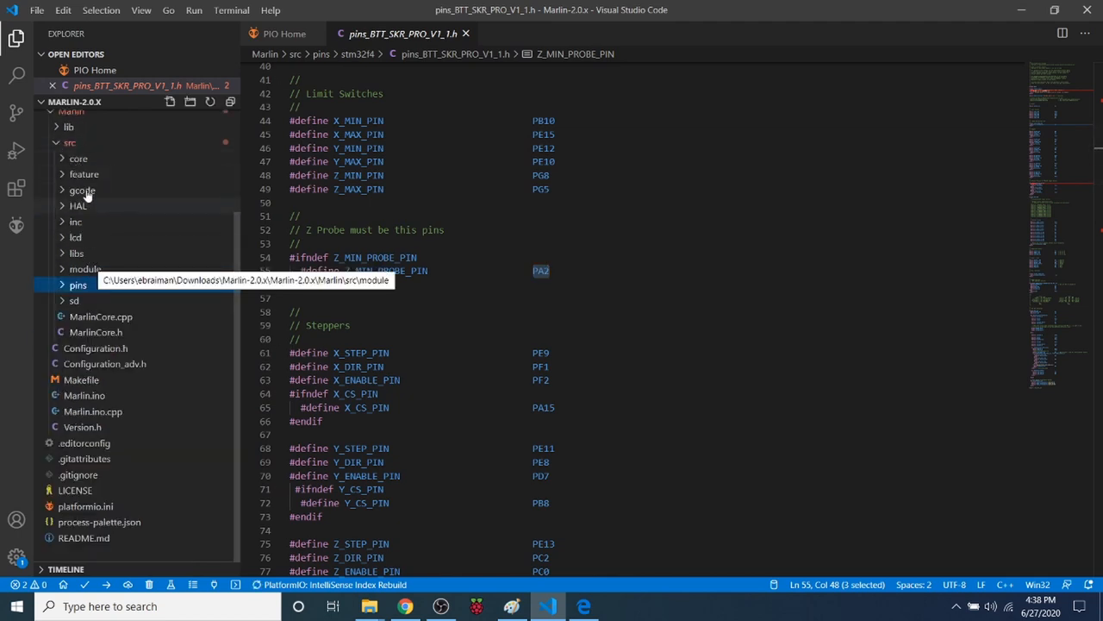
mouse_move(71, 142)
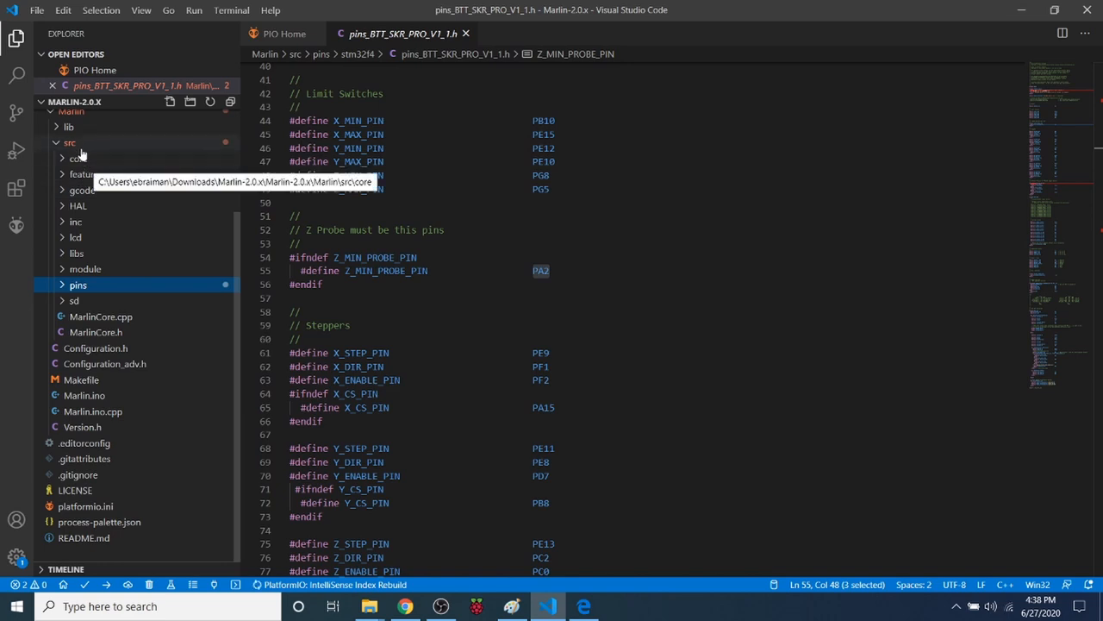
Open boards.h, search 'skr', copy BOARD_BTT_SKR_PRO_V1_1, then close boards.h
click(70, 143)
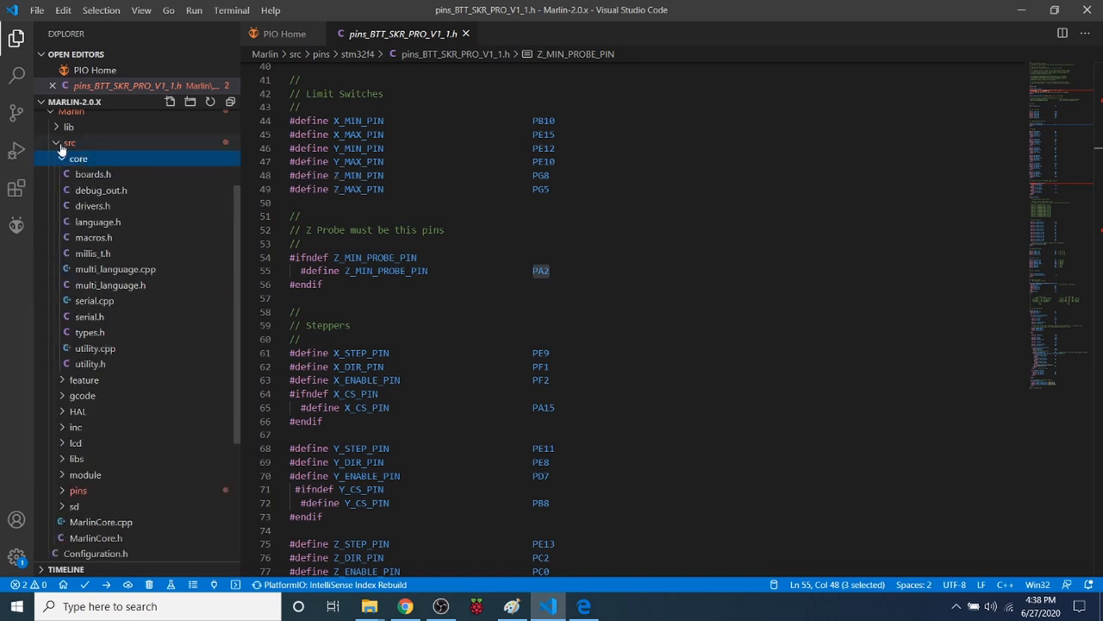
click(92, 173)
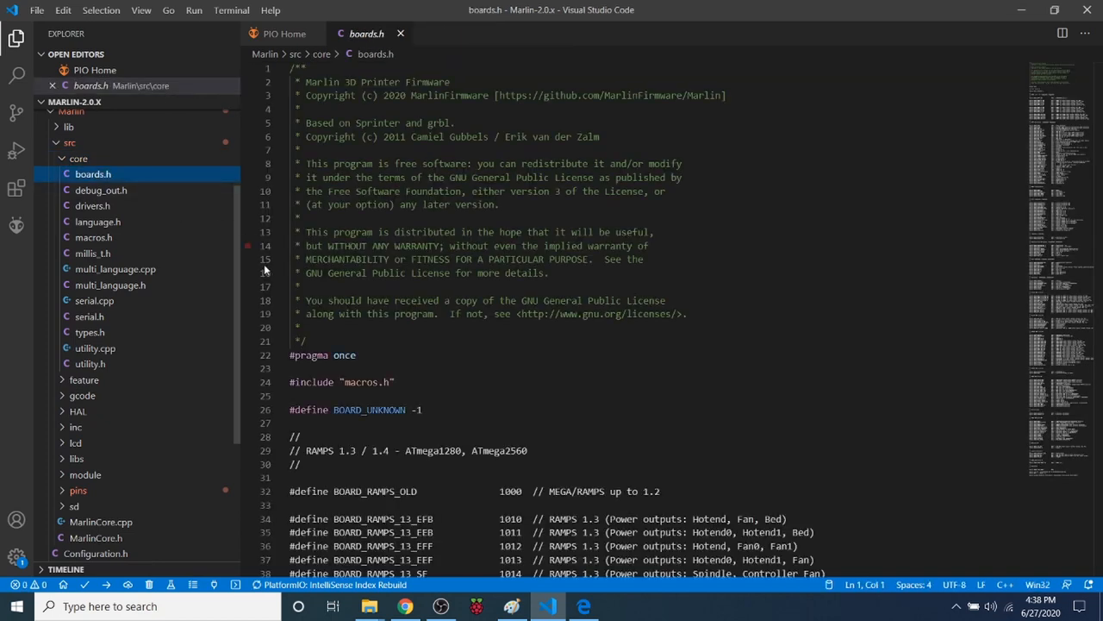
double_click(517, 258)
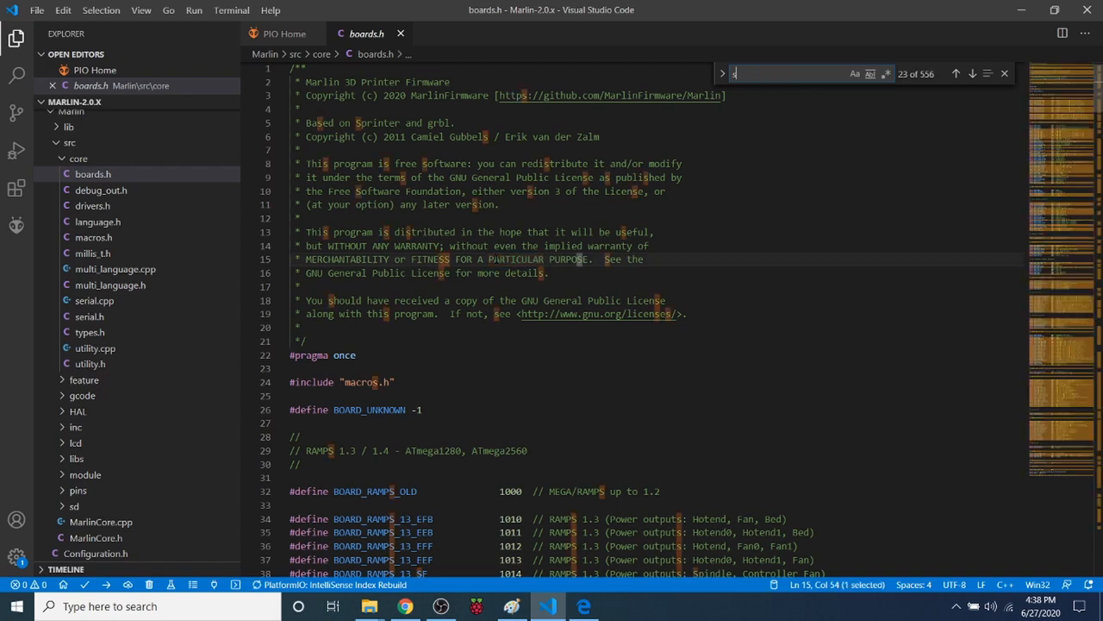
text(skr_pro)
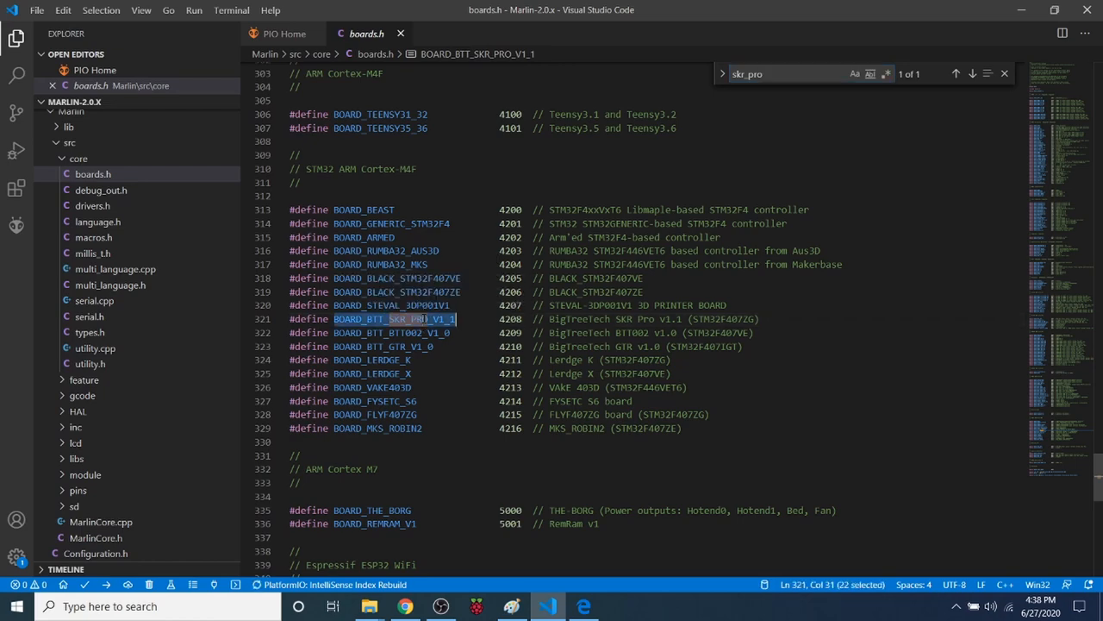
right_click(396, 318)
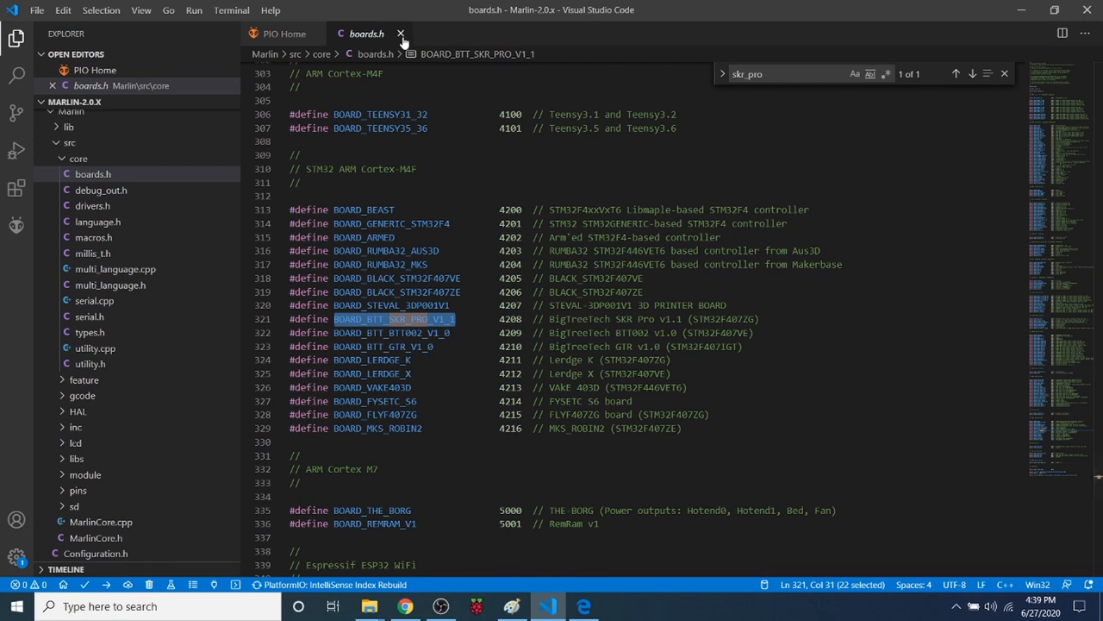
mouse_move(400, 34)
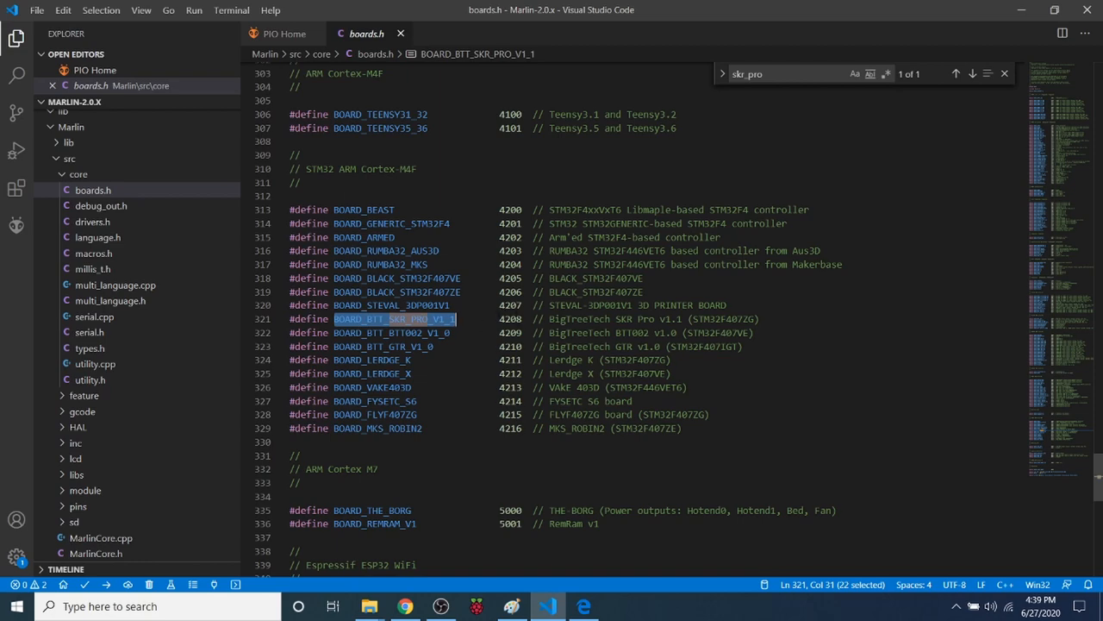
mouse_move(401, 33)
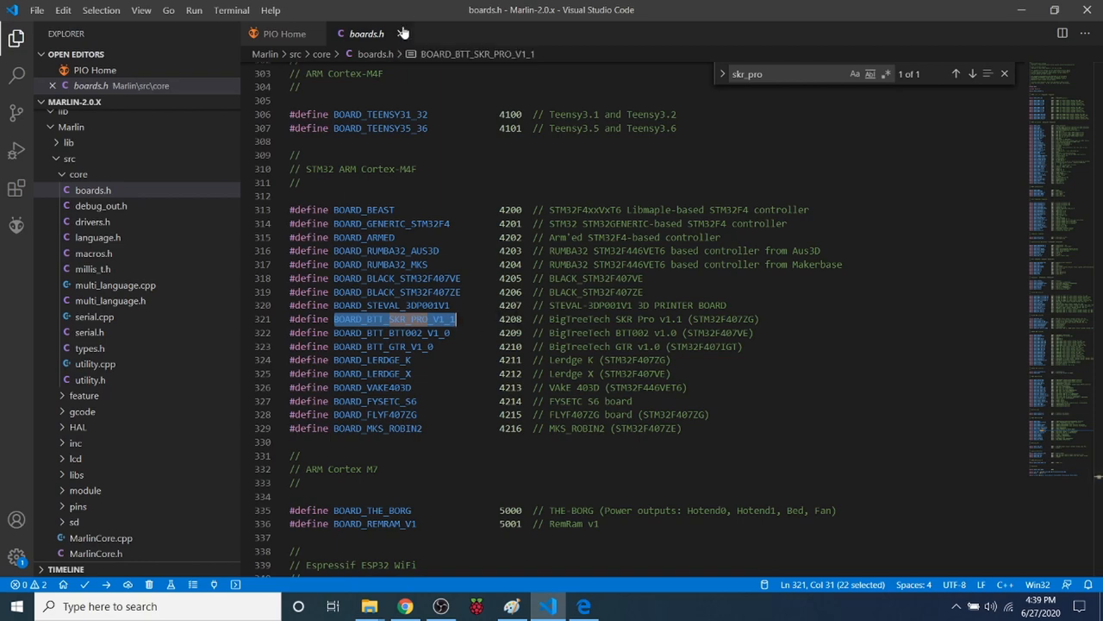
click(285, 34)
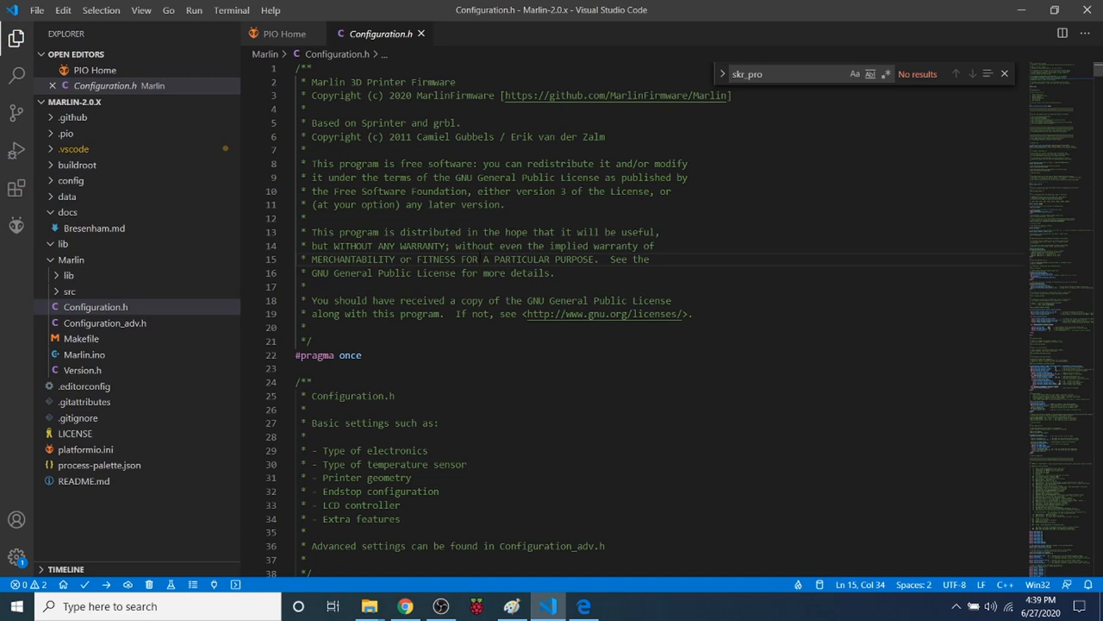
Search Configuration.h for 'motherboard' and paste BOARD_BTT_SKR_PRO_V1_1 over BOARD_RAMPS_14_EFB
text(FOR)
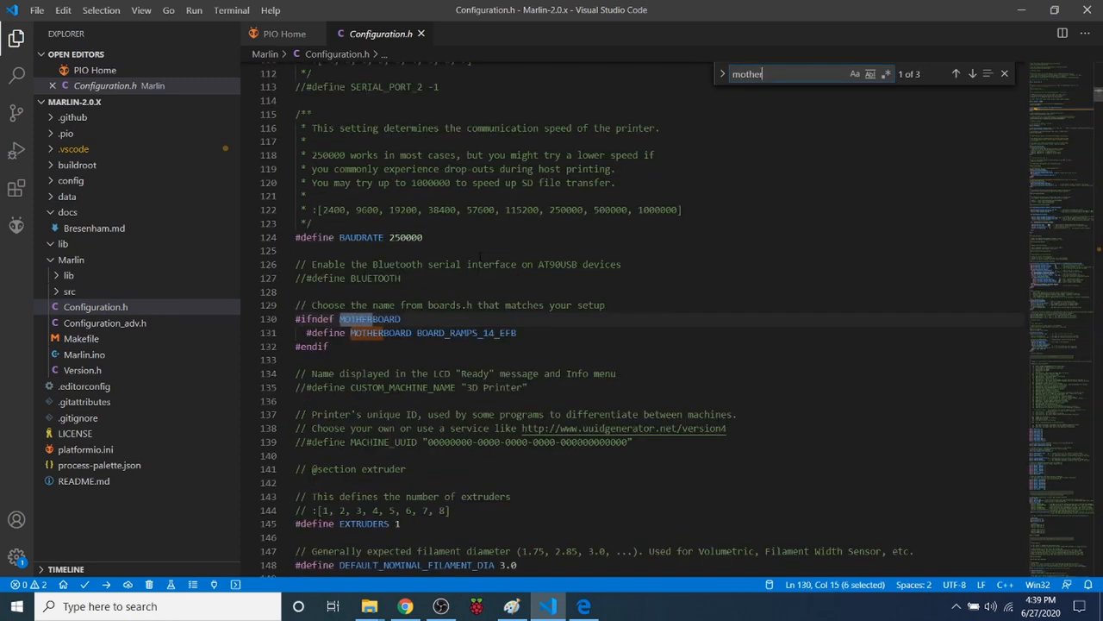
text(rboard)
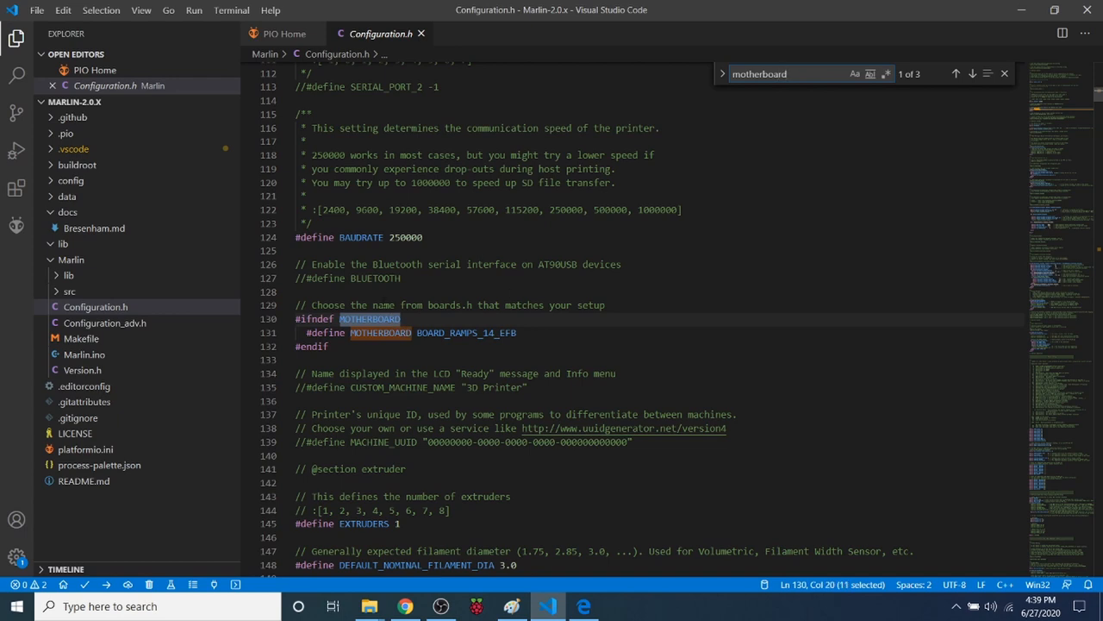
double_click(467, 332)
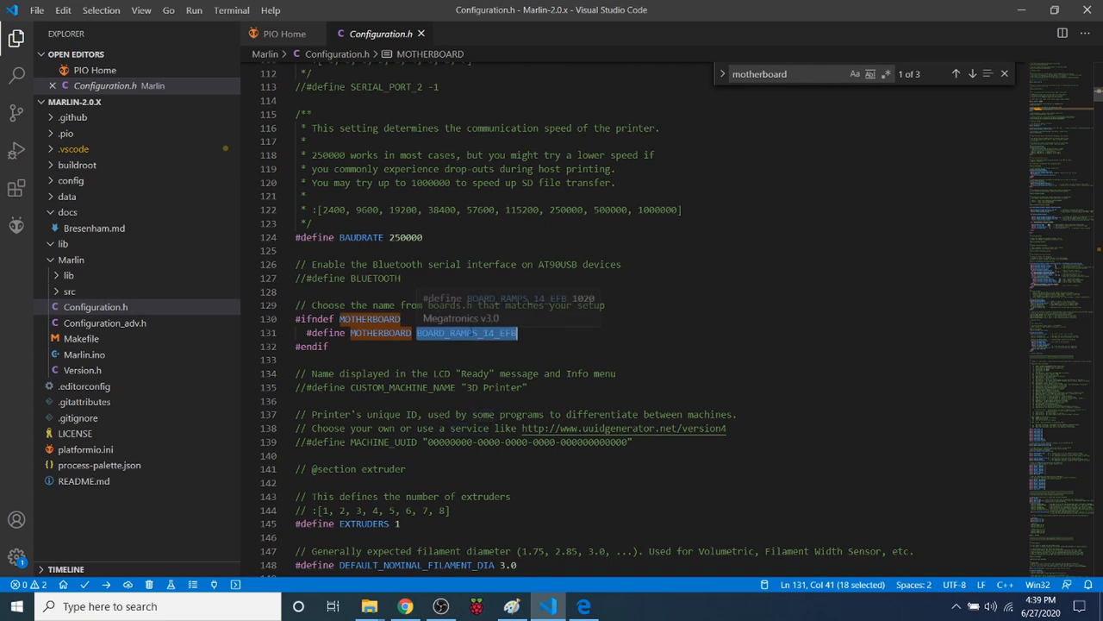
right_click(465, 333)
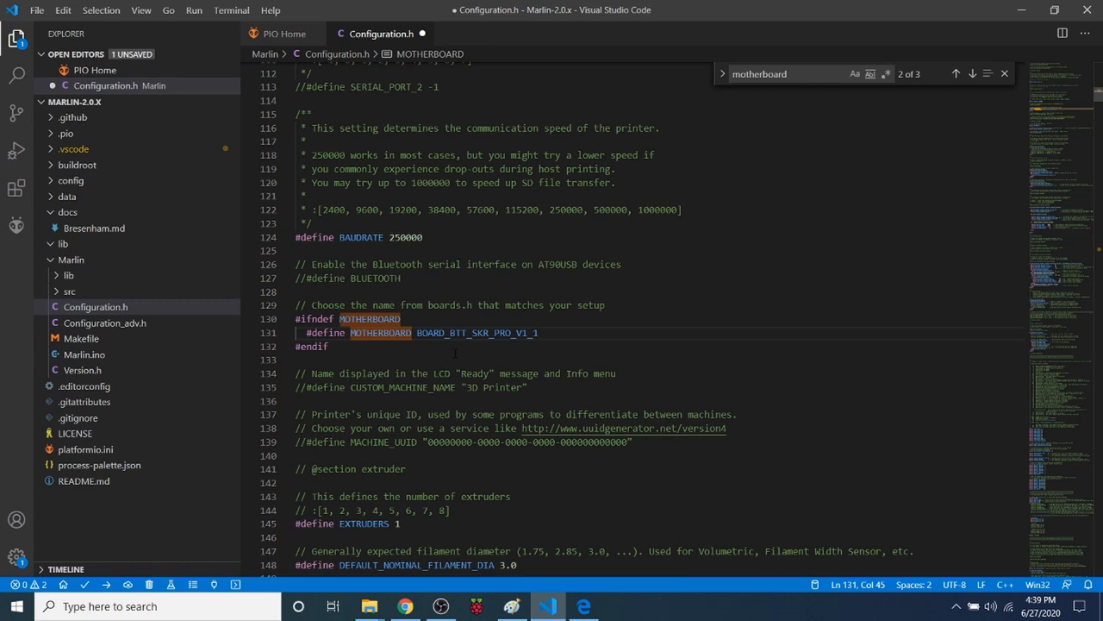
scroll(up, 3)
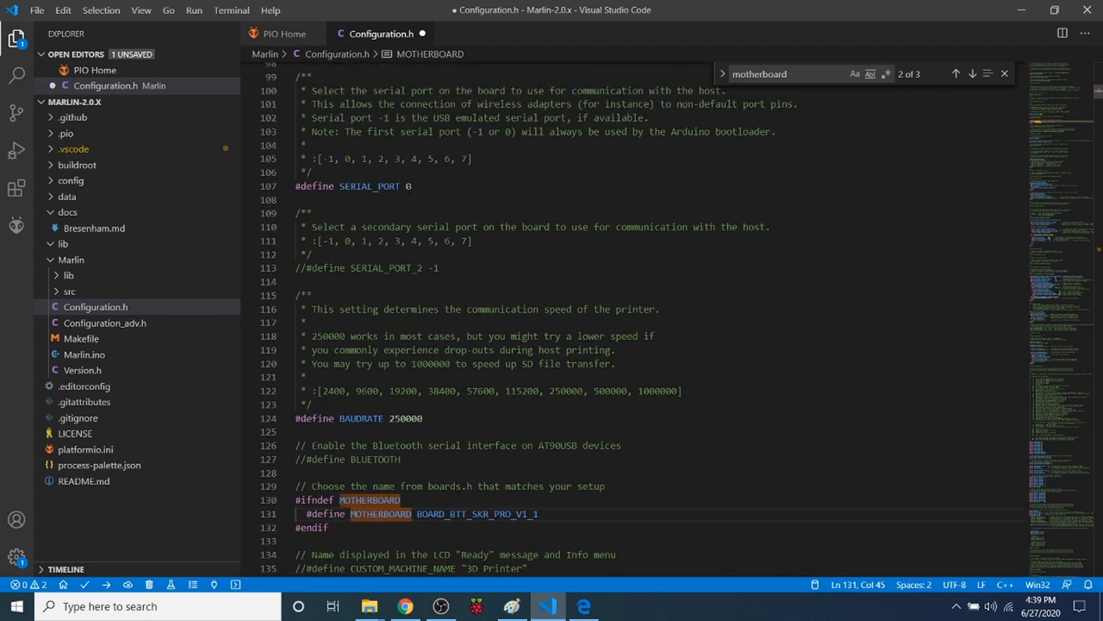
Set SERIAL_PORT to -1, save Configuration.h, and search for the A4988 driver entries
click(412, 186)
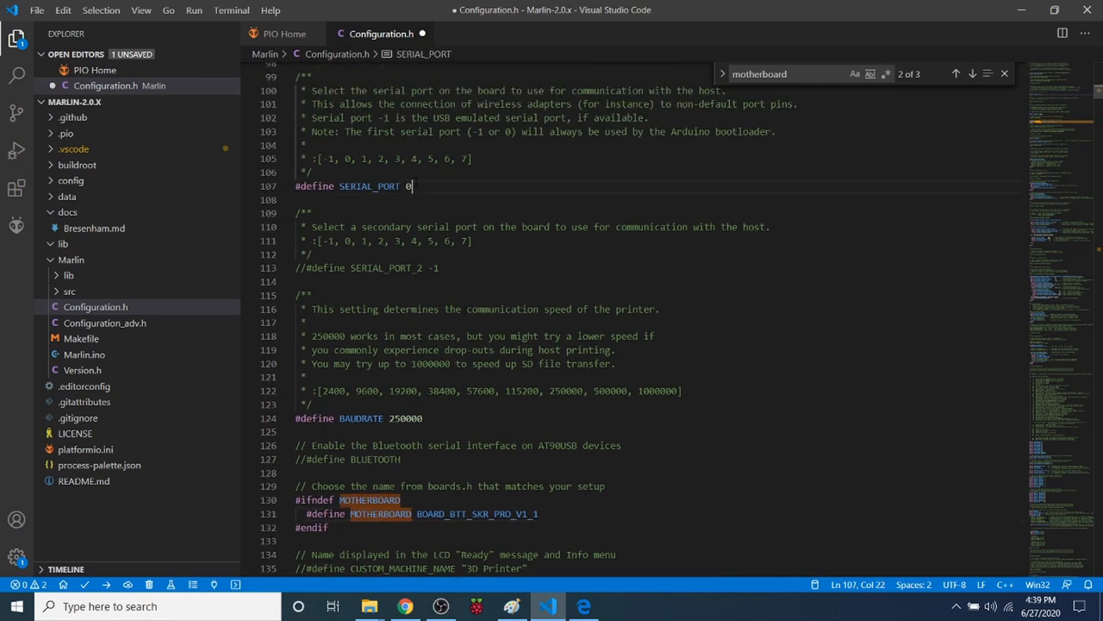
text(-1)
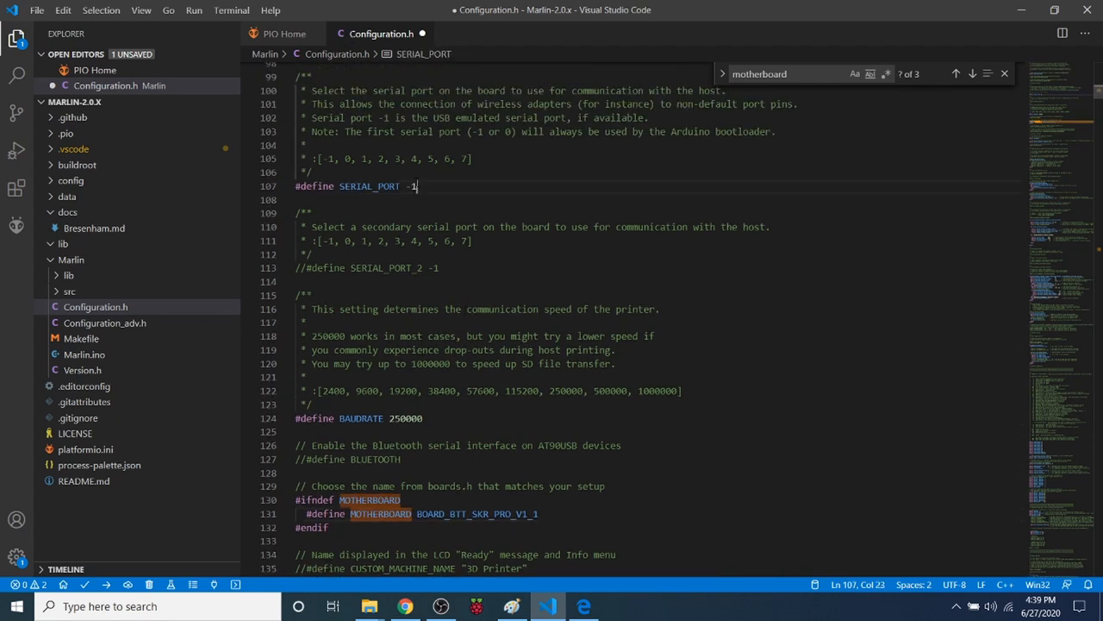
scroll(down, 3)
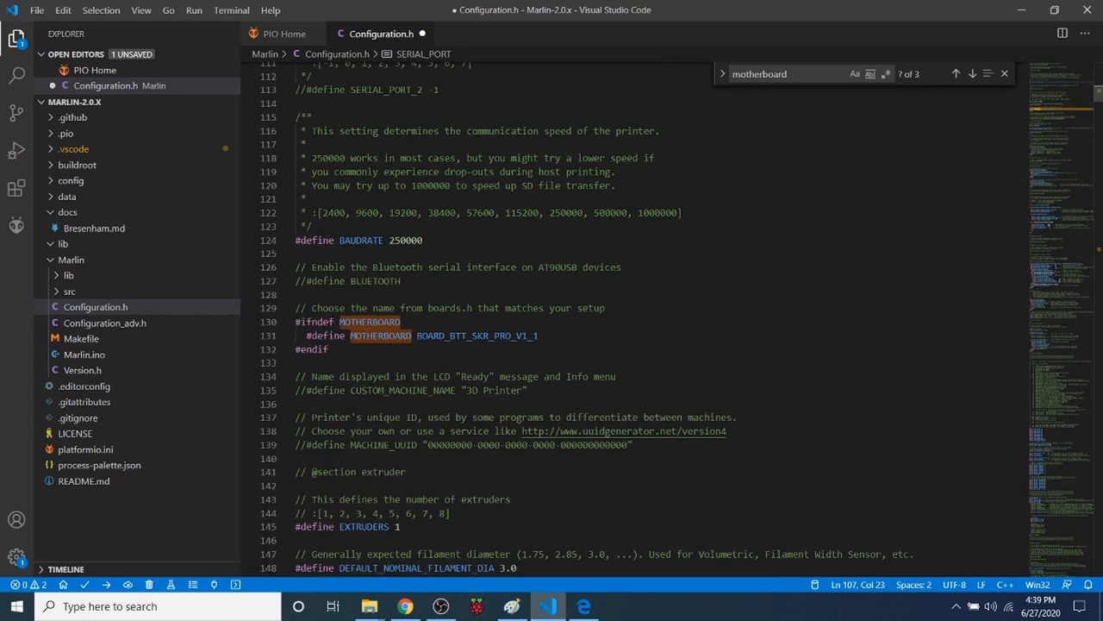
scroll(down, 3)
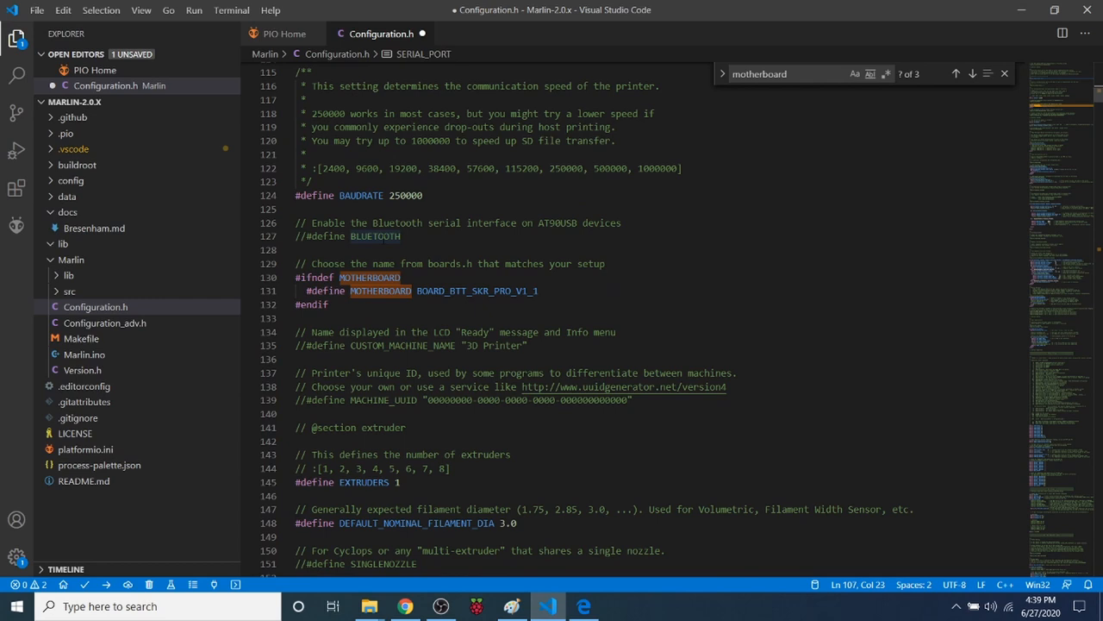
key(ctrl+s)
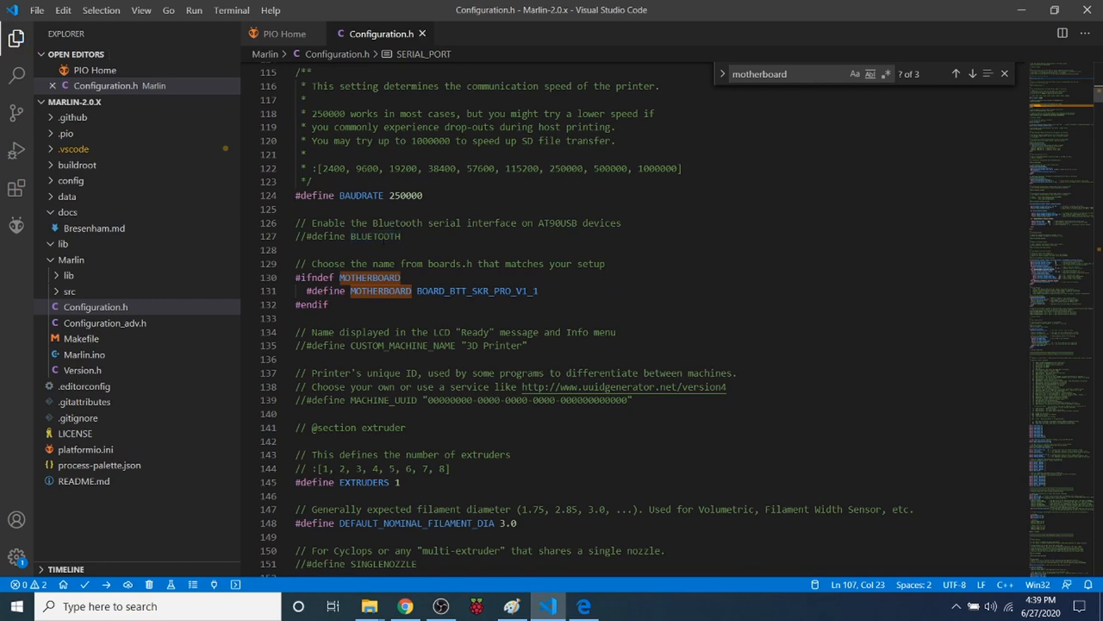
text(BLUETOOTH)
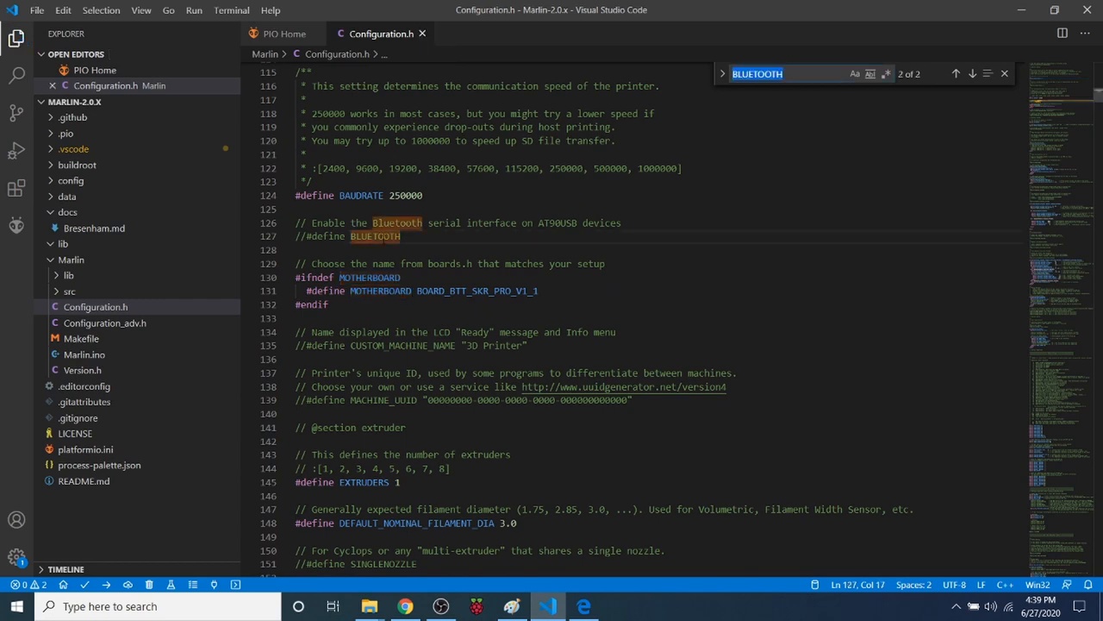
text(a4988)
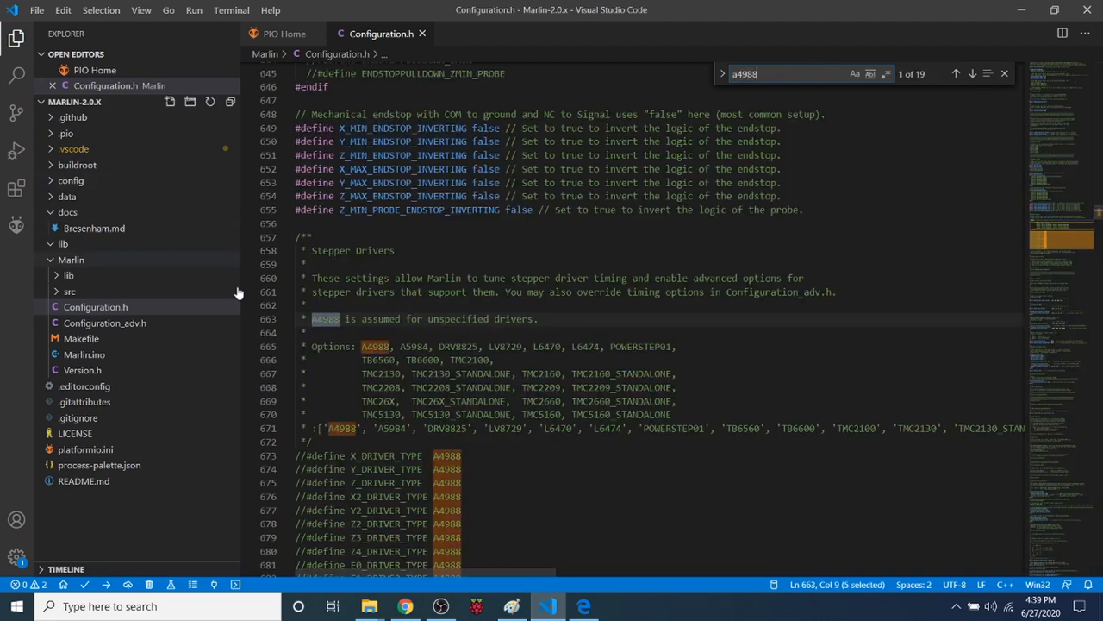
Change X_DRIVER_TYPE and Y_DRIVER_TYPE from A4988 to DRV8825 in Configuration.h
scroll(down, 3)
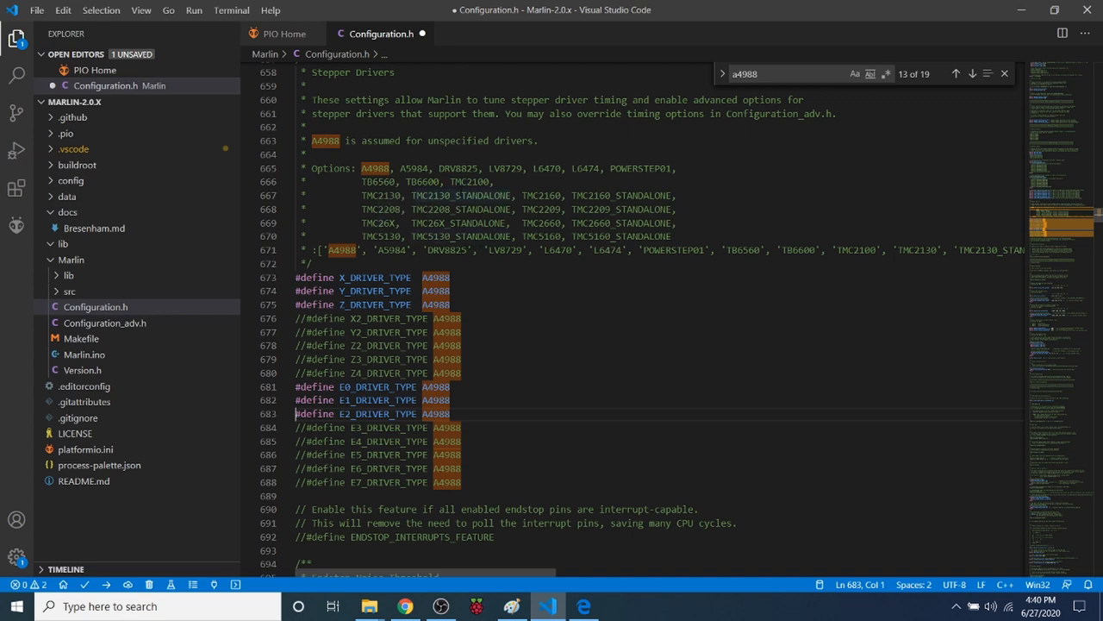
double_click(458, 168)
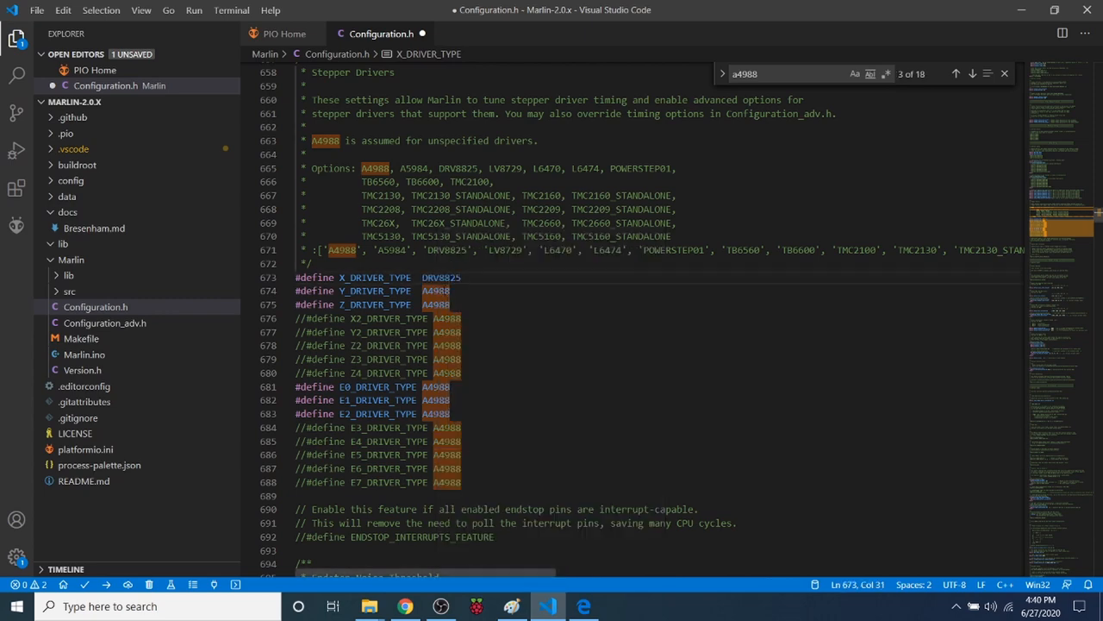
right_click(435, 290)
text(DRV8825)
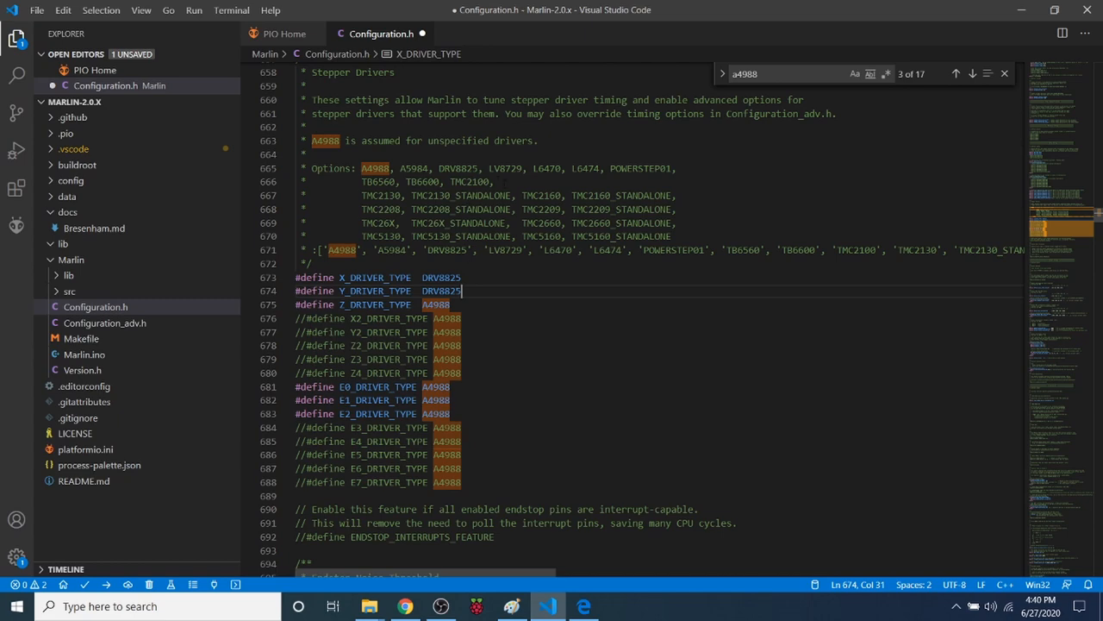
scroll(down, 3)
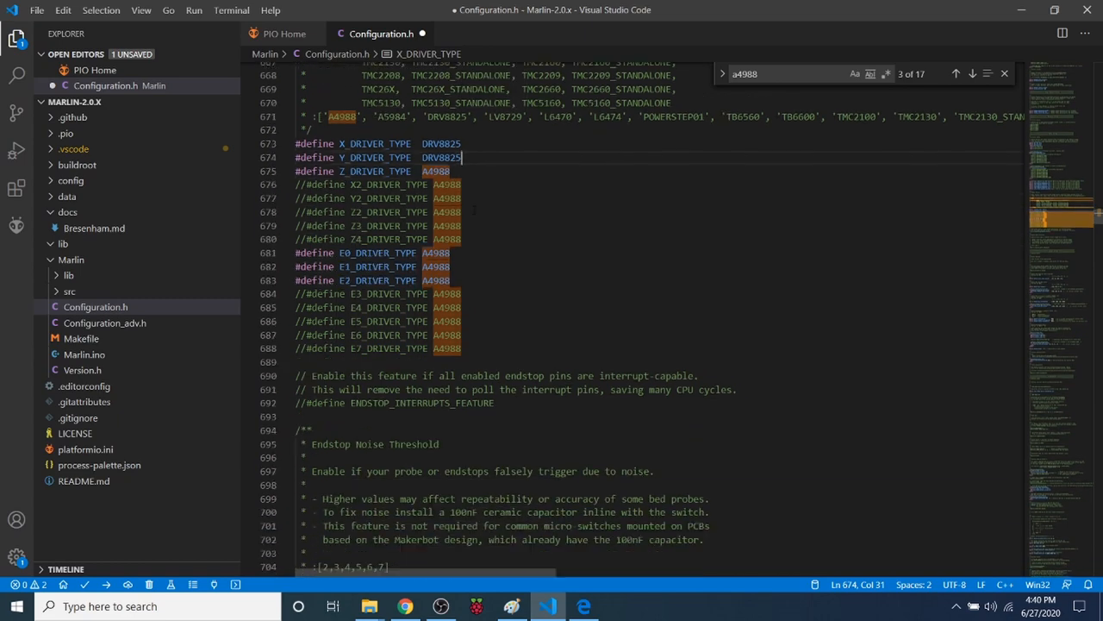
scroll(down, 3)
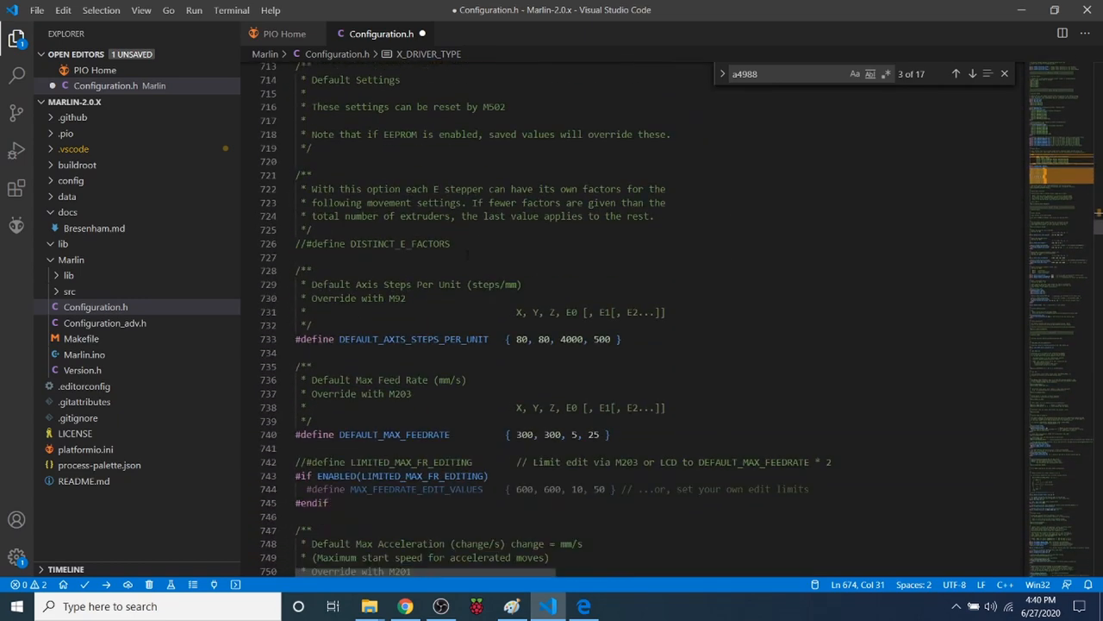
double_click(413, 339)
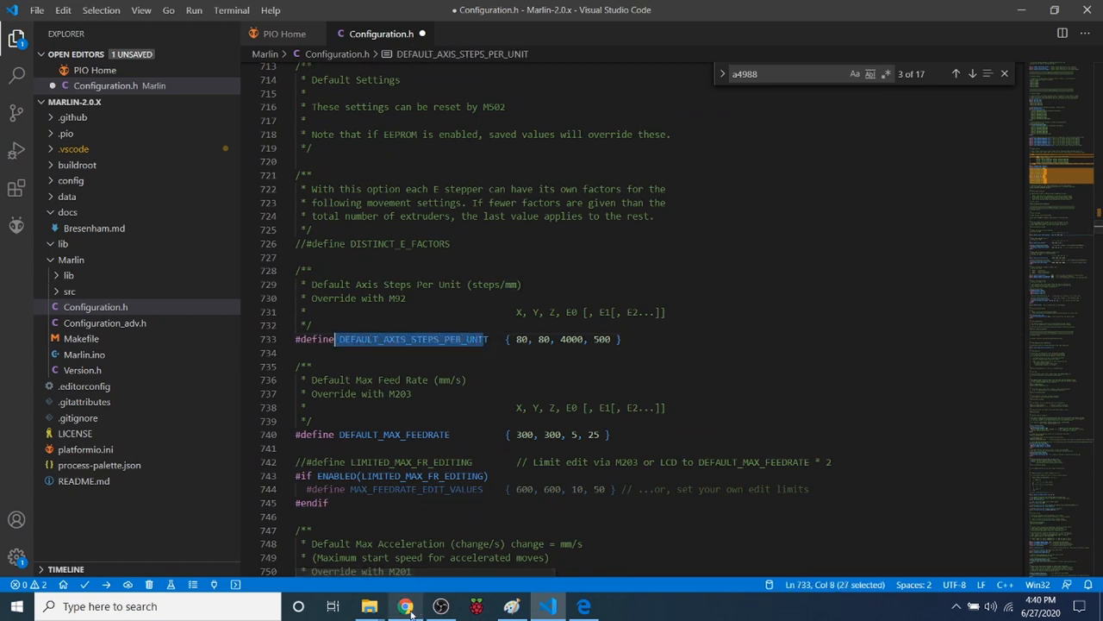
Search 'repre' in a new Chrome tab and open the Prusa Printers RepRap Calculator result
click(405, 606)
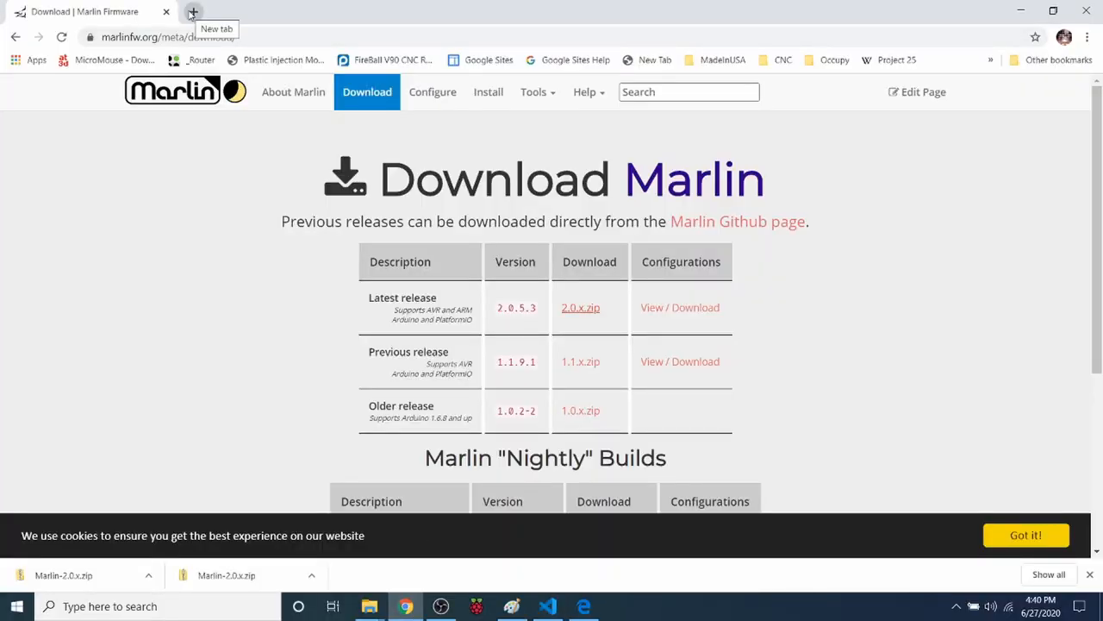
click(192, 11)
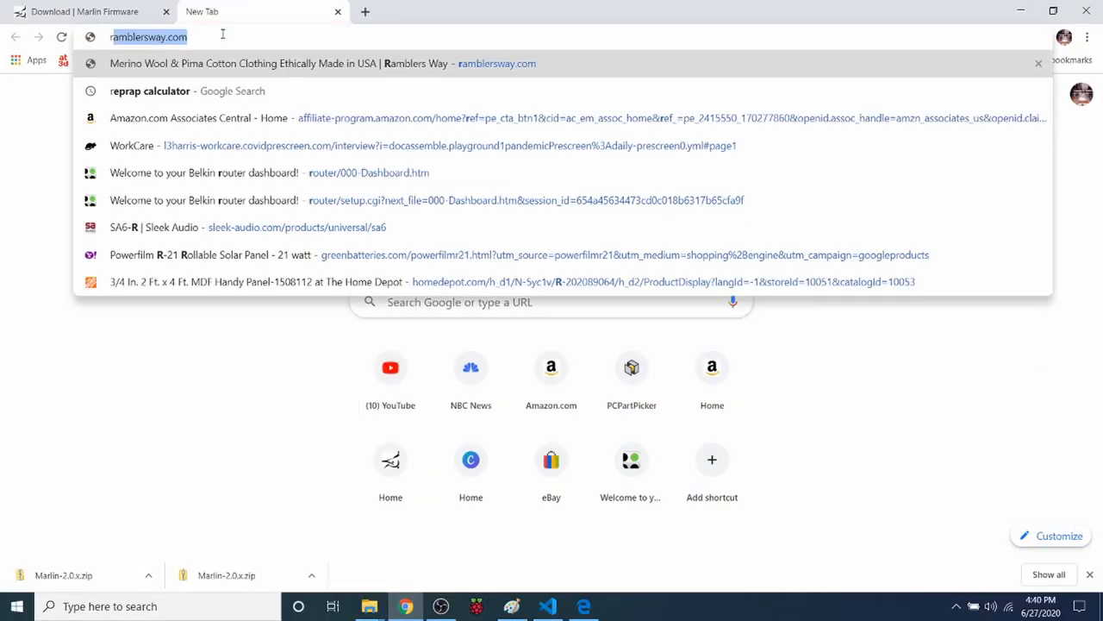
text(repre)
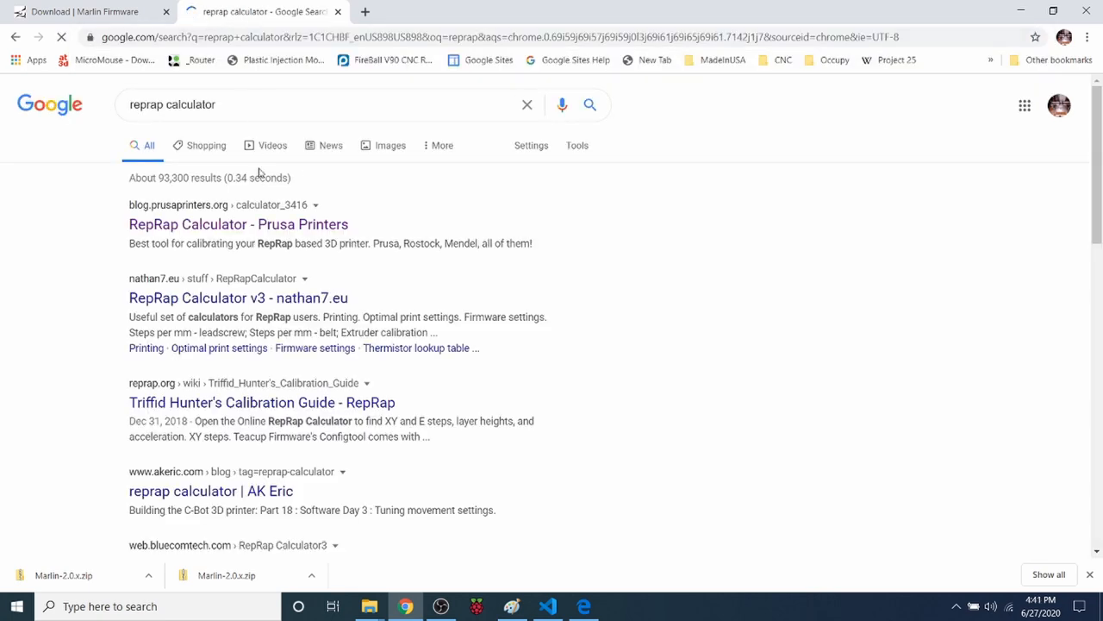
click(238, 224)
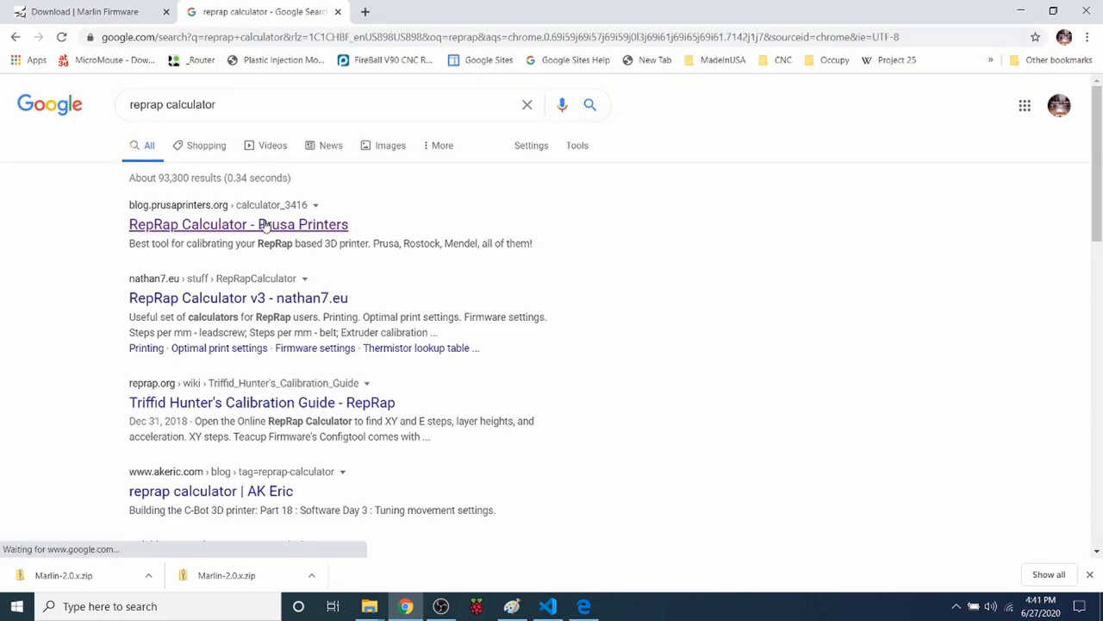
click(238, 225)
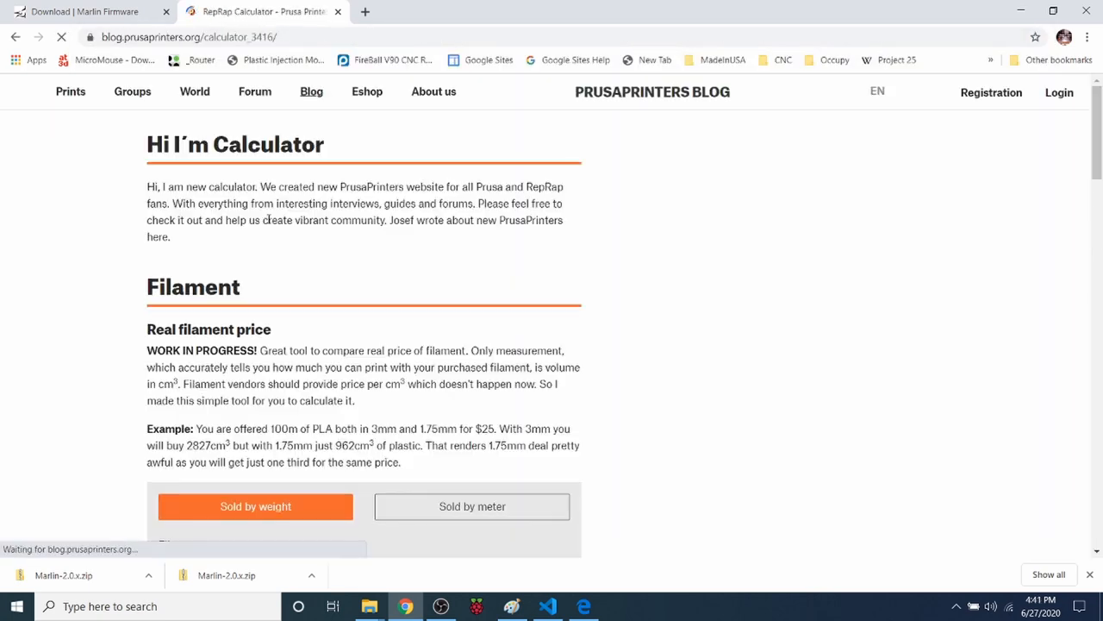
Set the belt-driven calculator to 1.8° step angle, pitch 2, 8 teeth and 1/32 microstepping
scroll(down, 3)
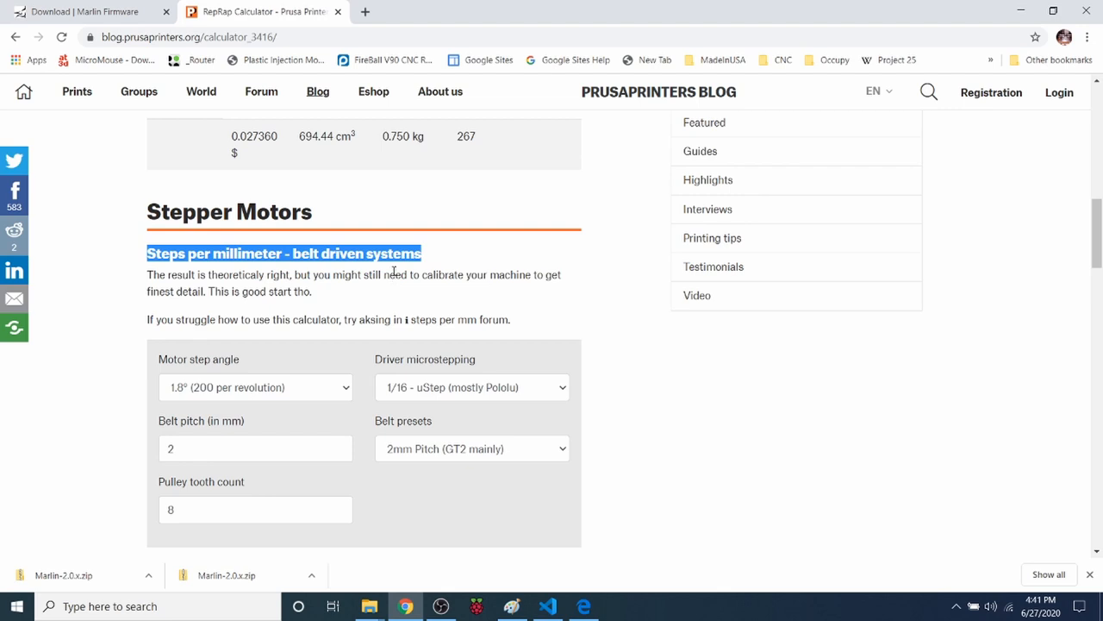
mouse_move(231, 395)
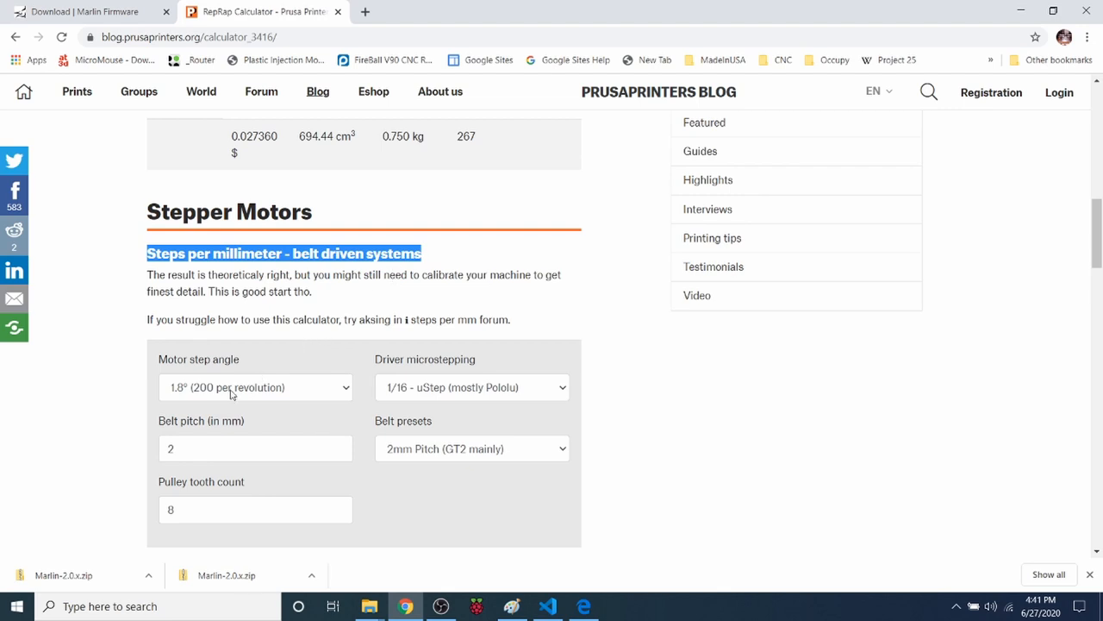
click(256, 387)
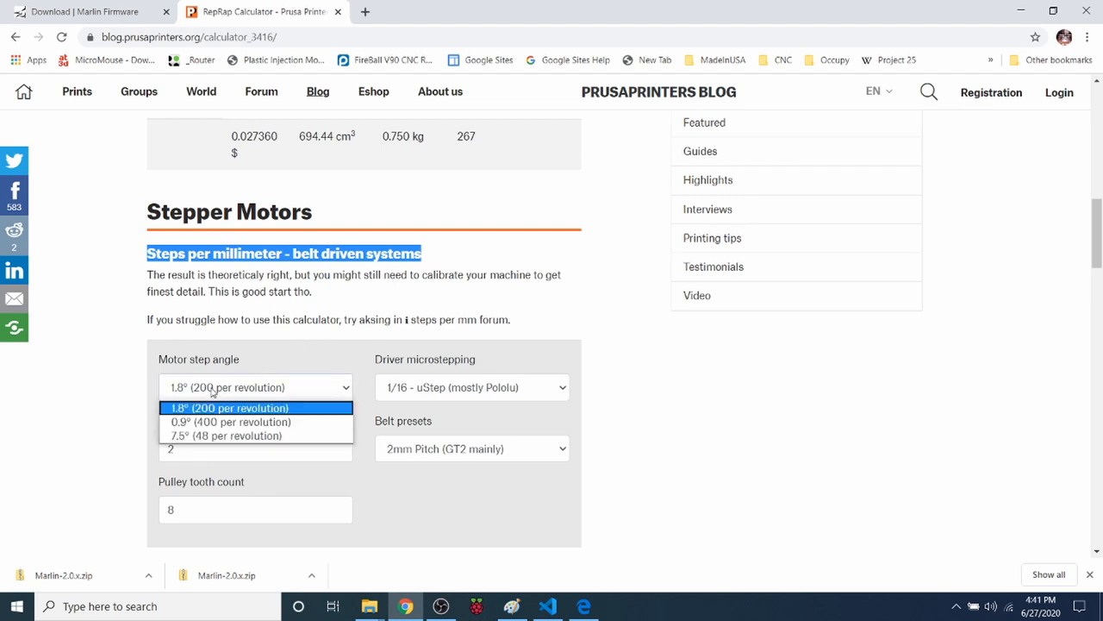
click(228, 408)
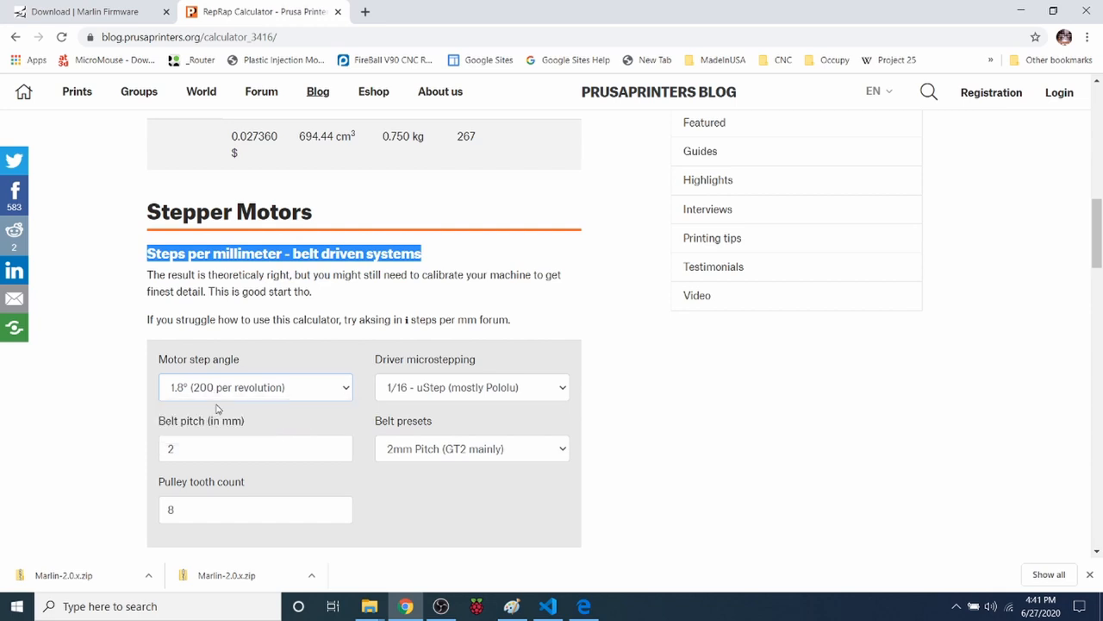
mouse_move(187, 391)
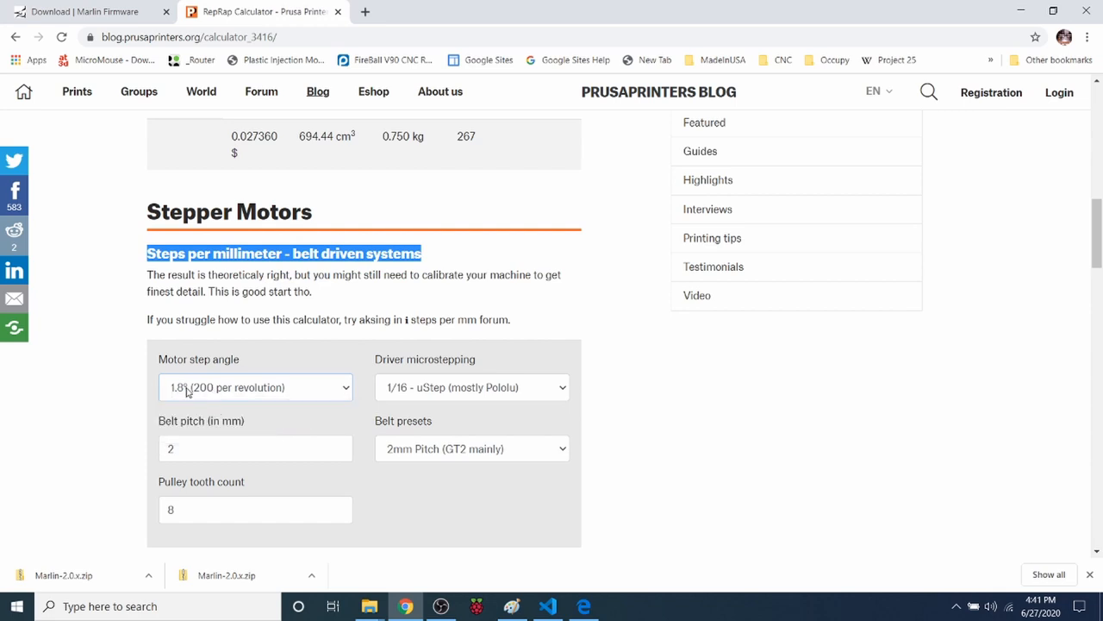
mouse_move(193, 383)
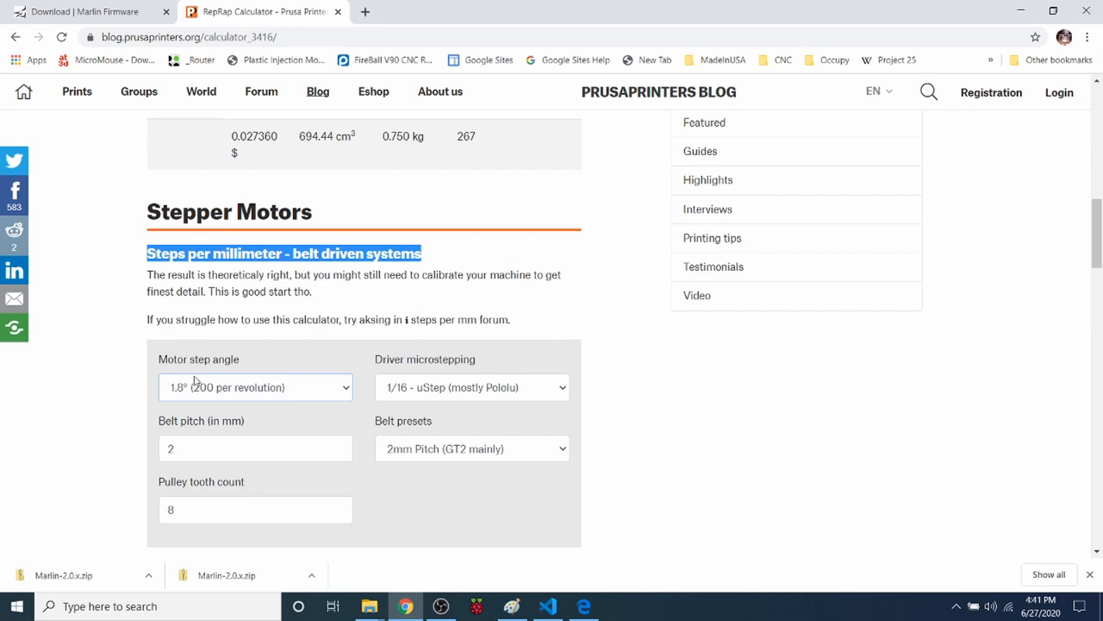
mouse_move(205, 380)
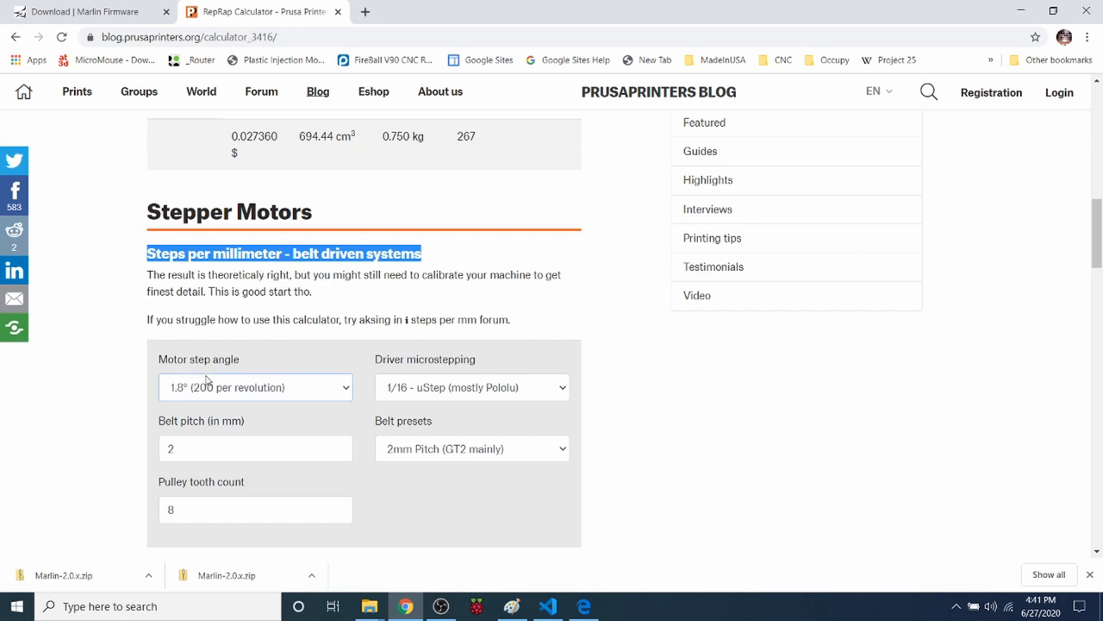
click(255, 448)
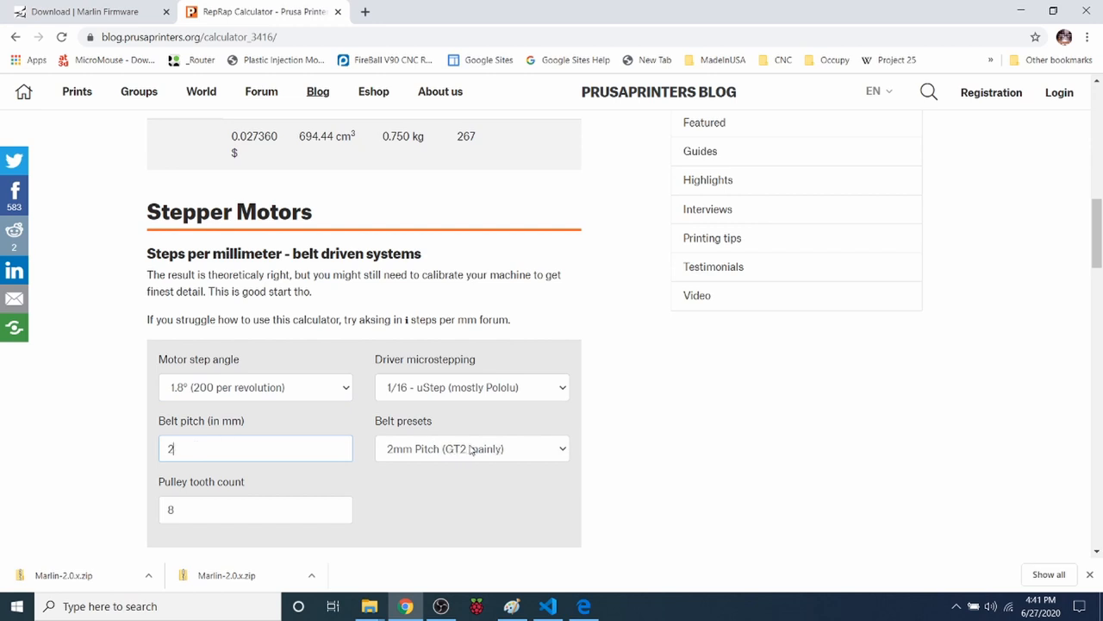
click(471, 448)
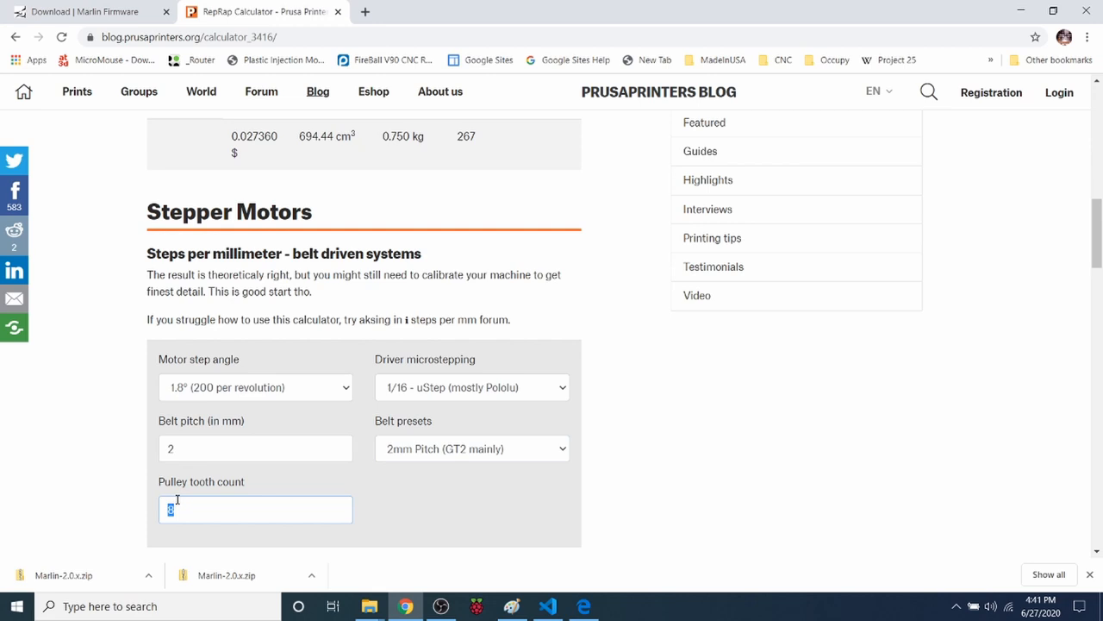
mouse_move(188, 490)
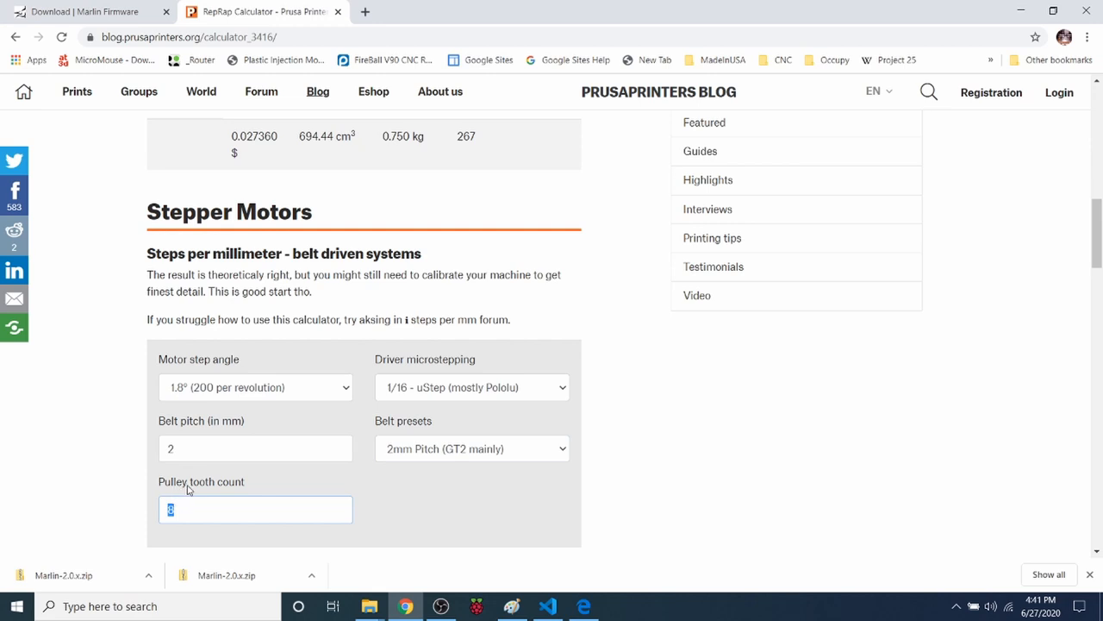
mouse_move(206, 483)
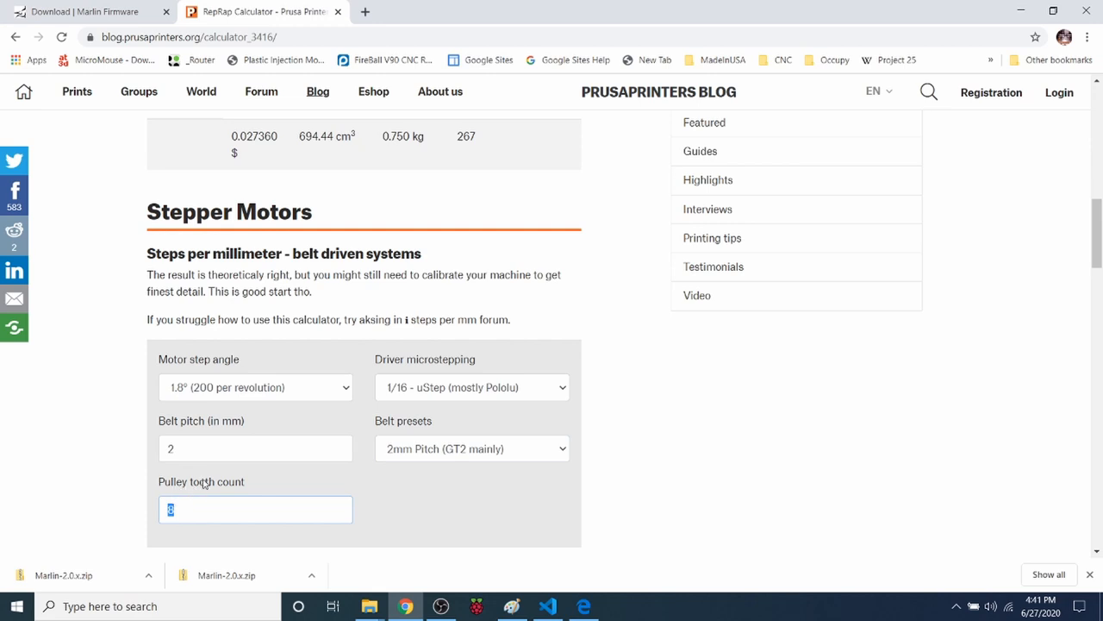
mouse_move(399, 387)
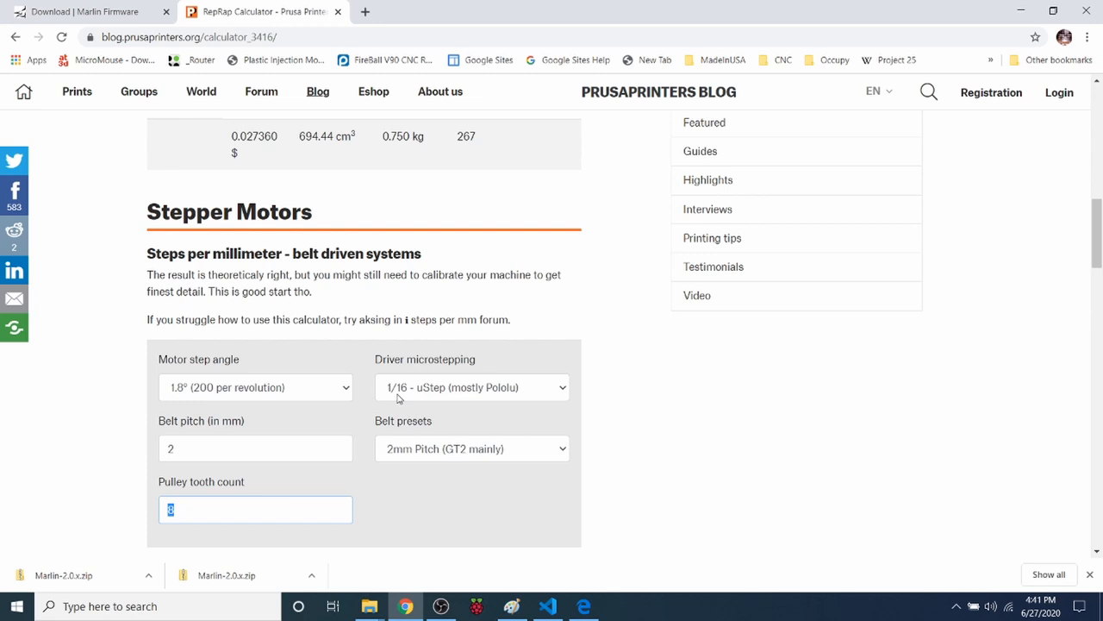
click(472, 387)
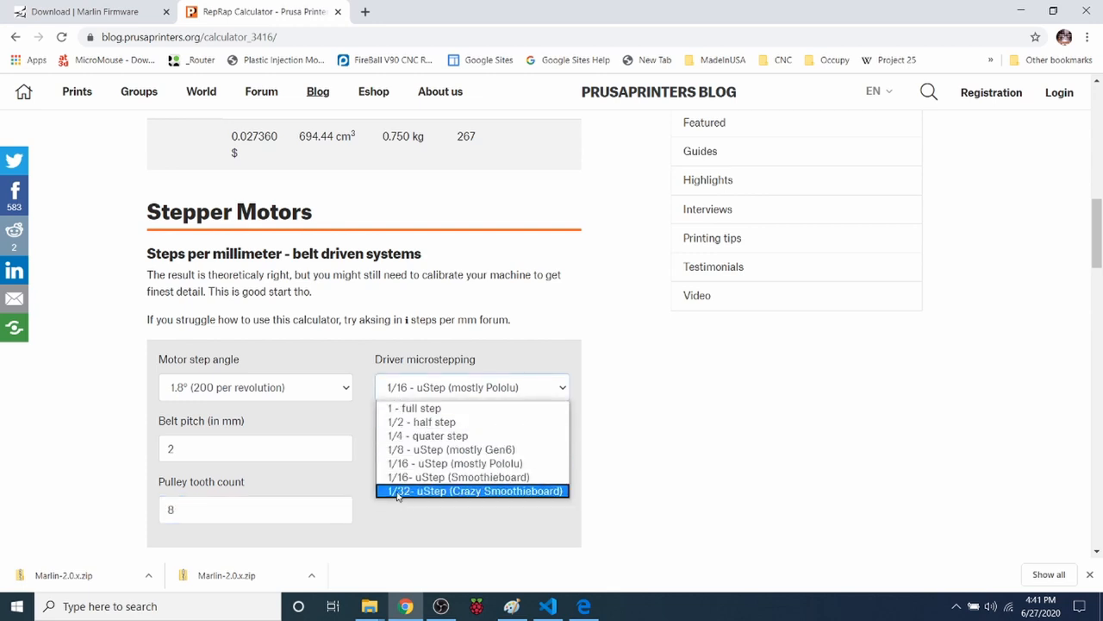
click(472, 490)
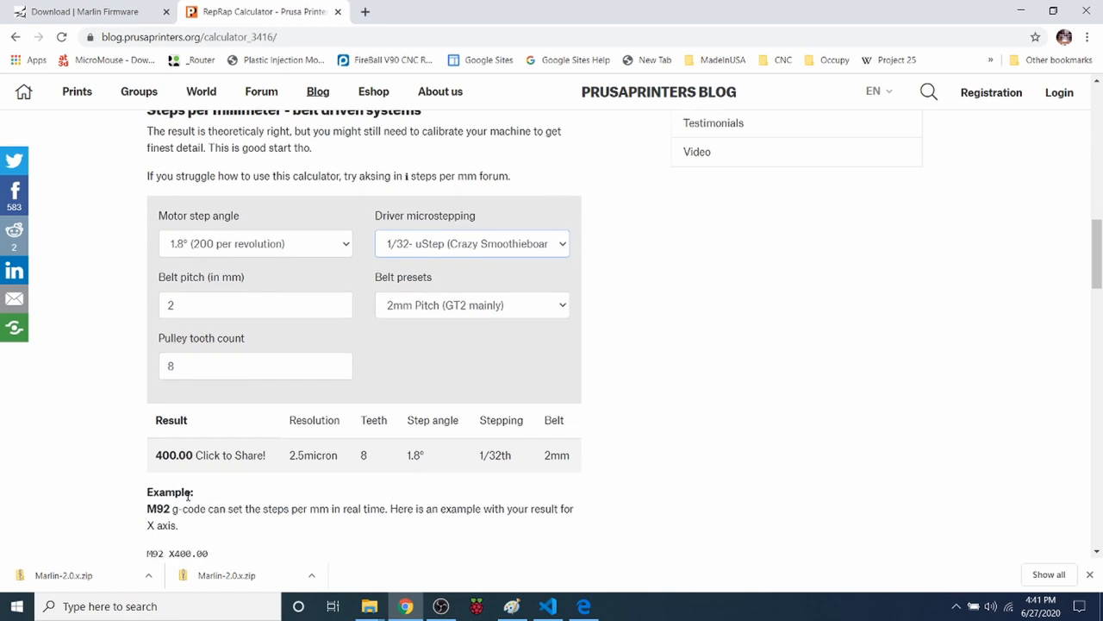
Copy the 400.00 steps-per-mm result and switch back to the editor
double_click(174, 455)
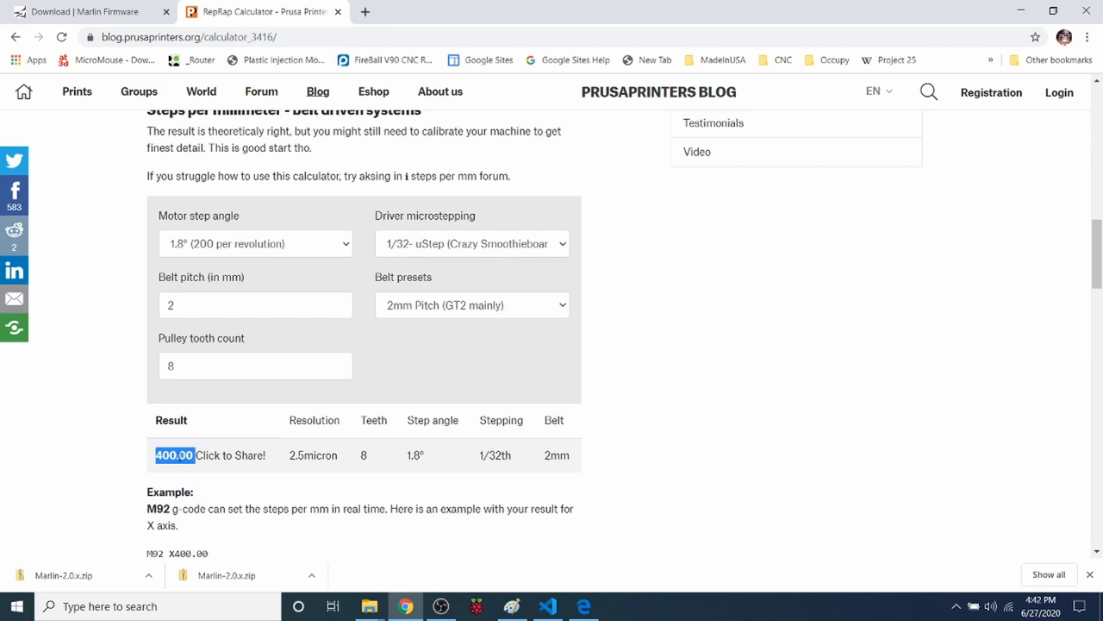
right_click(173, 454)
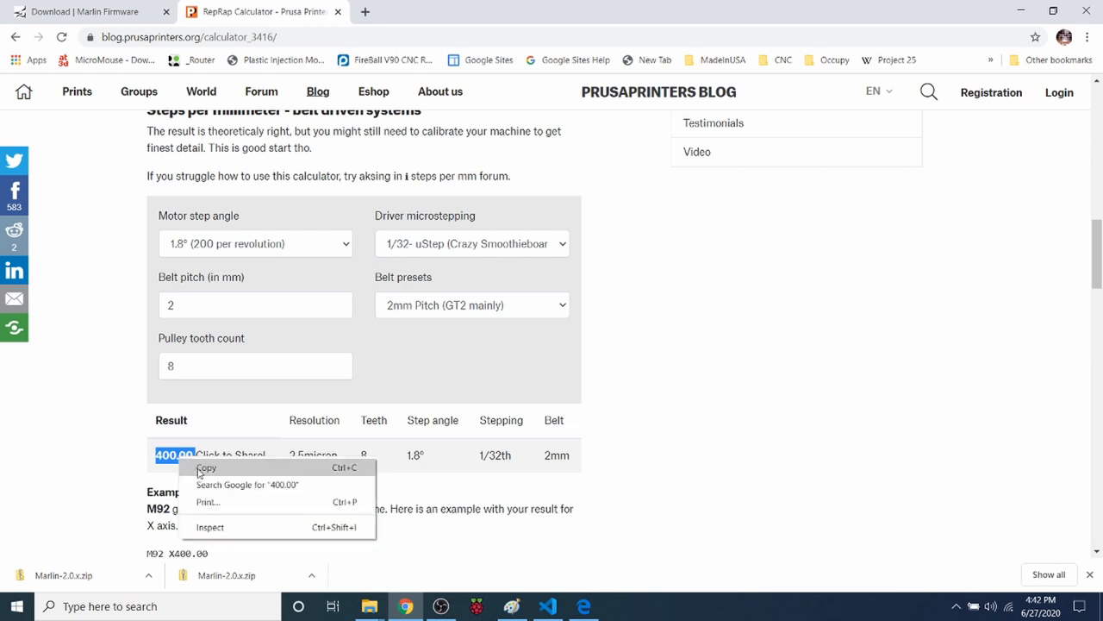
key(alt+tab)
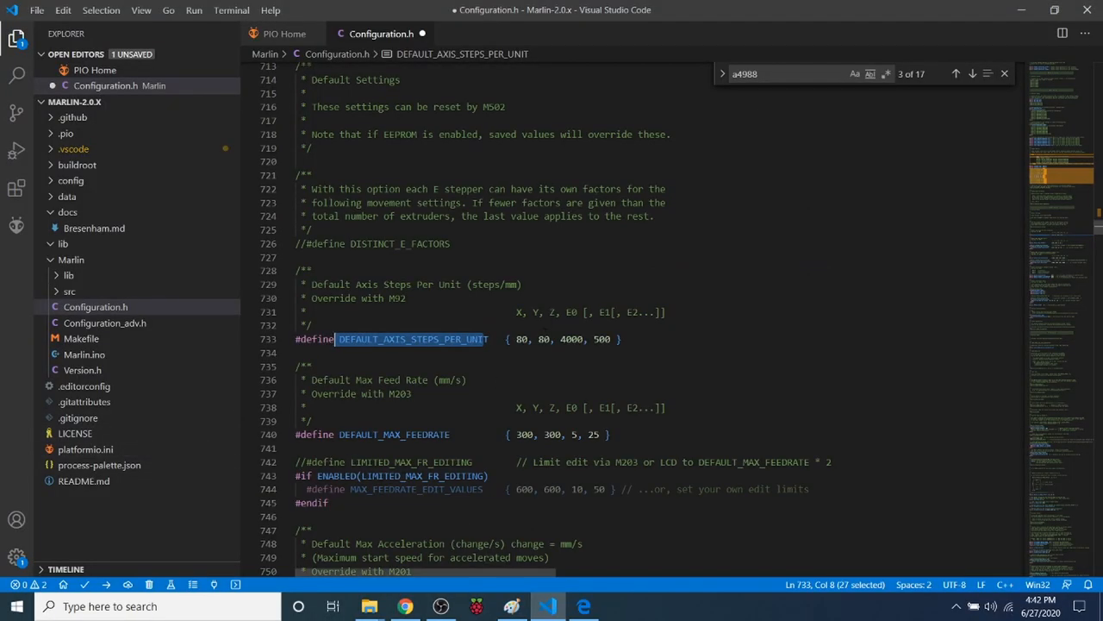
Replace the X and Y entries of DEFAULT_AXIS_STEPS_PER_UNIT with 400.00
double_click(519, 338)
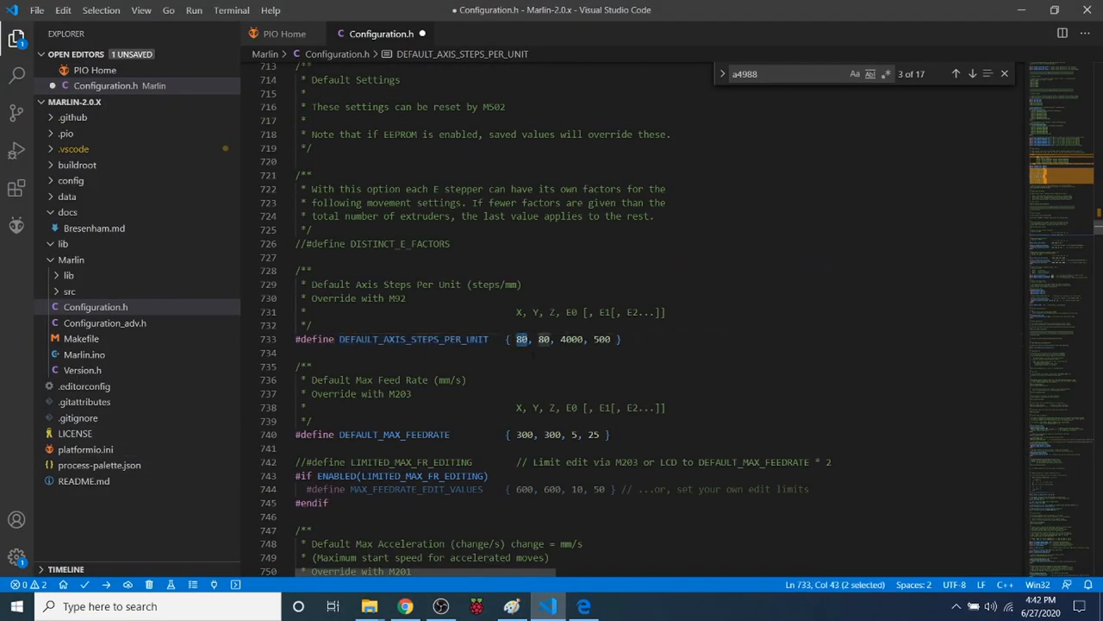
text(400.00)
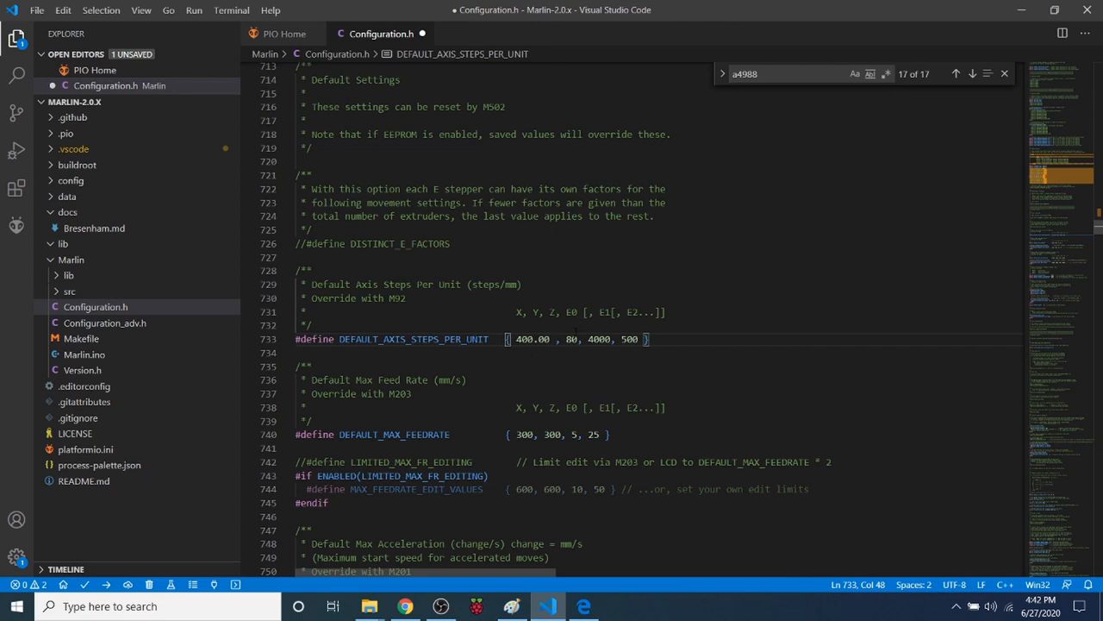
text(400.00)
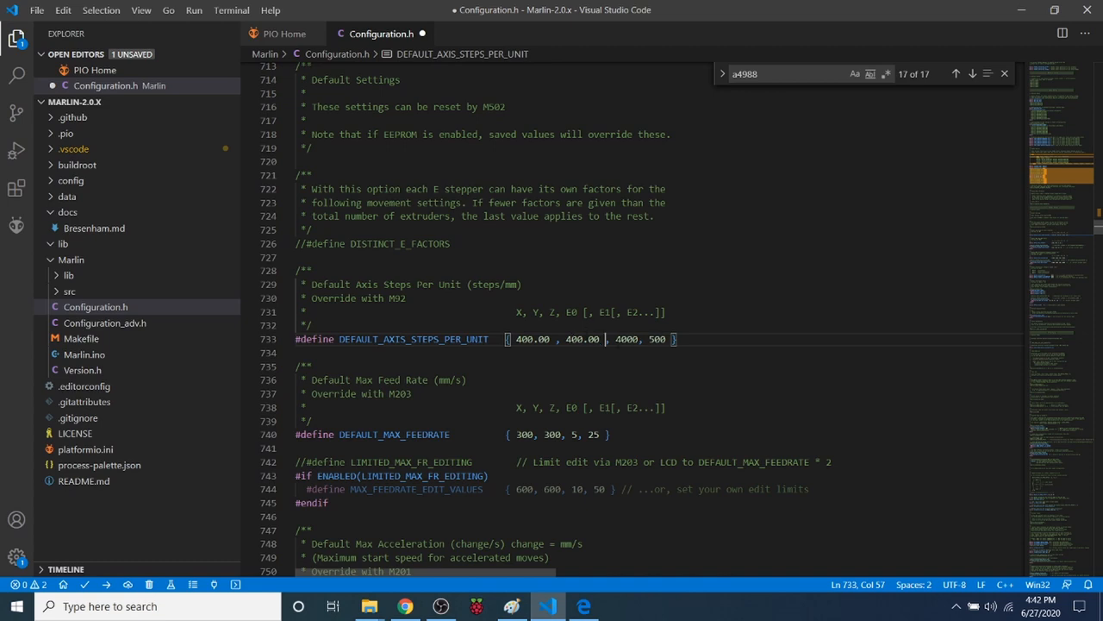
double_click(626, 338)
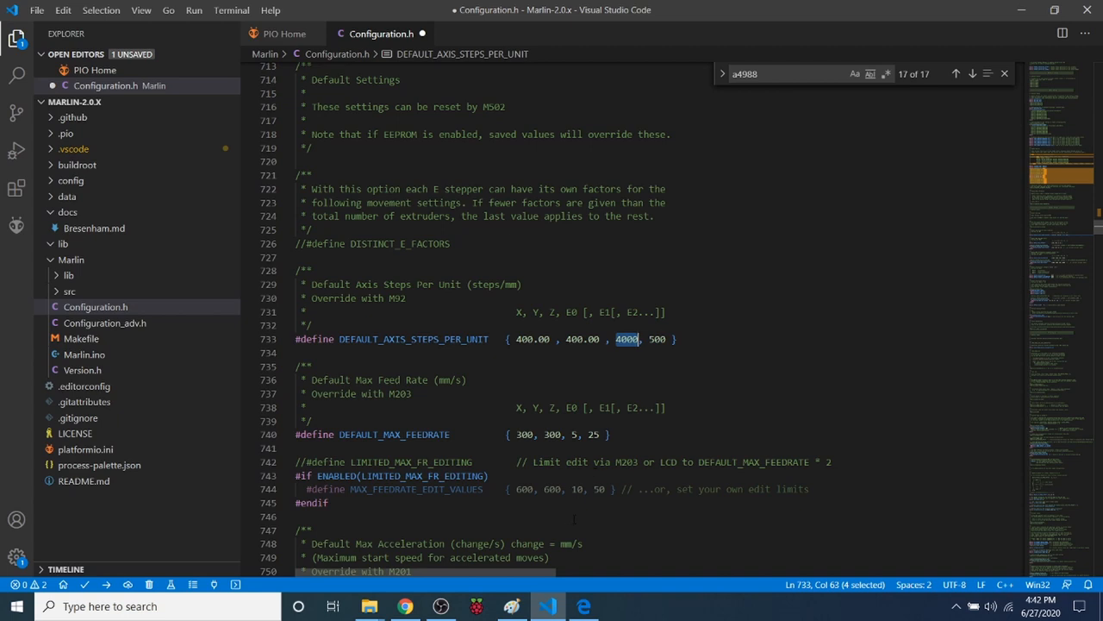
mouse_move(136, 351)
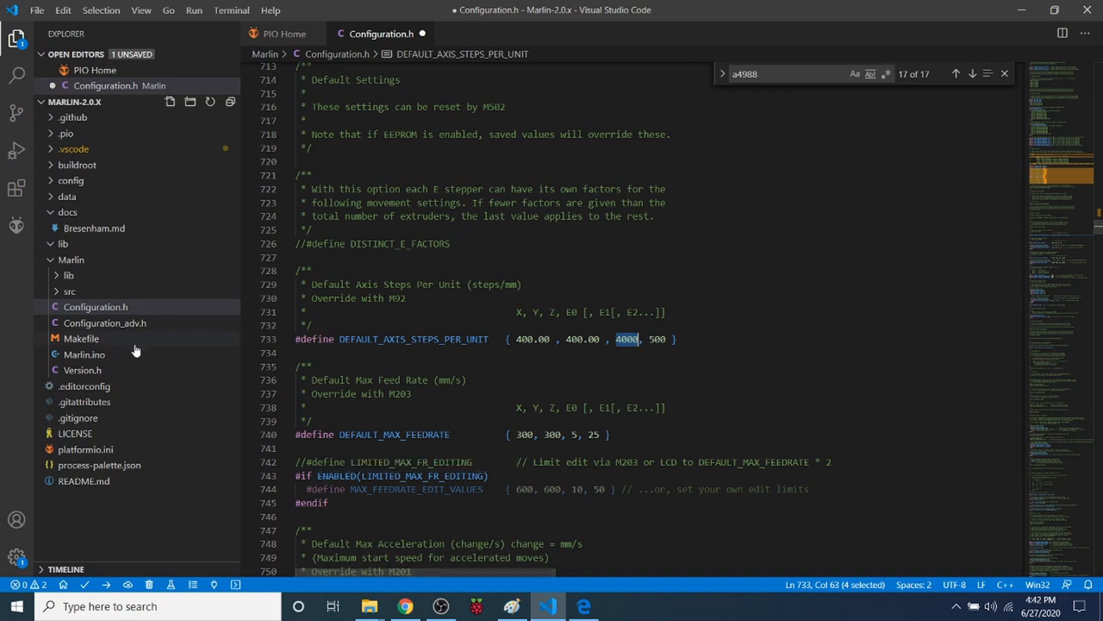
mouse_move(85, 449)
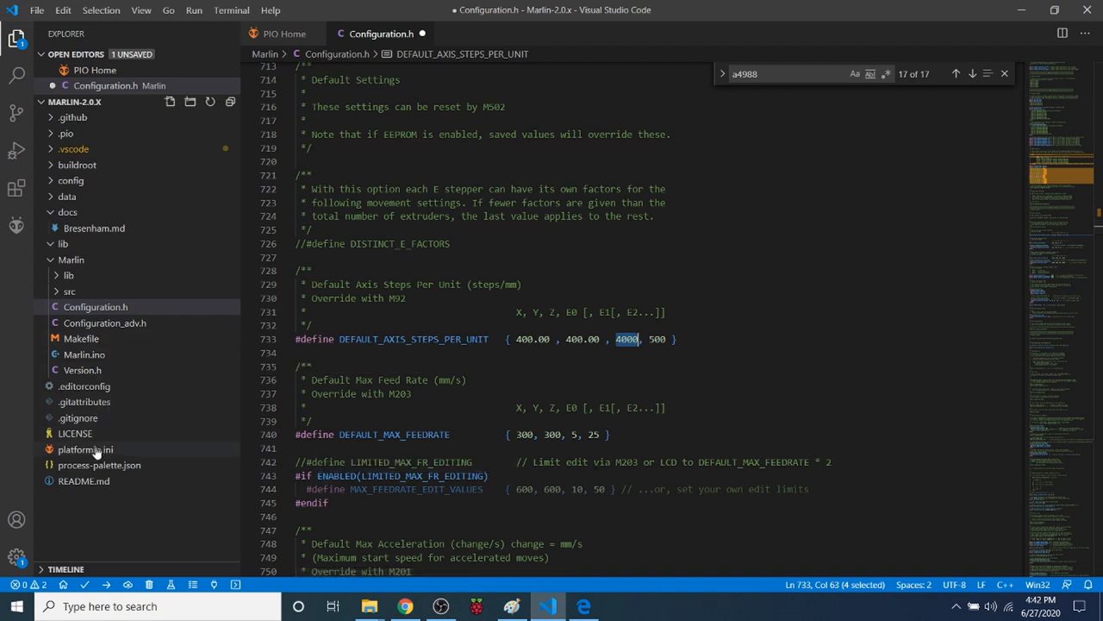
Open platformio.ini and change default_envs from mega2560 to BIGTREE_SKR_PRO
click(84, 449)
text(skr_pro)
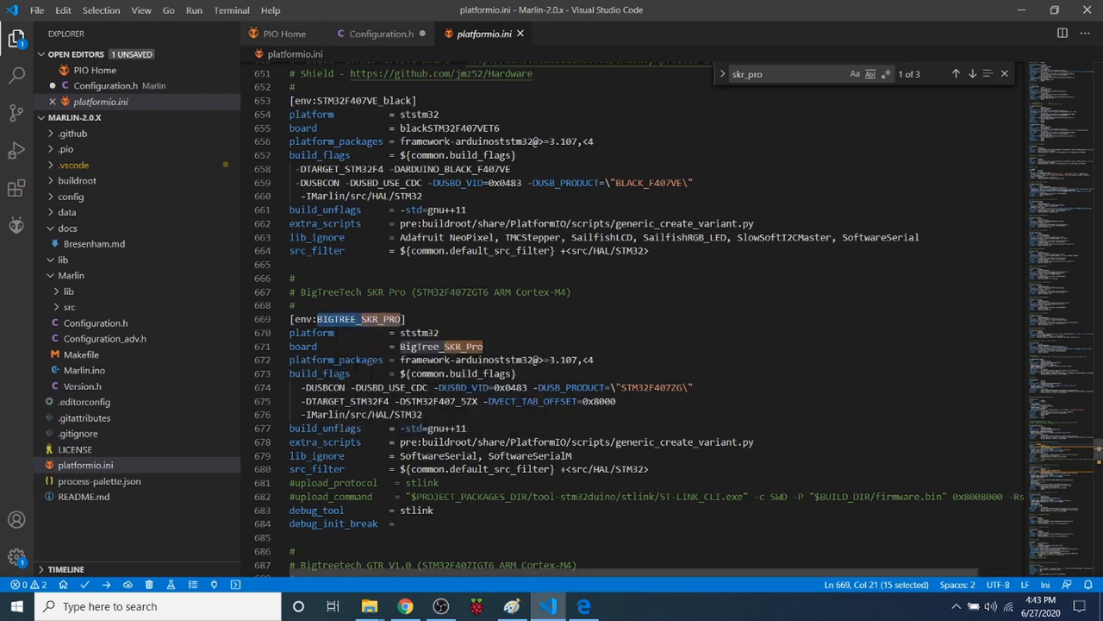
mouse_move(1070, 330)
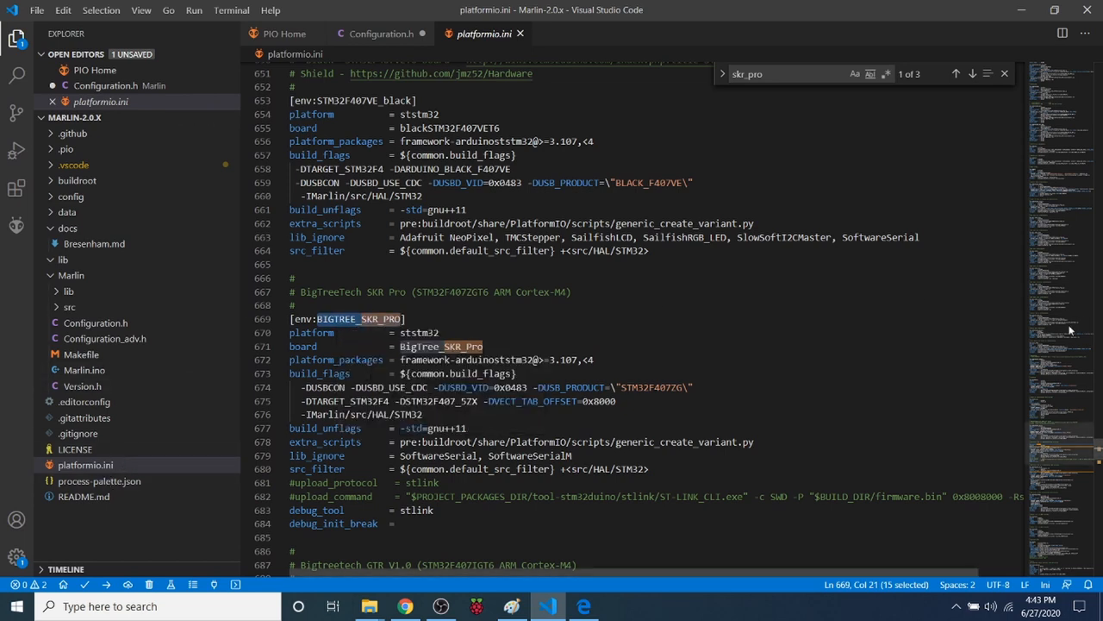
scroll(down, 3)
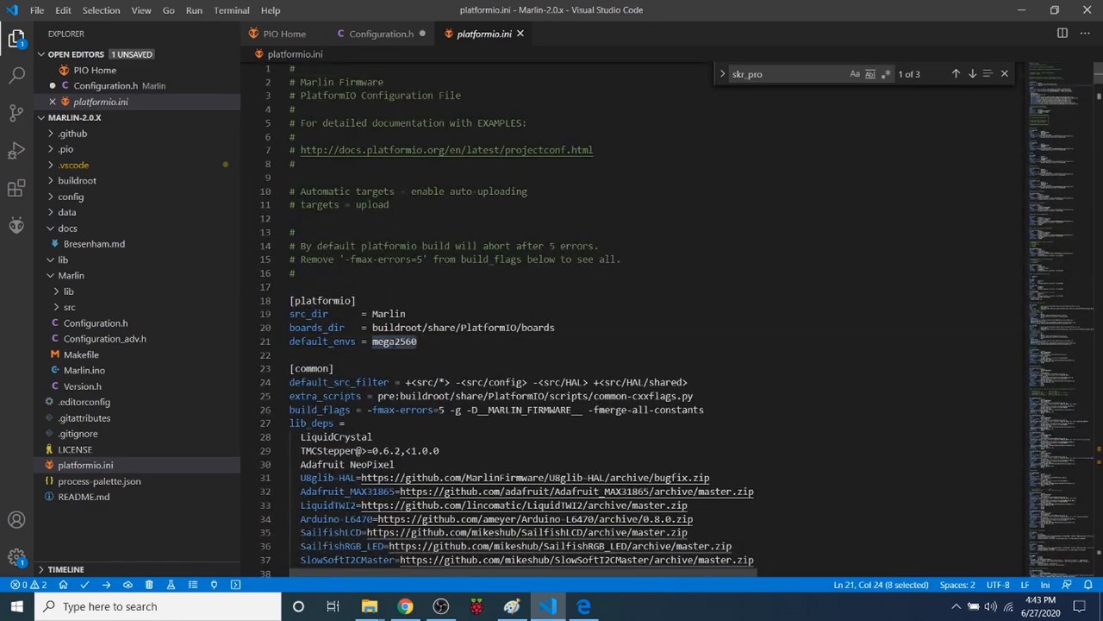
text(BIGTREE_SKR_PRO)
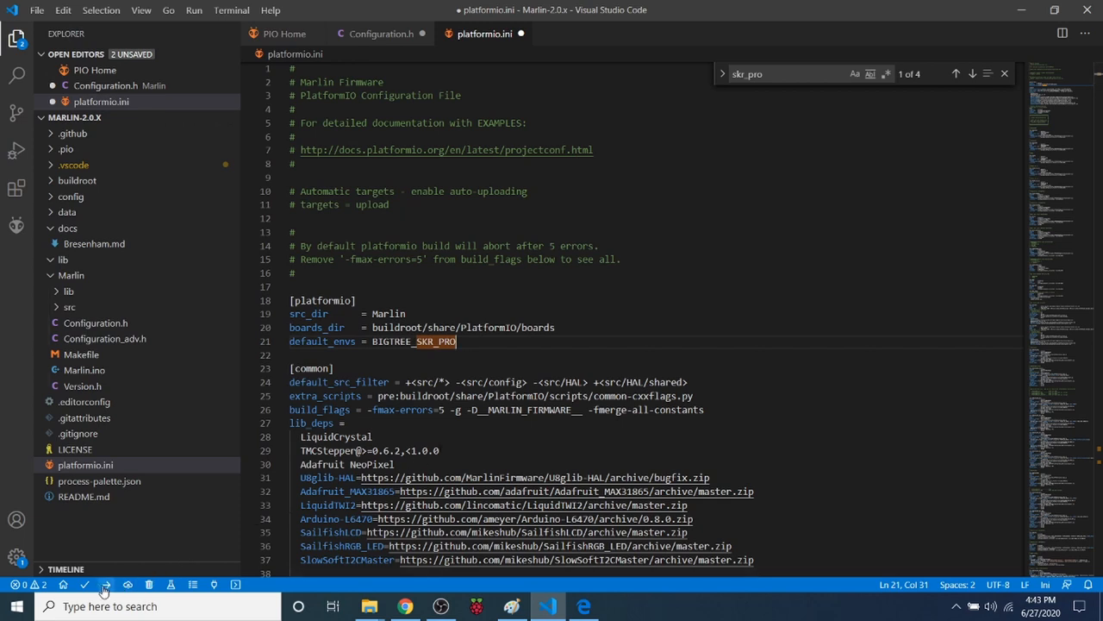
mouse_move(105, 584)
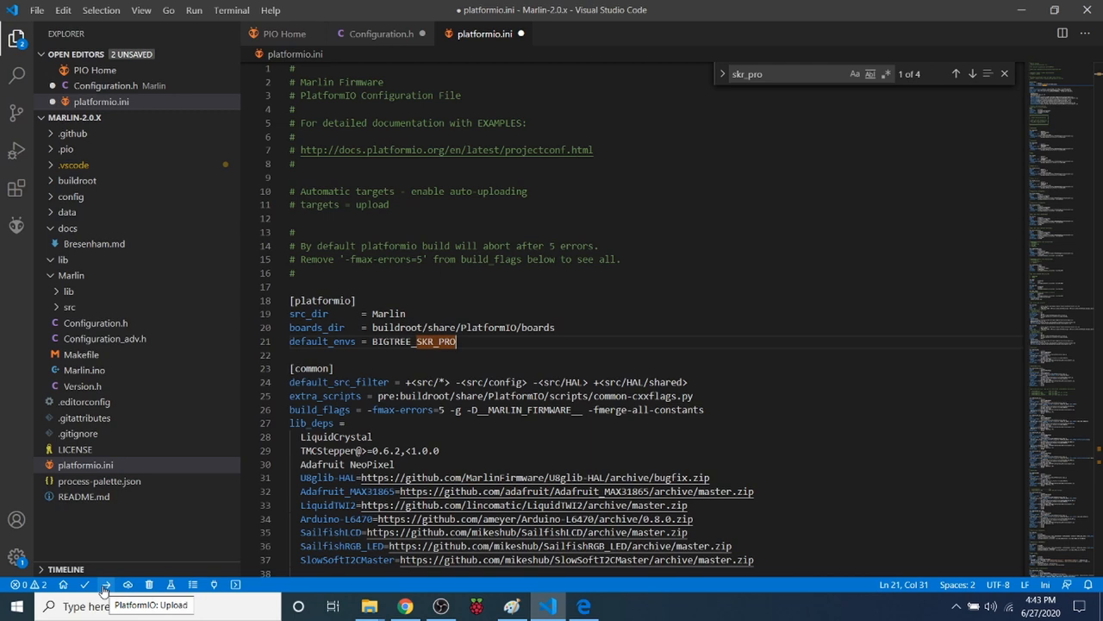
mouse_move(86, 585)
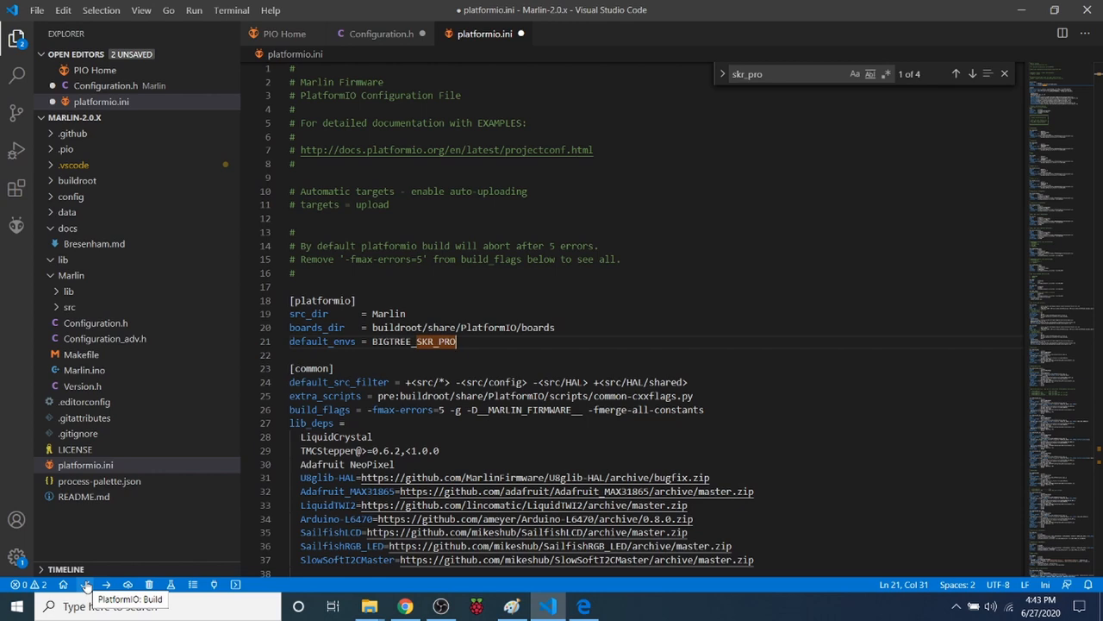
Start the PlatformIO Build from the status-bar checkmark to compile BIGTREE_SKR_PRO
click(85, 584)
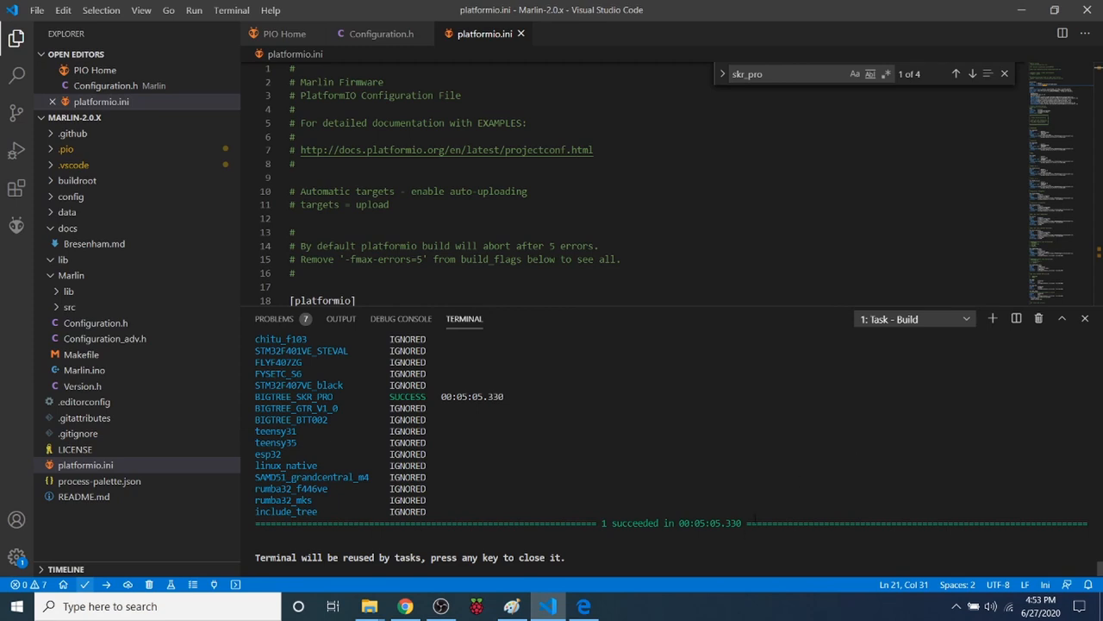
mouse_move(675, 523)
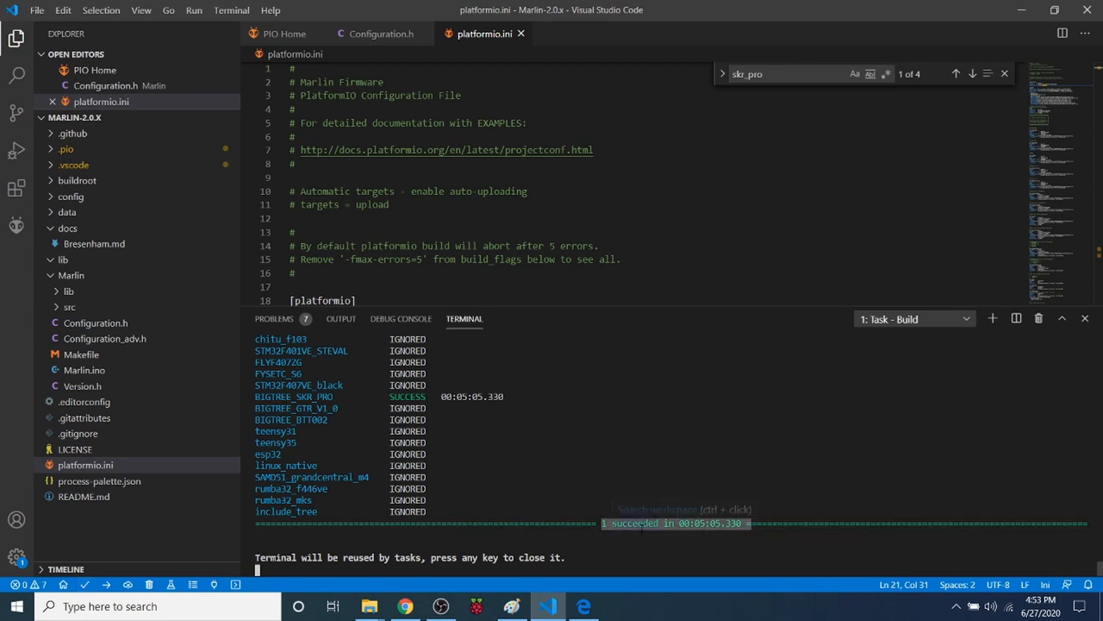
mouse_move(658, 509)
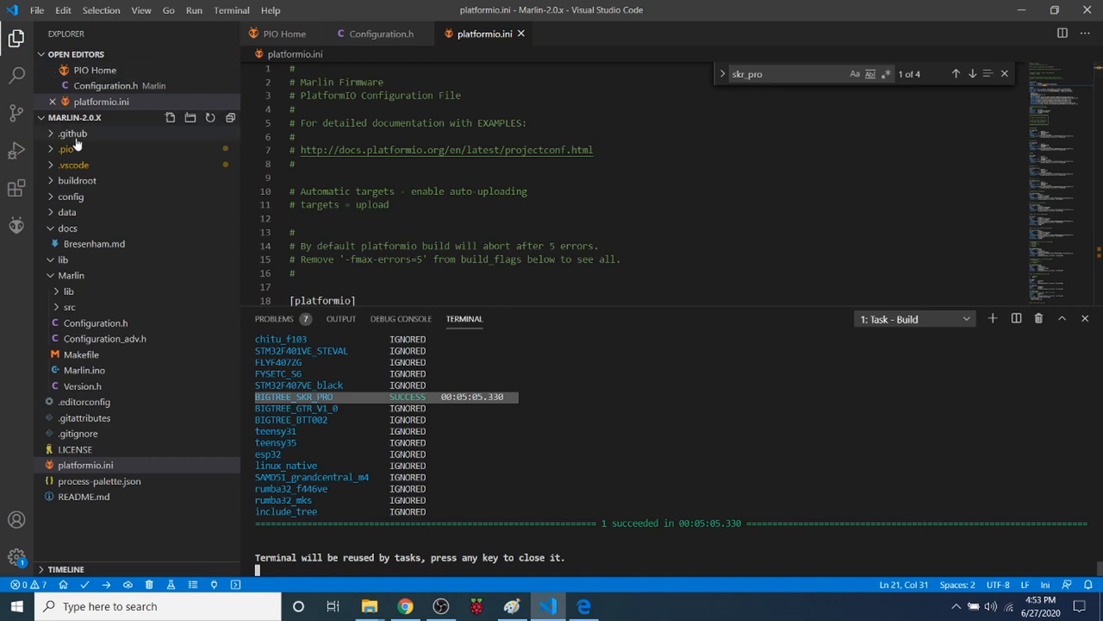
mouse_move(68, 149)
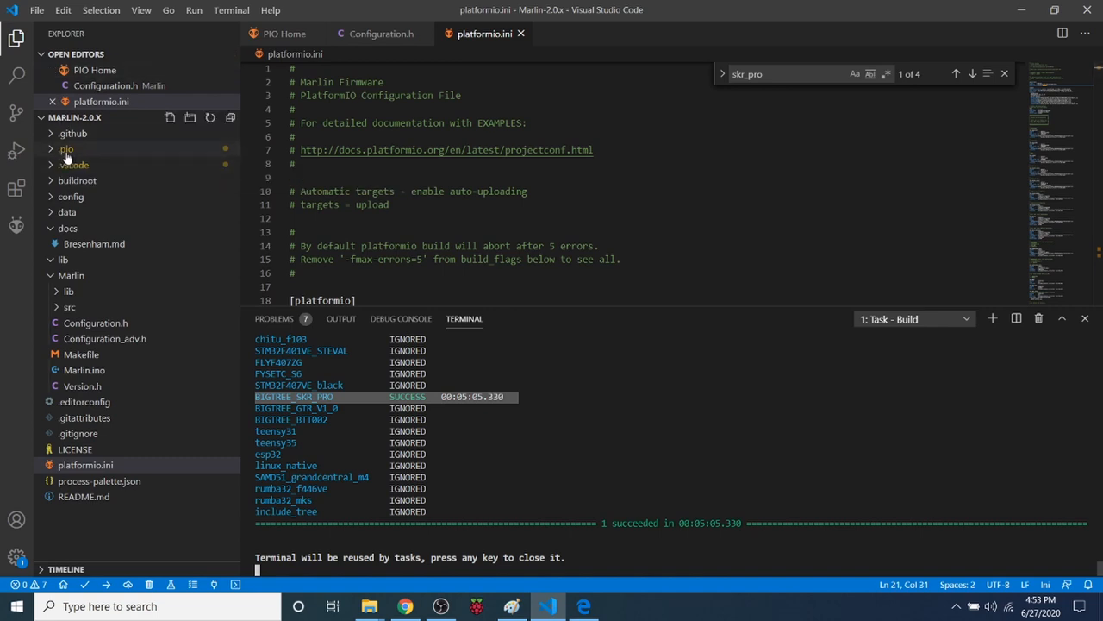
Expand .pio > build > BIGTREE_SKR_PRO in the Explorer and open the folder's context menu
click(67, 149)
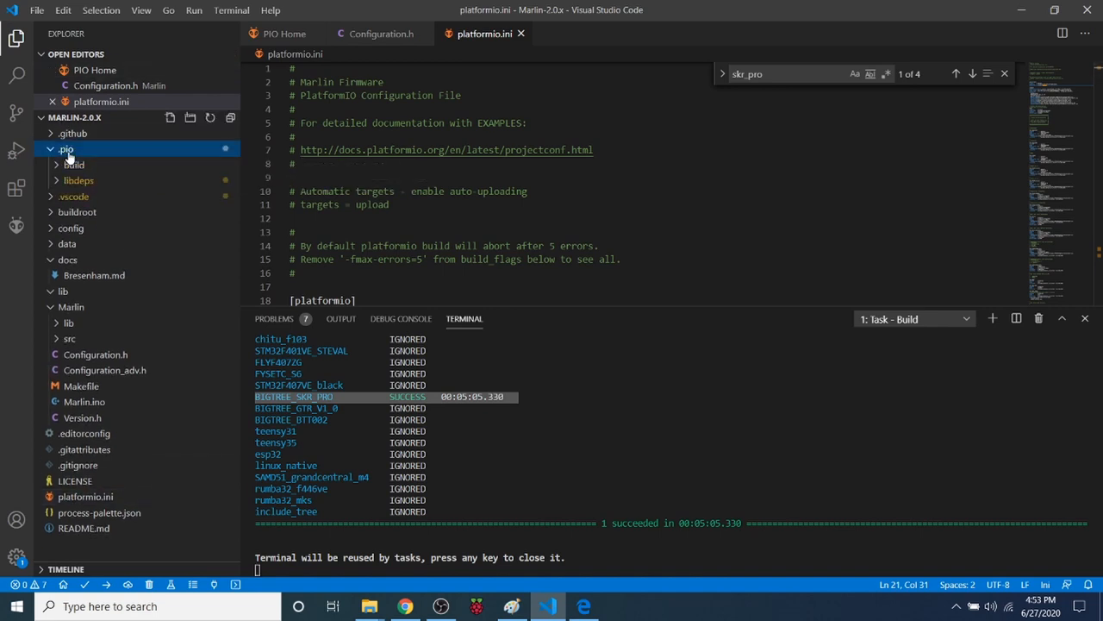
click(73, 165)
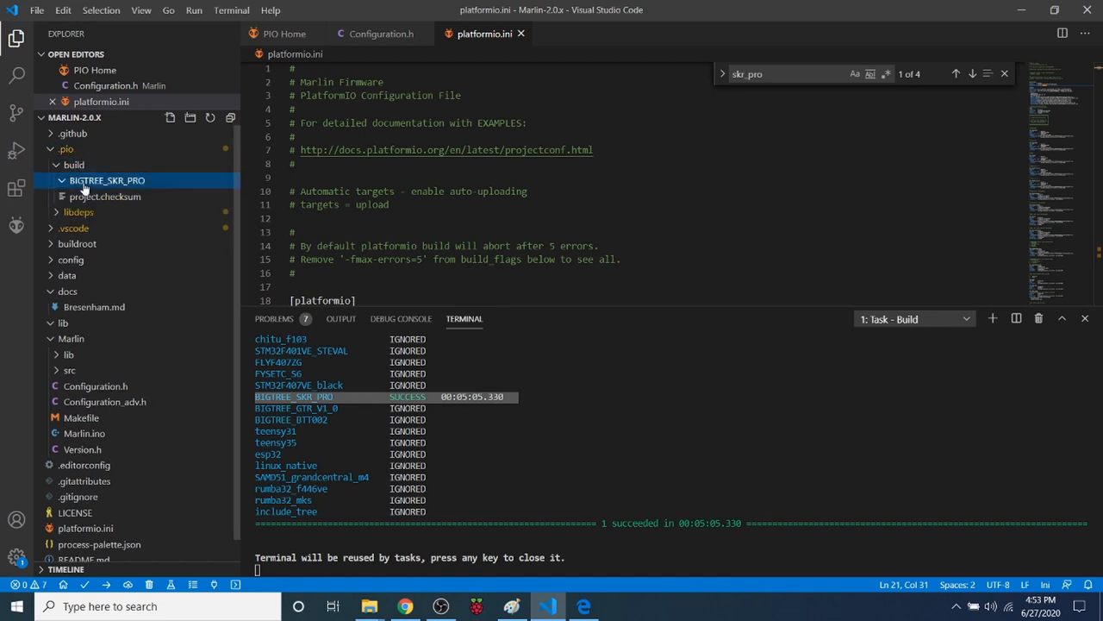
click(61, 180)
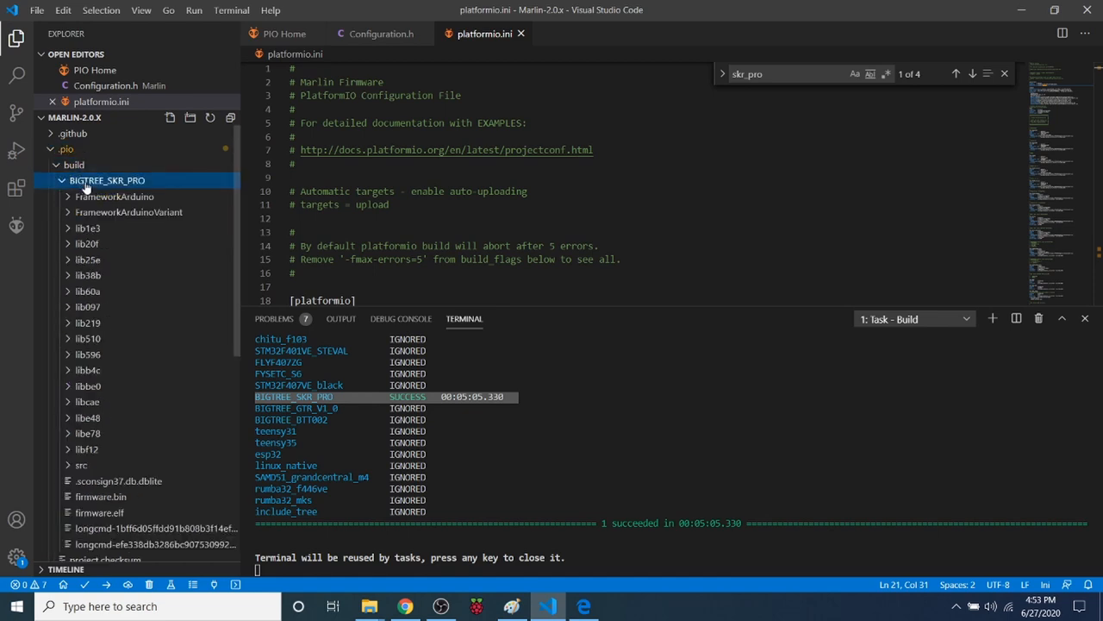
right_click(107, 180)
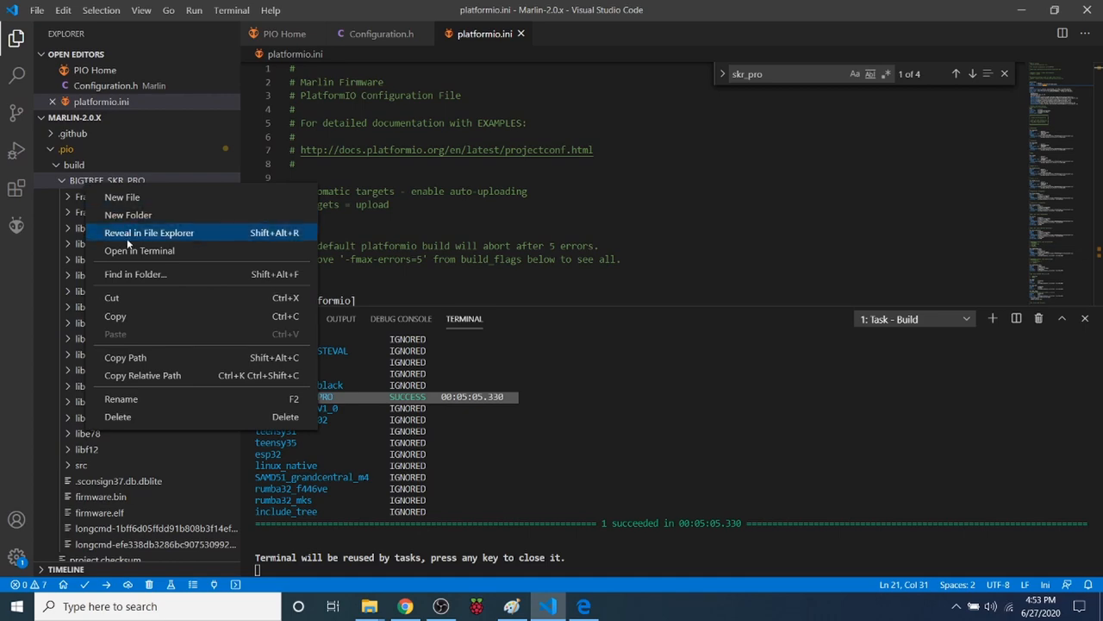
Reveal the BIGTREE_SKR_PRO build folder in File Explorer and copy firmware.bin to SD Card (E:)
click(148, 232)
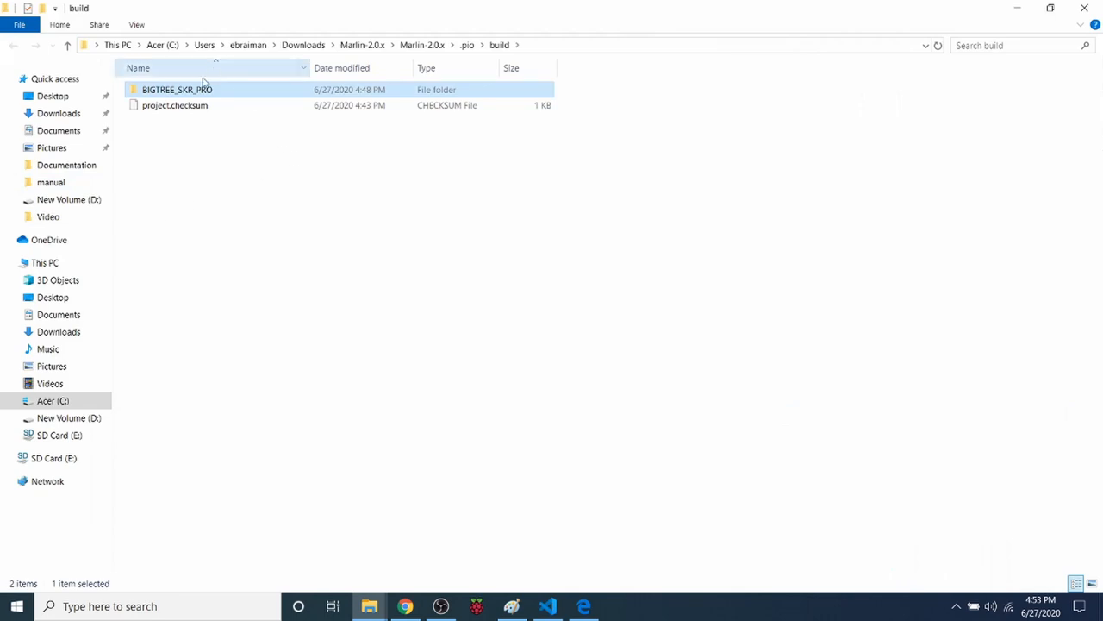
double_click(176, 88)
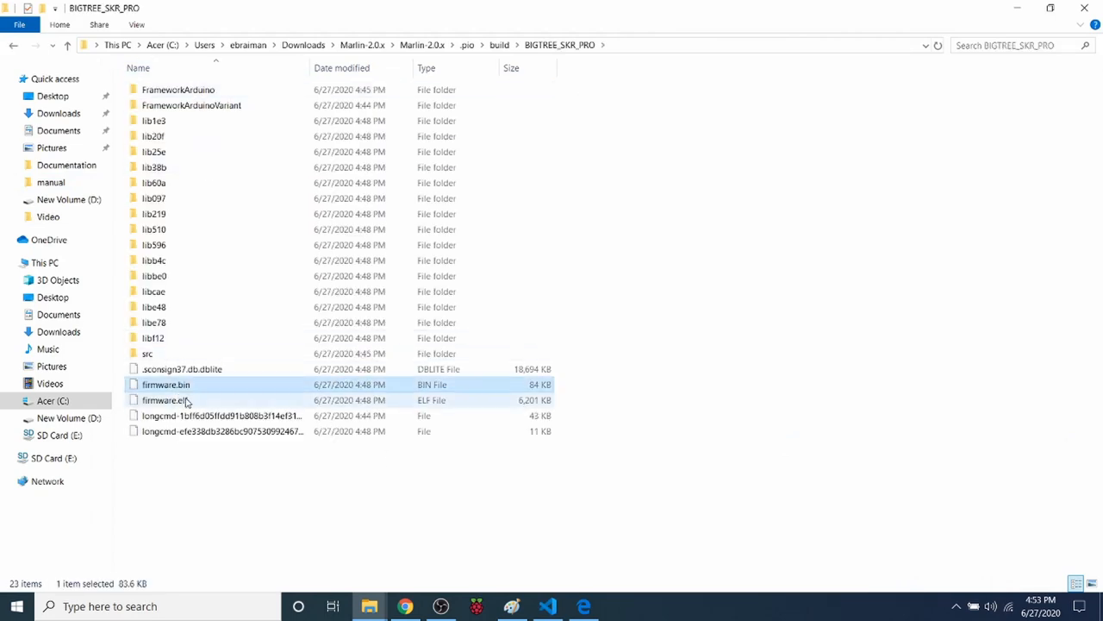
mouse_move(166, 385)
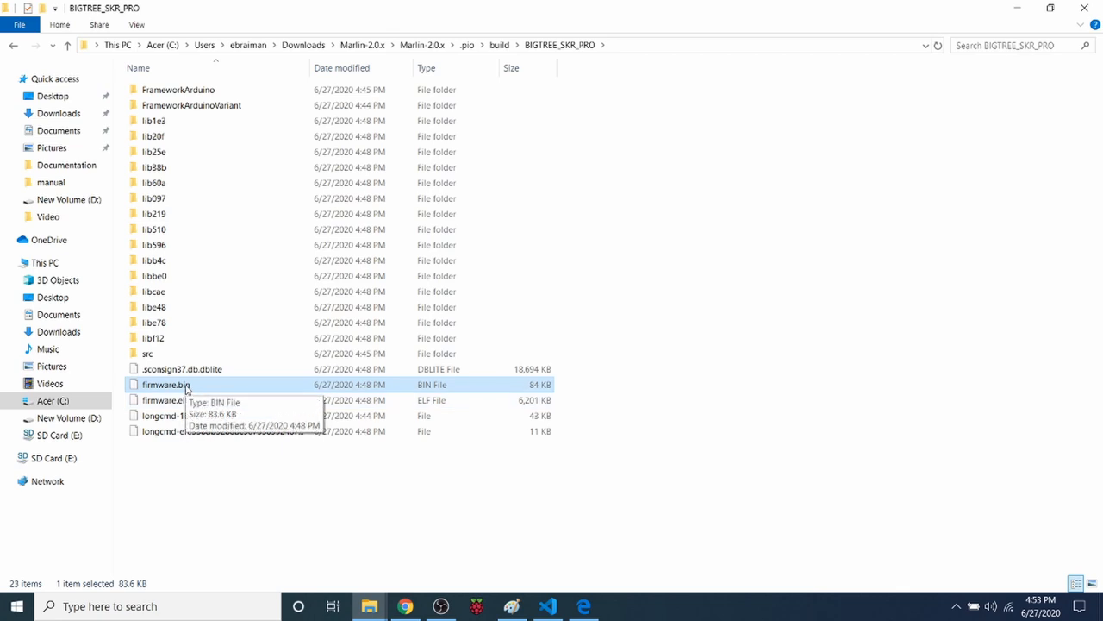
right_click(165, 384)
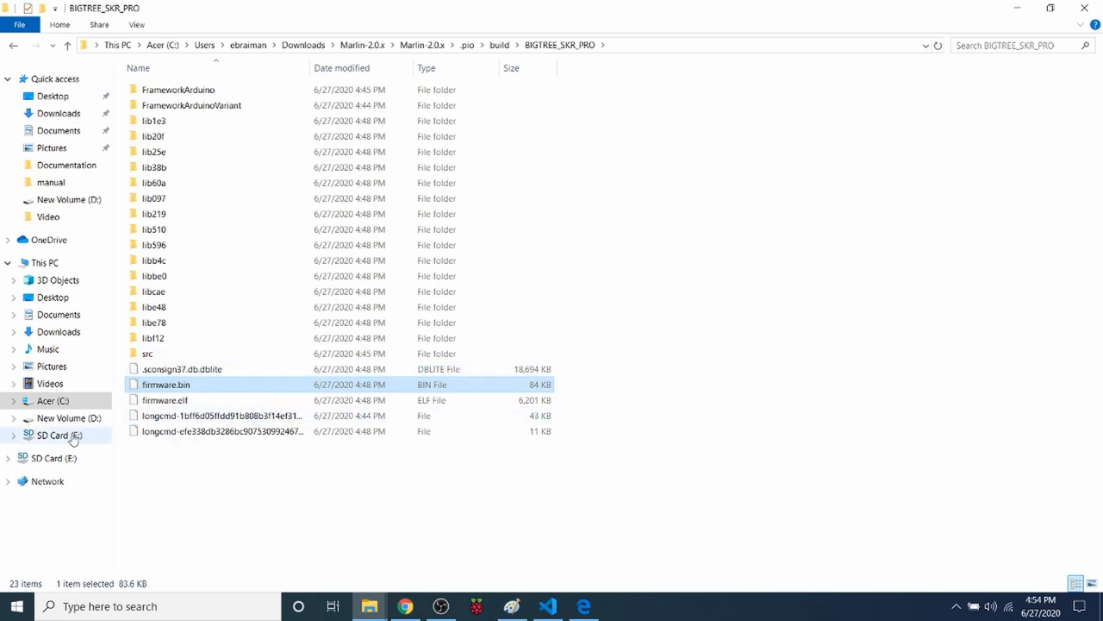
click(60, 435)
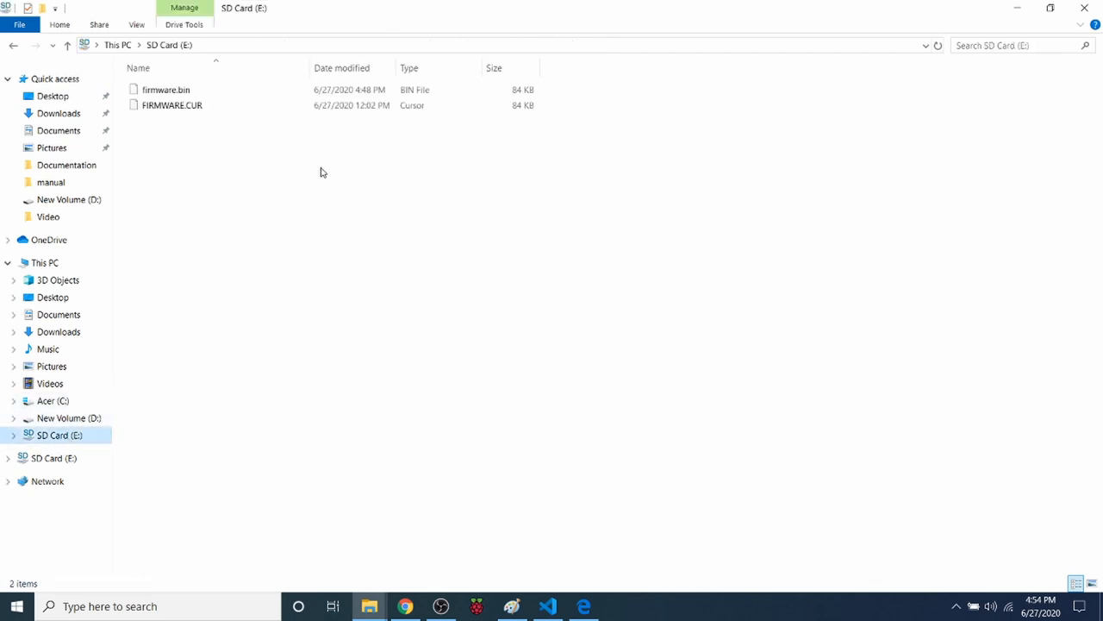
mouse_move(165, 89)
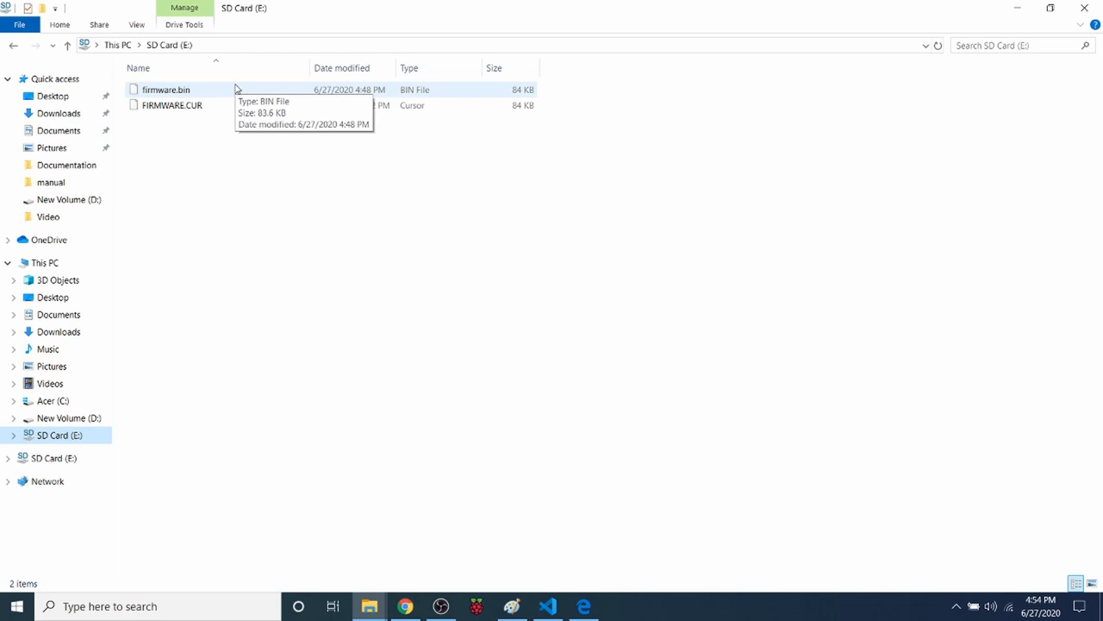
click(547, 606)
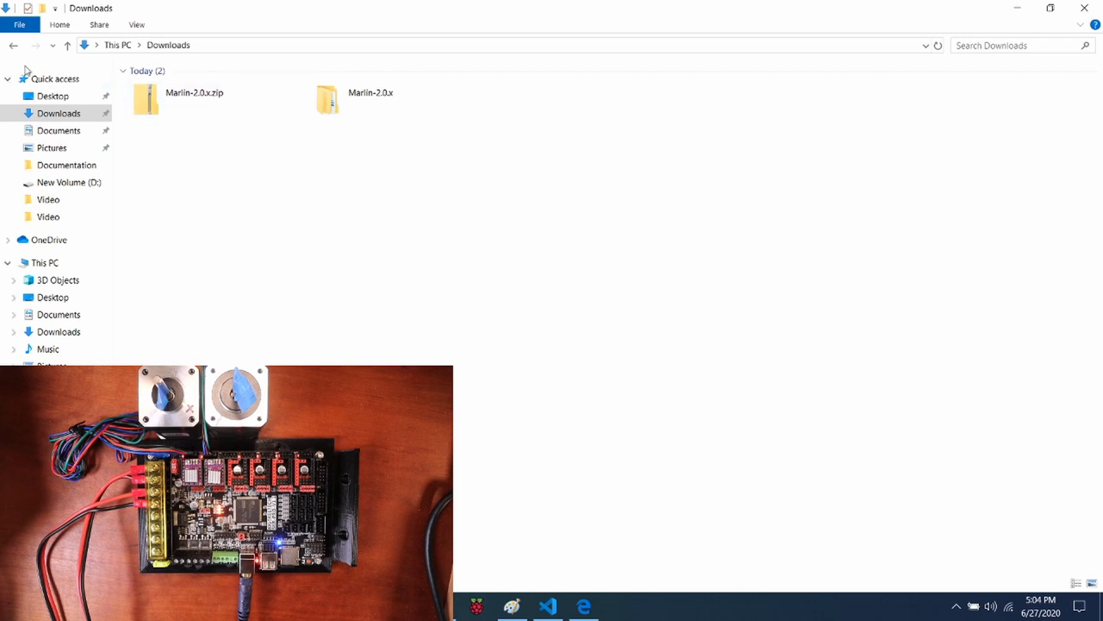
Go to the Desktop and open the Printrun-win-18Nov2017 folder
click(52, 96)
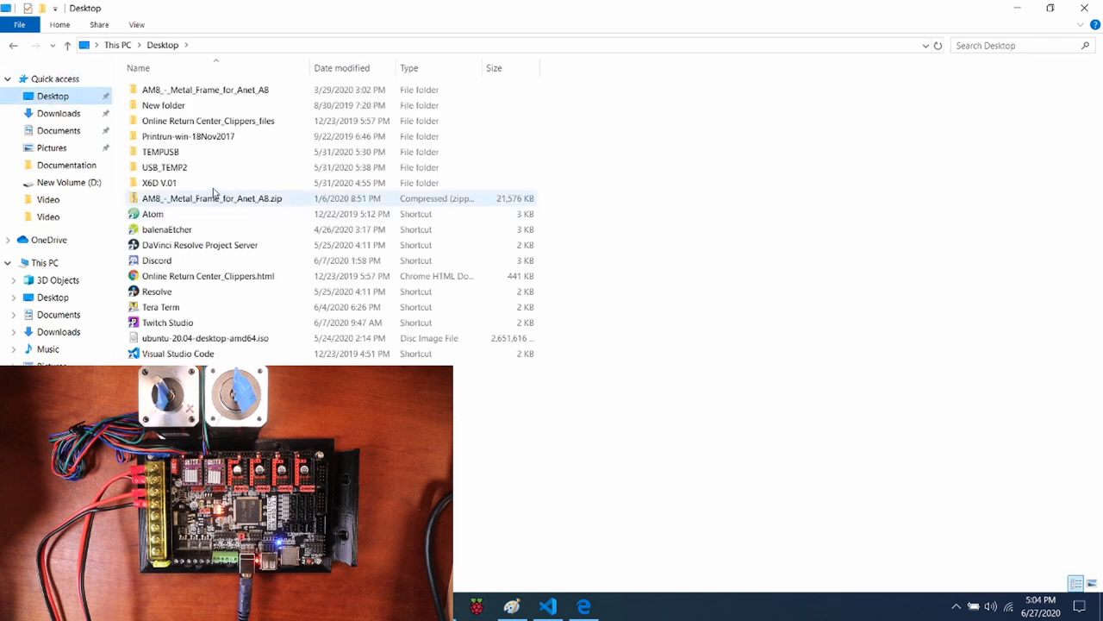
double_click(188, 136)
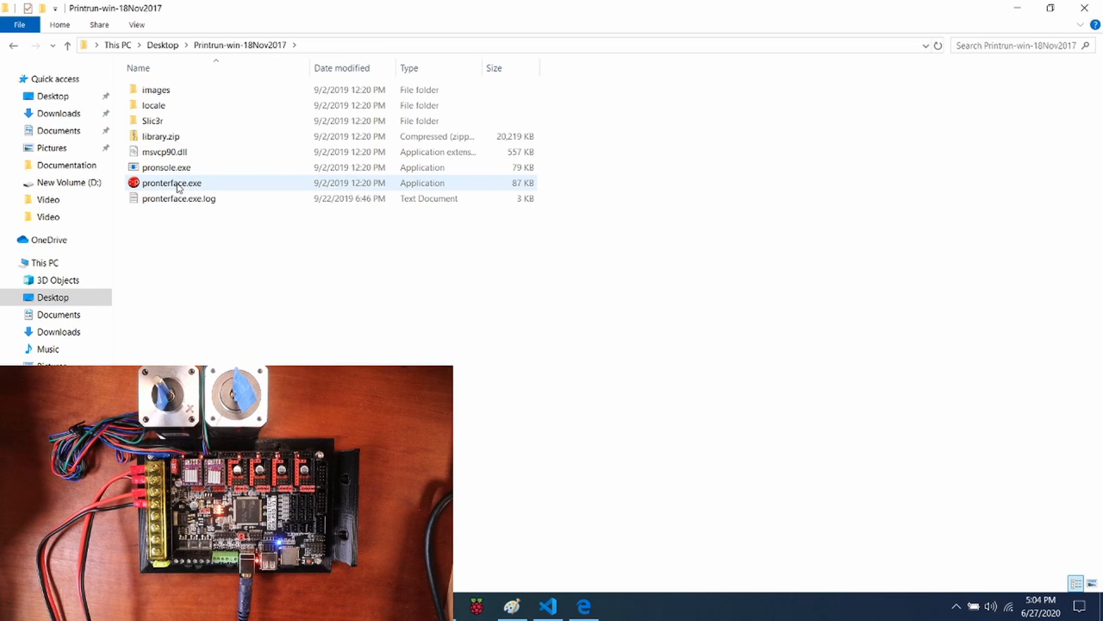
mouse_move(172, 182)
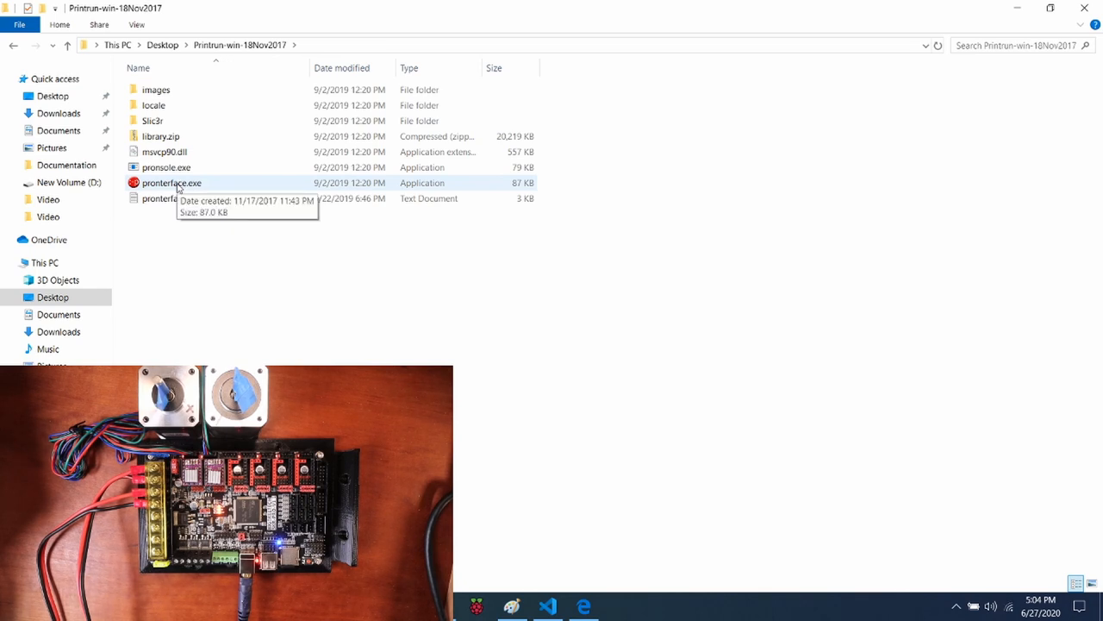
Launch pronterface.exe and connect to the board on COM12 at 250000 baud
double_click(171, 181)
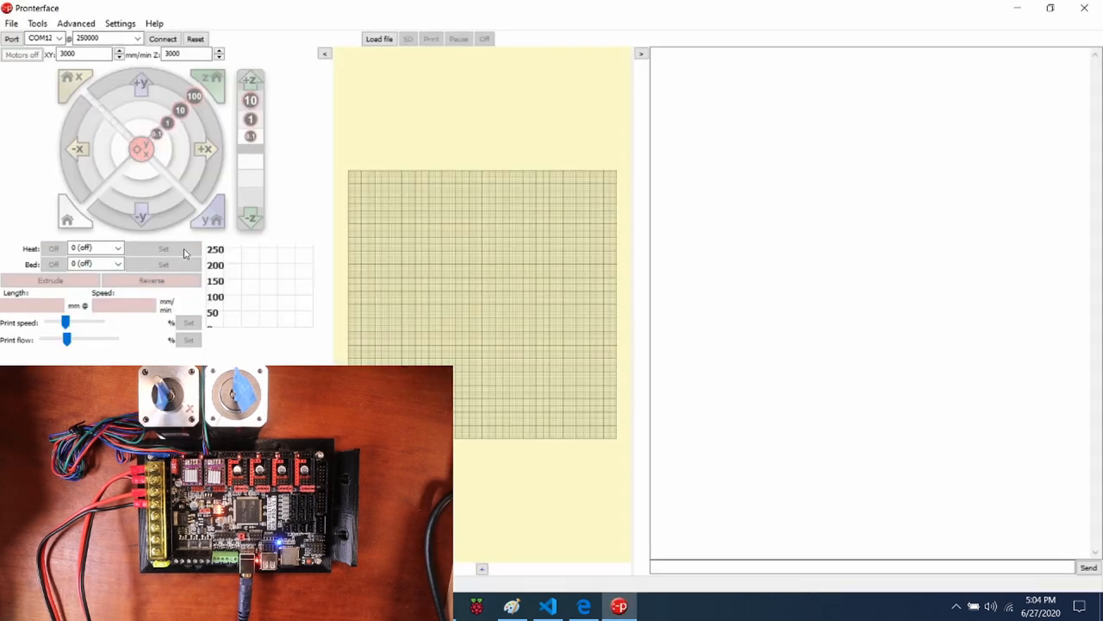
click(163, 39)
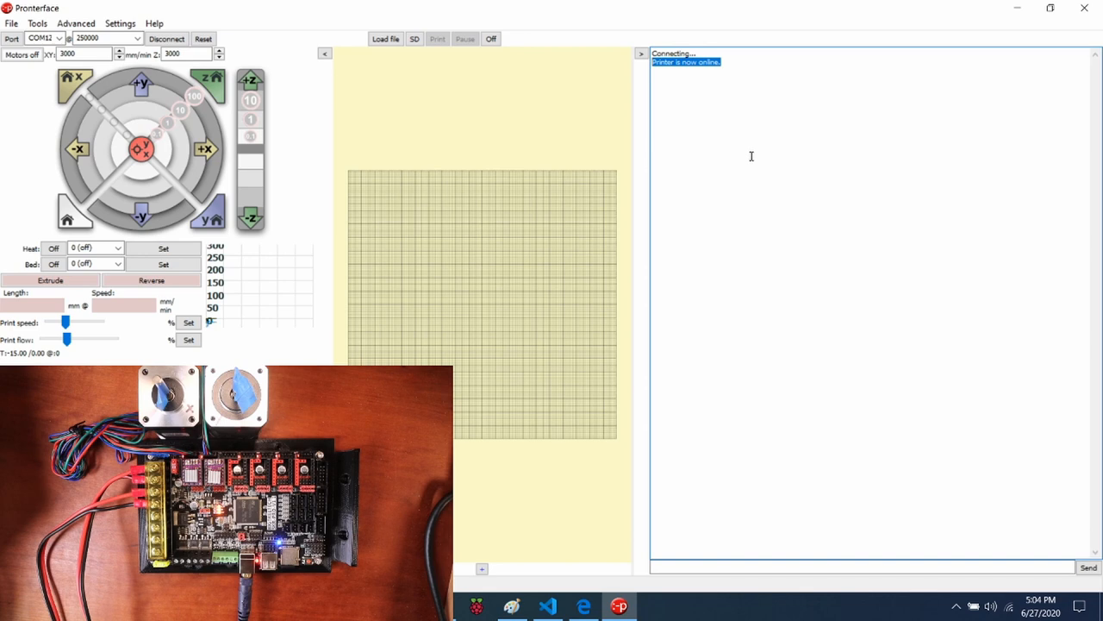
mouse_move(668, 176)
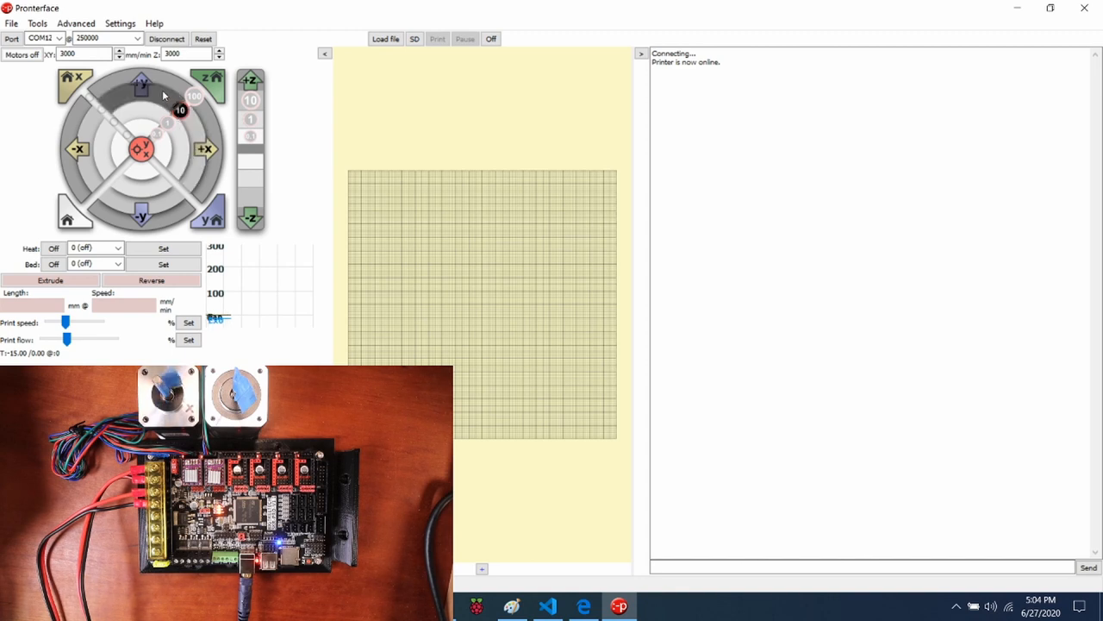
mouse_move(148, 98)
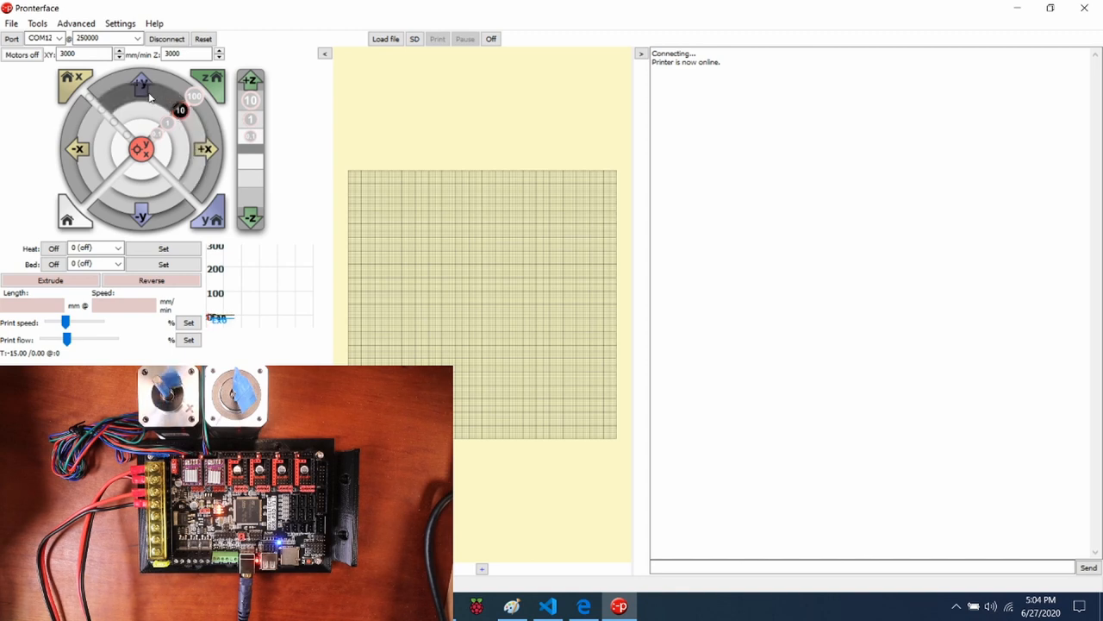